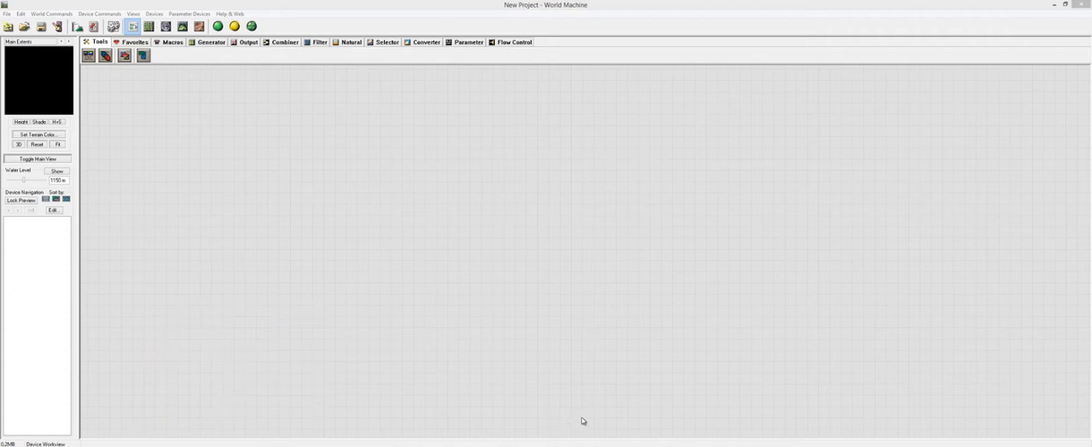
pyautogui.moveTo(577, 410)
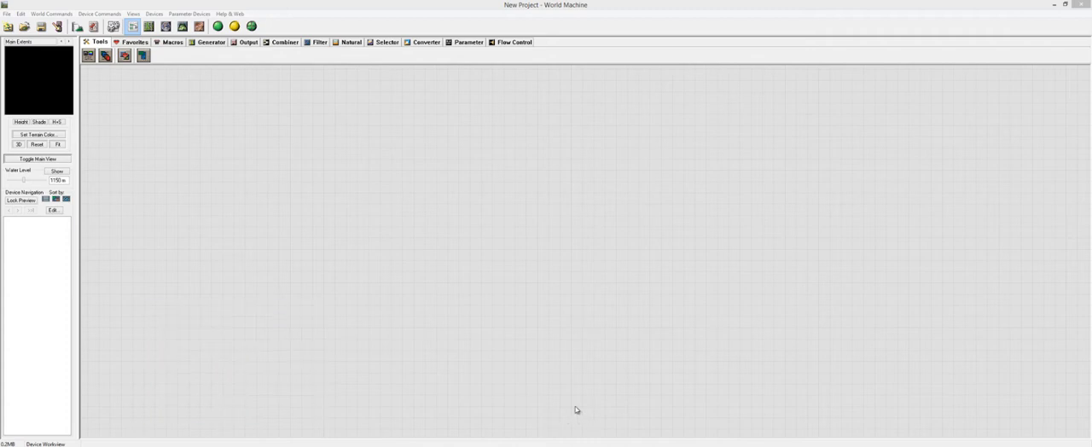
pyautogui.moveTo(990, 430)
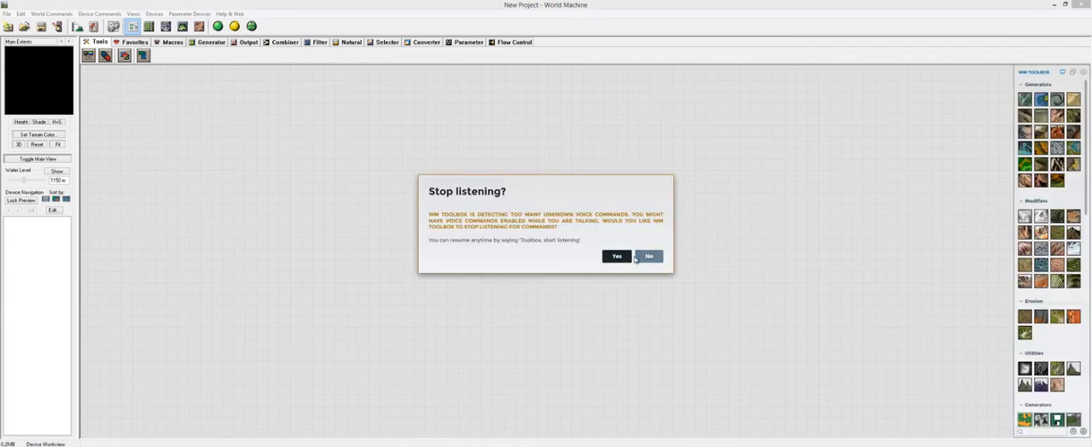
# Dismiss the WM Toolbox 'Stop listening?' prompt by choosing No
pyautogui.click(649, 256)
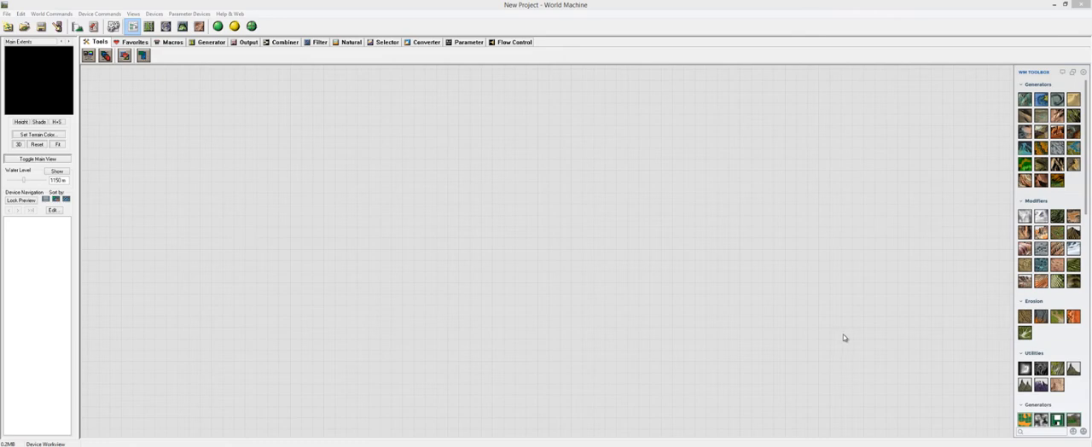
pyautogui.moveTo(844, 339)
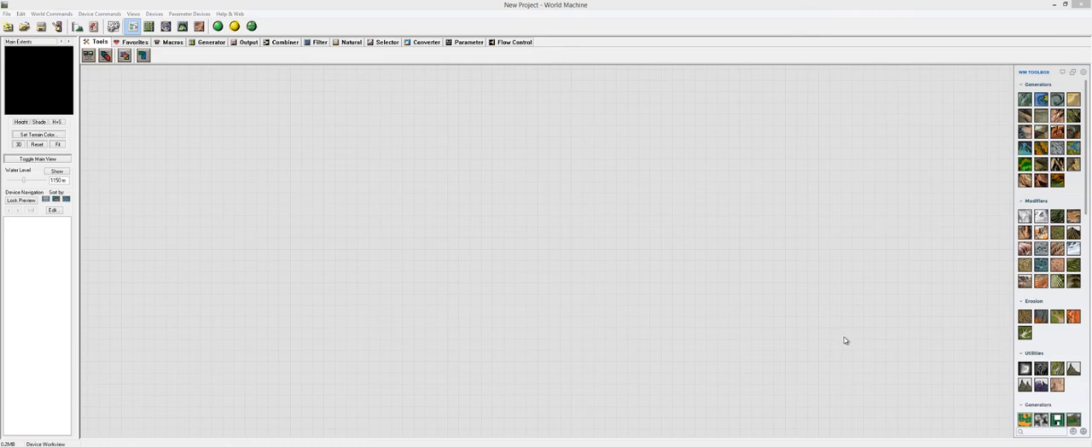
pyautogui.moveTo(819, 318)
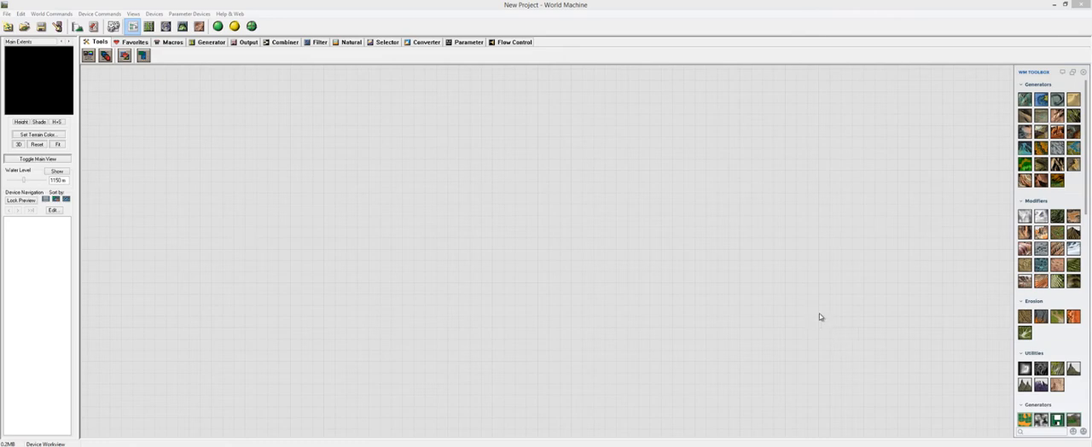
pyautogui.moveTo(812, 366)
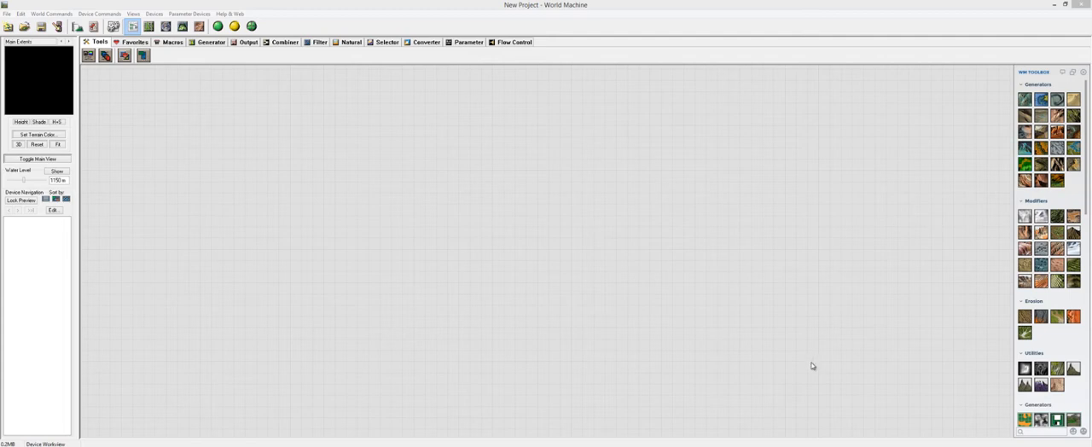
pyautogui.moveTo(816, 361)
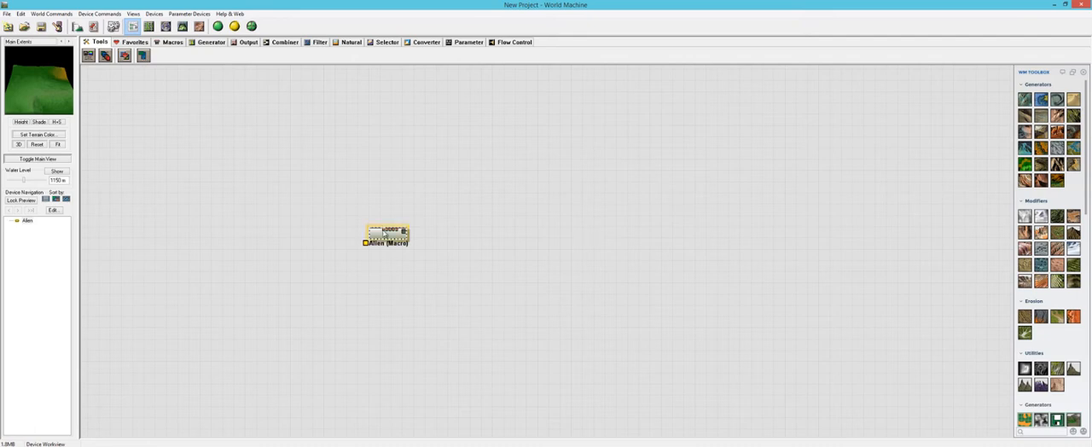
# Give the Alien macro Scale 0.01563, Bump 0.975 and Flat 0, and accept
pyautogui.doubleClick(385, 235)
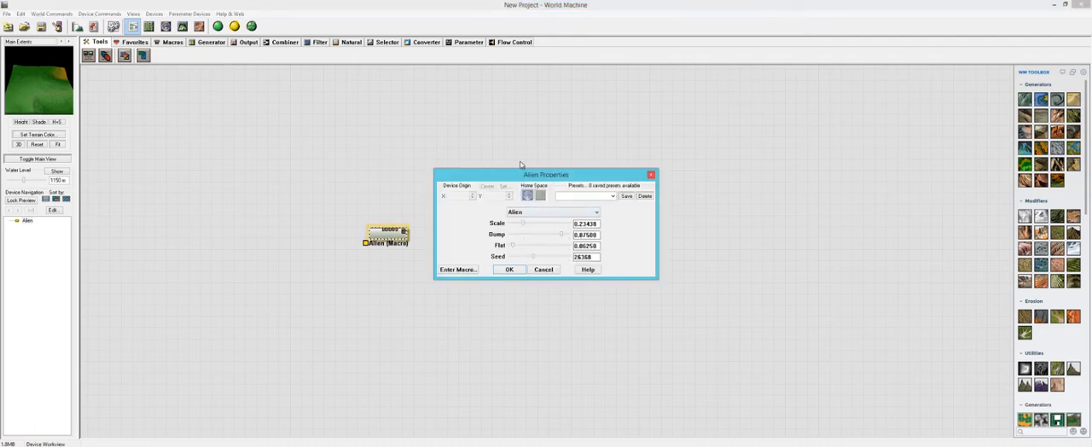
pyautogui.moveTo(545, 175); pyautogui.dragTo(380, 112)
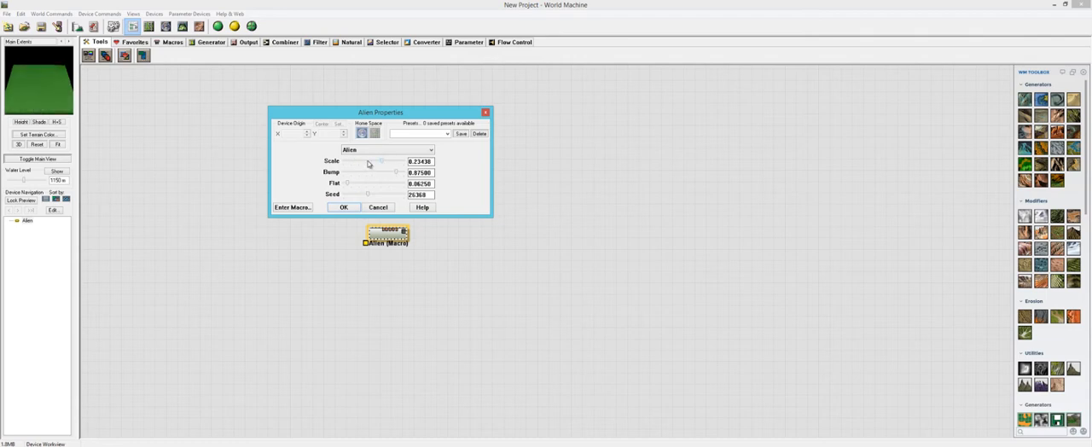
pyautogui.moveTo(369, 162); pyautogui.dragTo(347, 162)
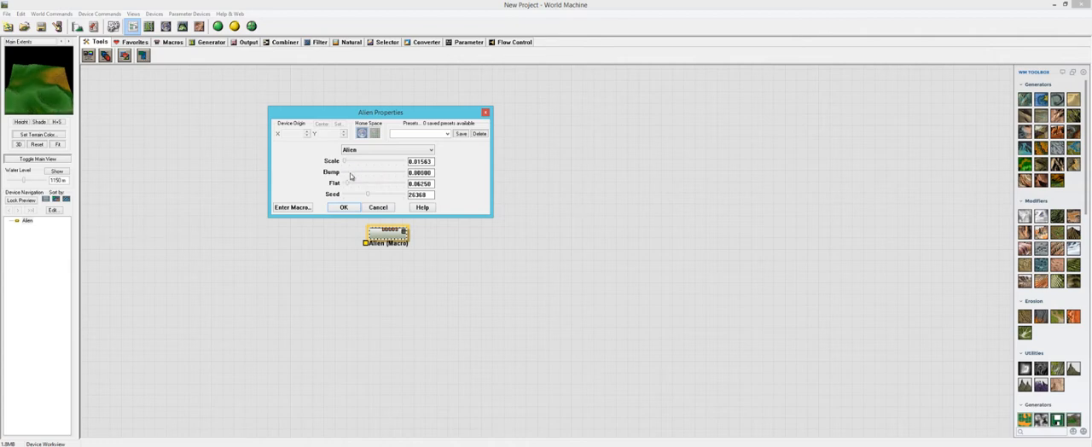
pyautogui.moveTo(362, 177)
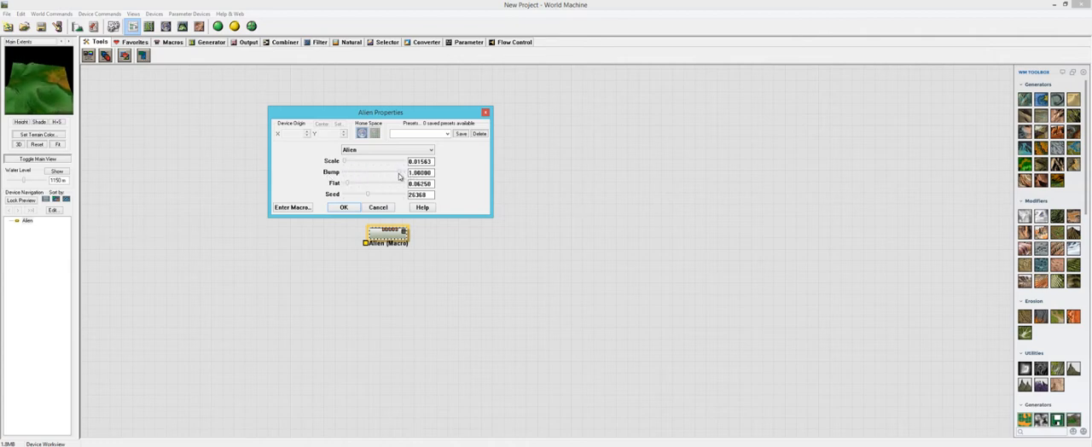
pyautogui.moveTo(395, 173); pyautogui.dragTo(395, 173)
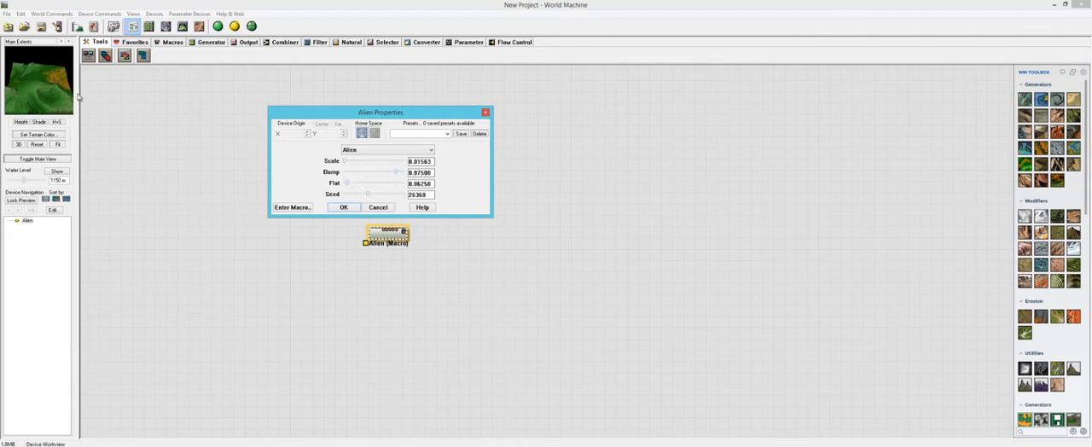
pyautogui.moveTo(347, 186)
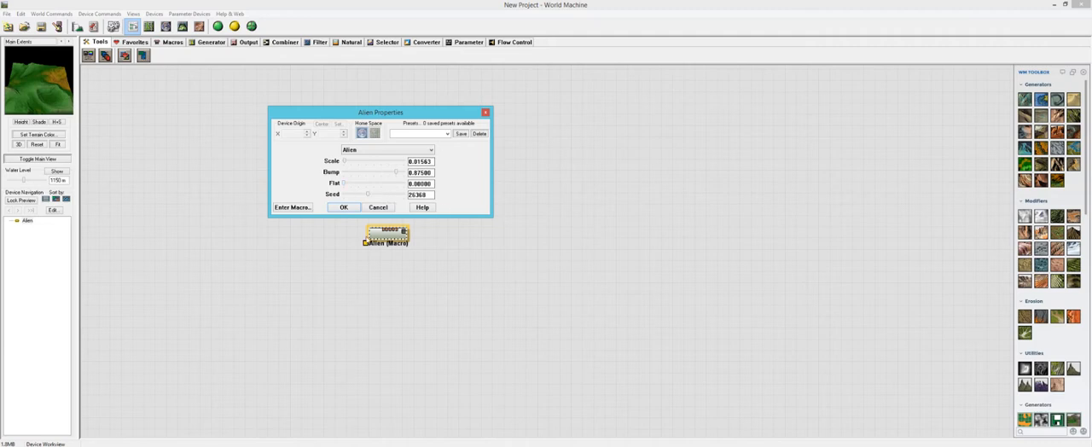
pyautogui.click(343, 207)
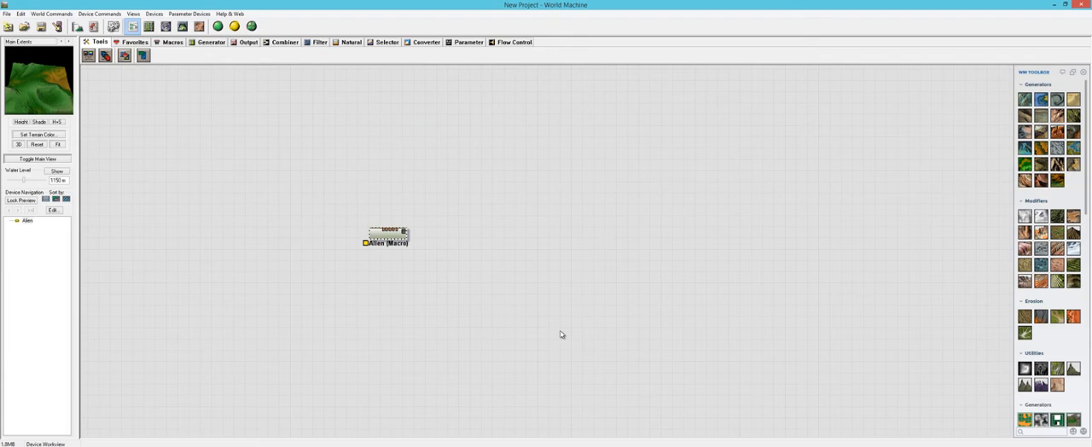
pyautogui.moveTo(560, 335)
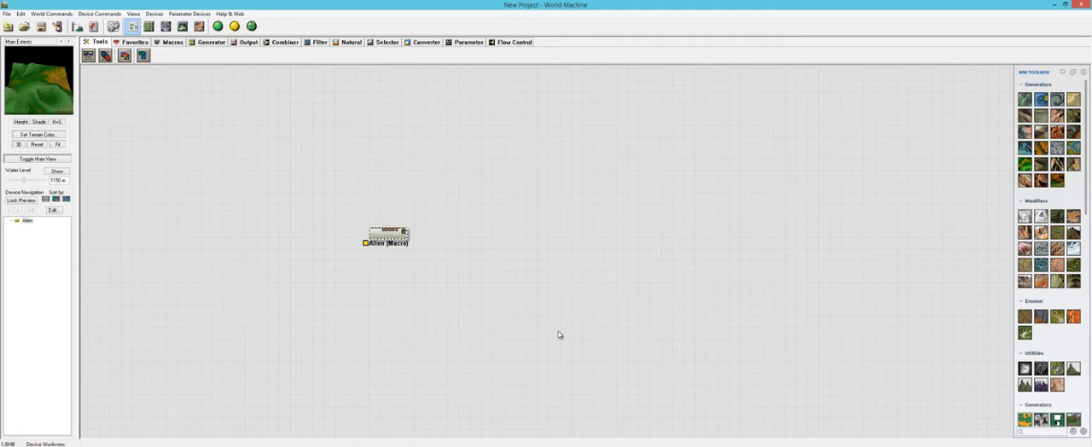
pyautogui.moveTo(571, 316)
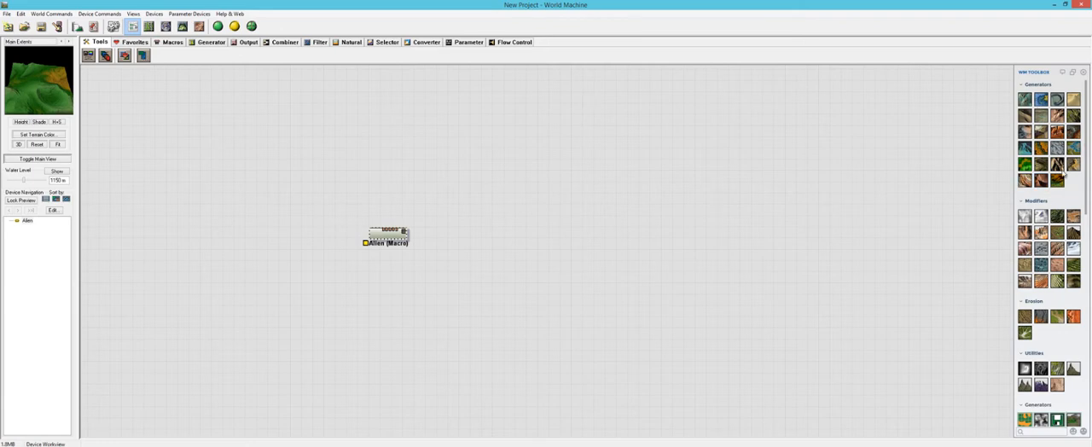
# Move the Alien node up-left and confirm the 1025 x 1025 project resolution
pyautogui.click(386, 234)
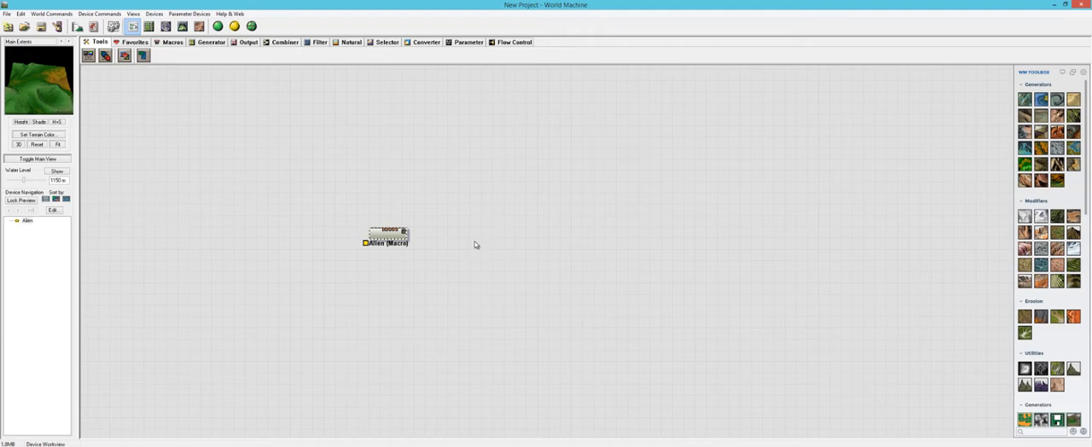
pyautogui.moveTo(385, 237); pyautogui.dragTo(337, 208)
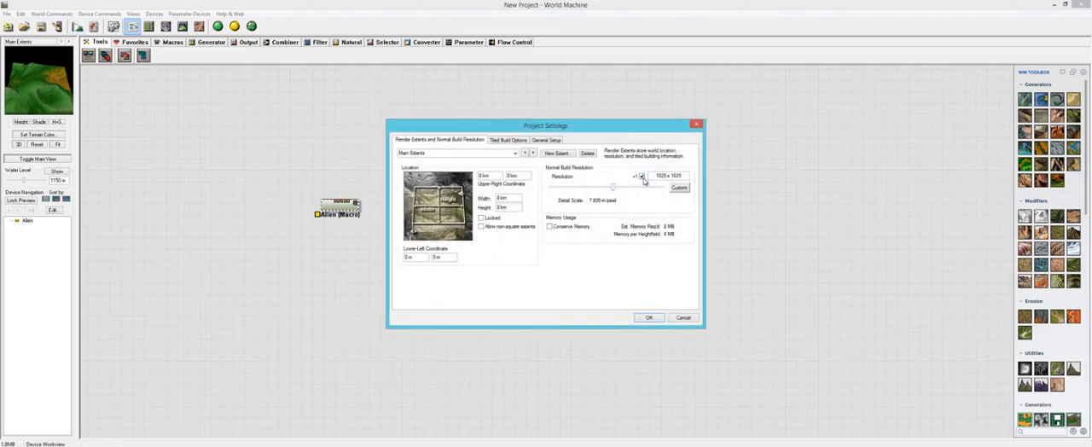
pyautogui.click(648, 317)
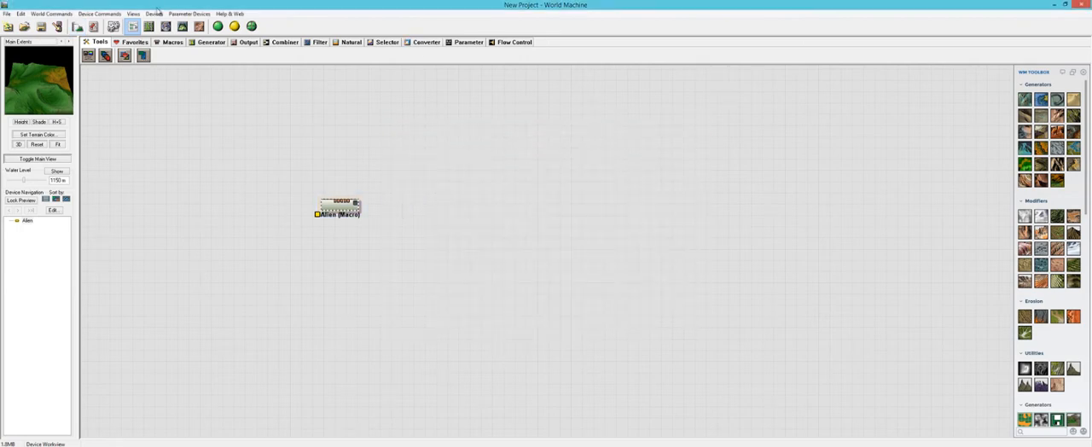
# Save the project as New Project into the chosen folder
pyautogui.click(20, 13)
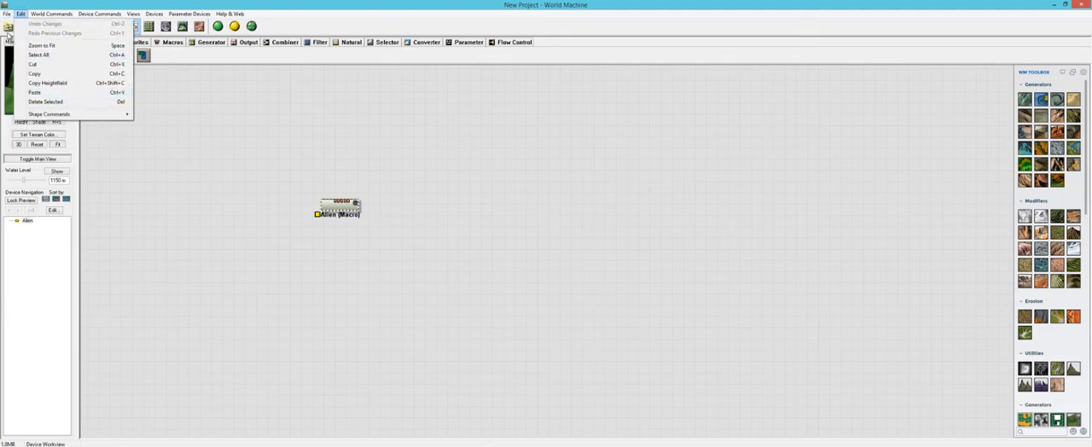
pyautogui.click(7, 13)
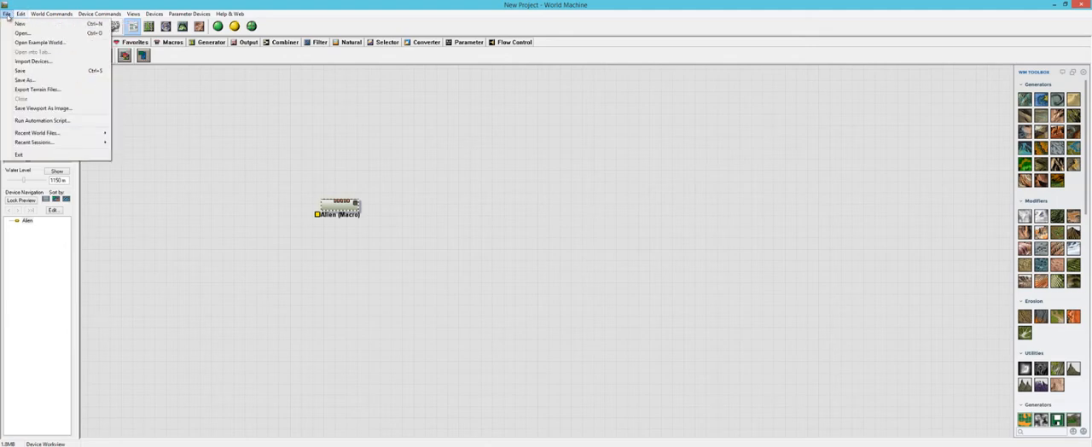
pyautogui.moveTo(21, 71)
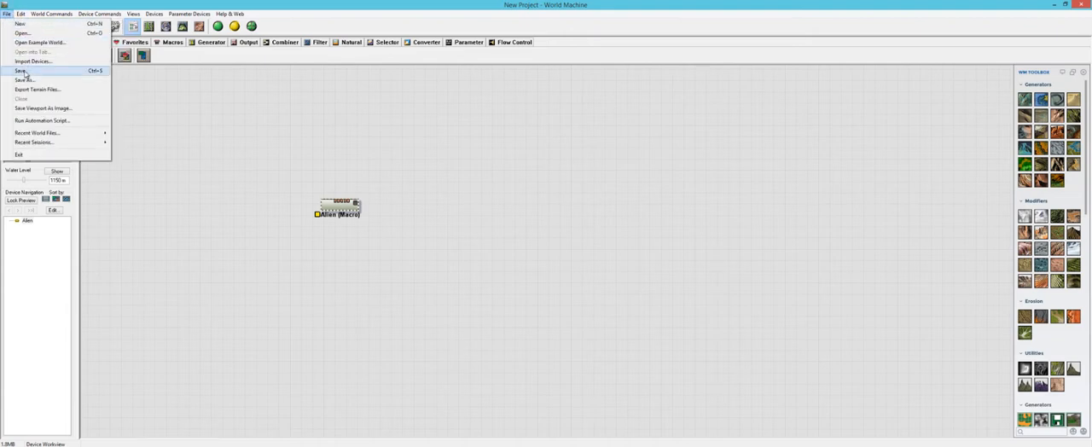
pyautogui.click(24, 81)
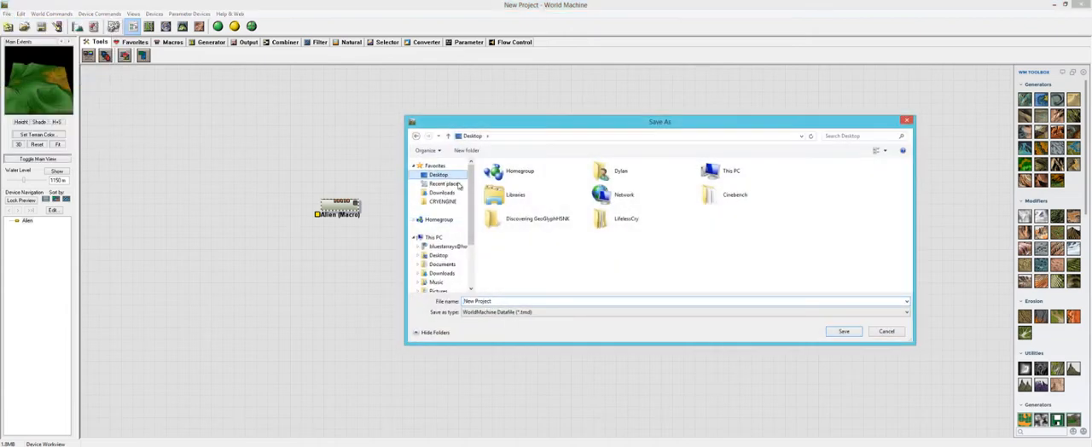
pyautogui.click(885, 330)
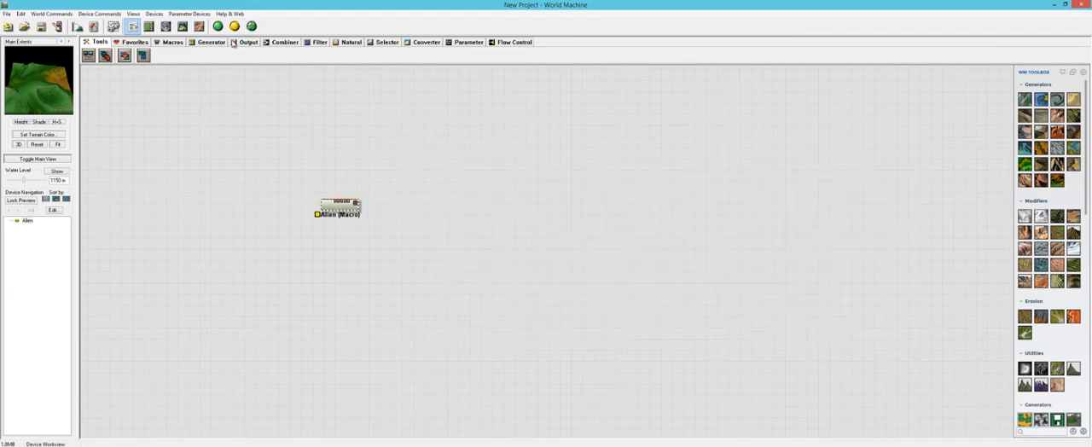
pyautogui.click(217, 25)
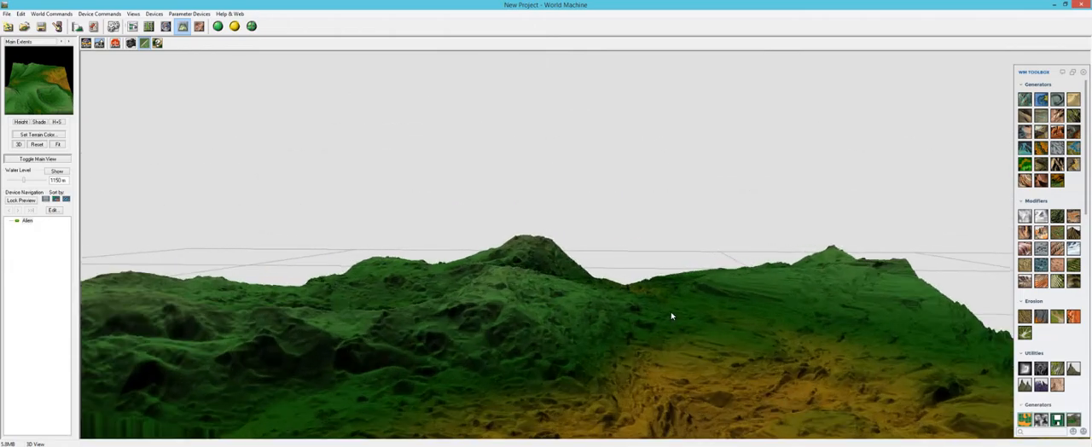
pyautogui.moveTo(671, 316); pyautogui.dragTo(776, 351)
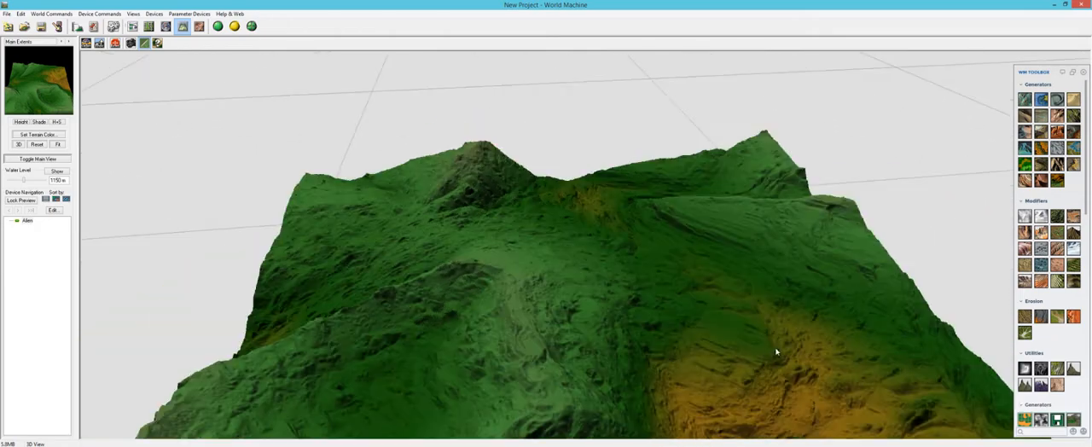
pyautogui.moveTo(776, 349); pyautogui.dragTo(708, 306)
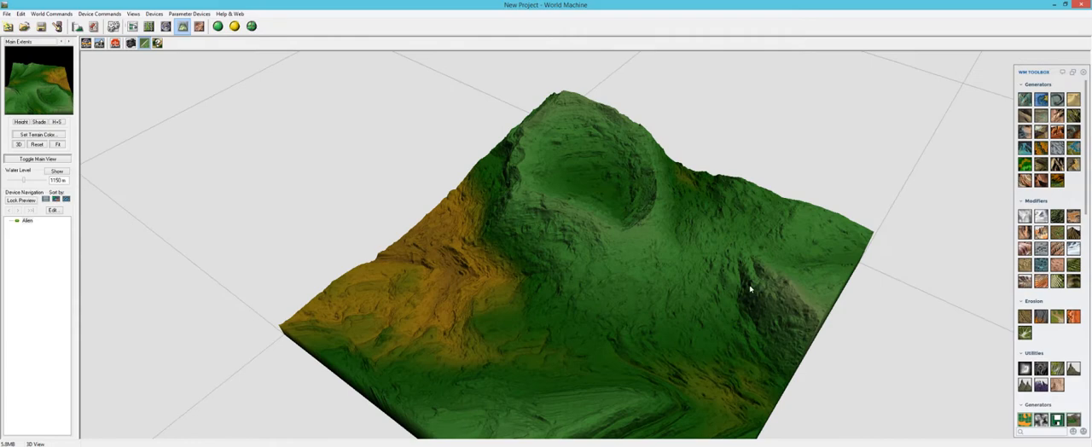
pyautogui.moveTo(782, 323)
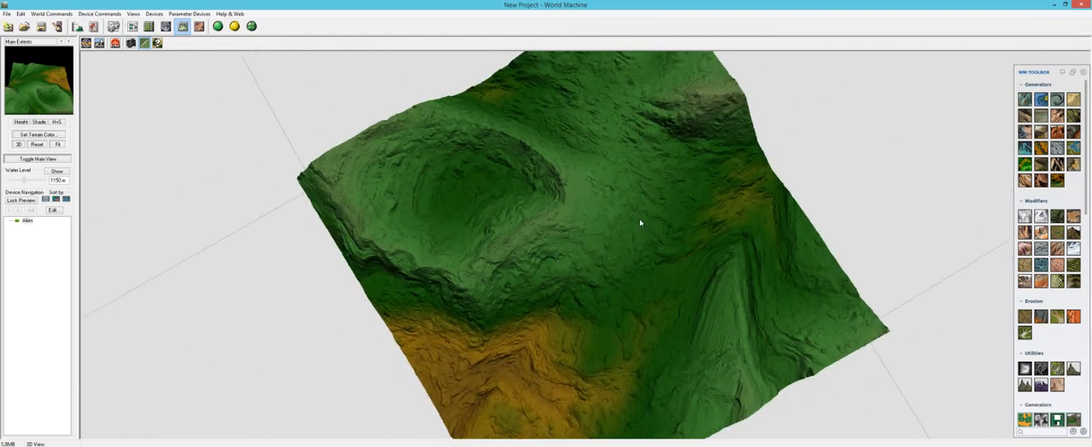
pyautogui.moveTo(639, 223); pyautogui.dragTo(599, 253)
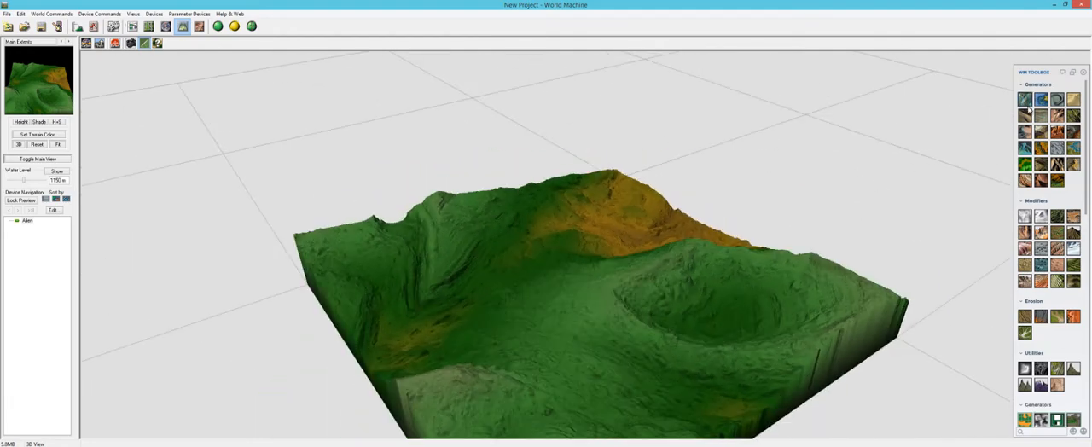
pyautogui.moveTo(1040, 100)
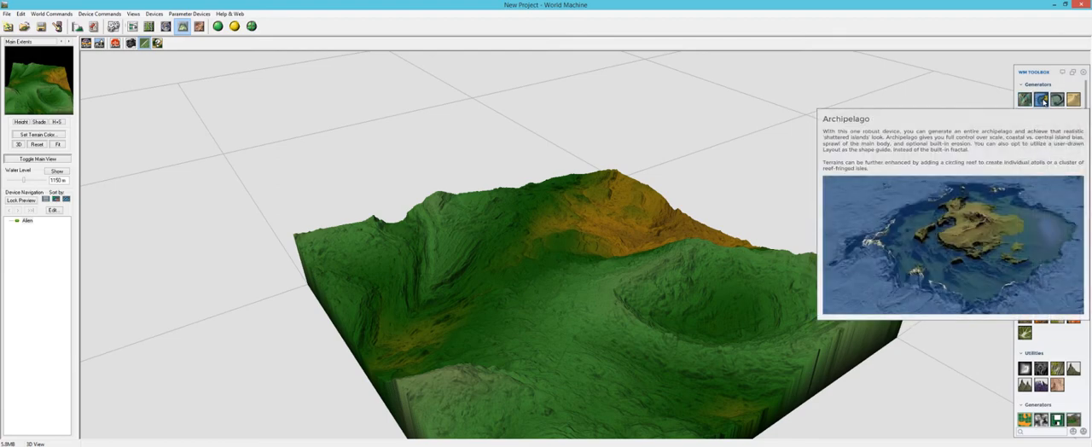
pyautogui.moveTo(1056, 99)
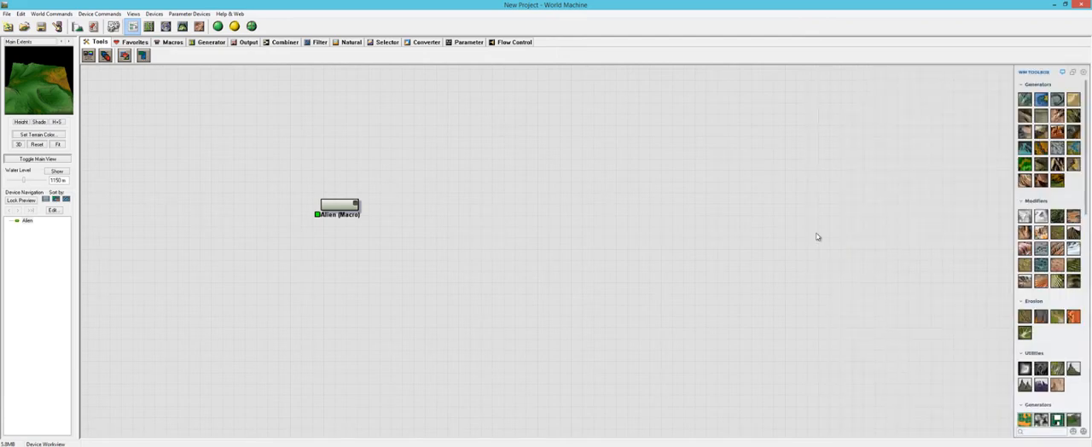
pyautogui.moveTo(821, 236)
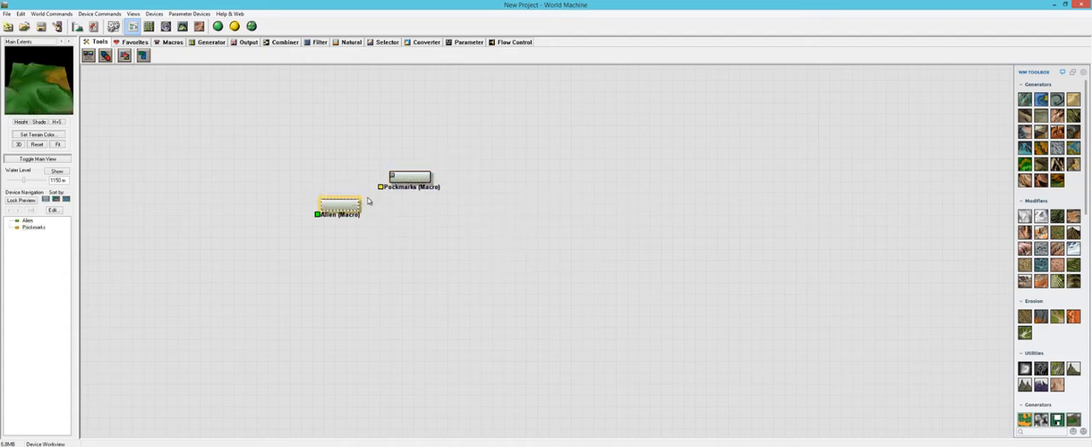
# Wire Alien into a Pockmarks macro, delete Pockmarks, then move Alien further left
pyautogui.moveTo(357, 203); pyautogui.dragTo(382, 179)
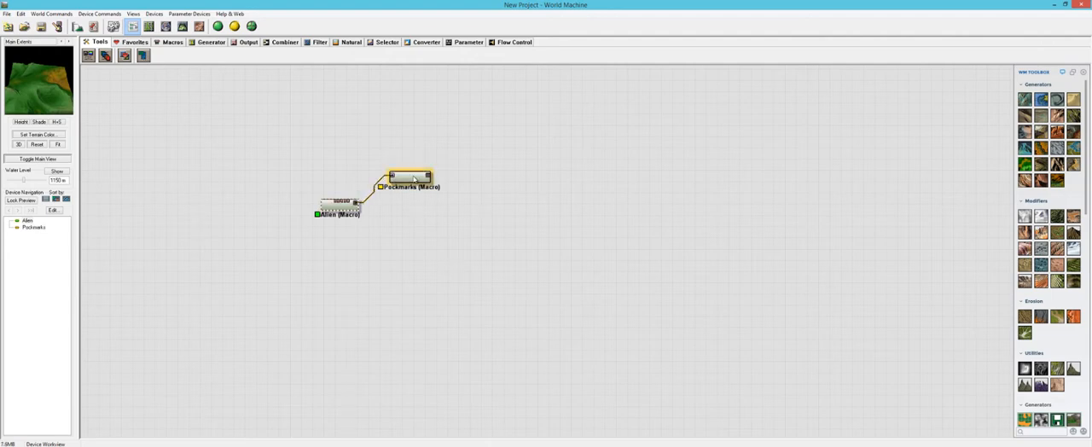
pyautogui.moveTo(410, 178); pyautogui.dragTo(435, 205)
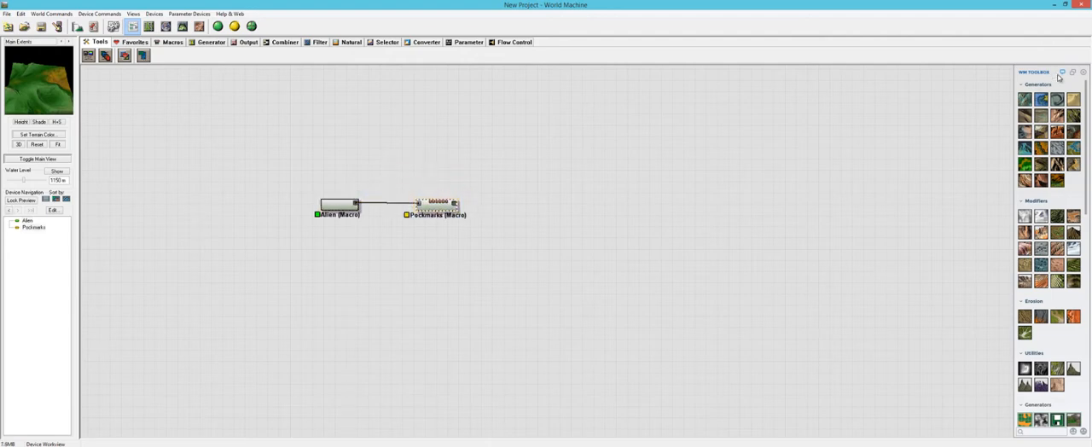
pyautogui.click(436, 205)
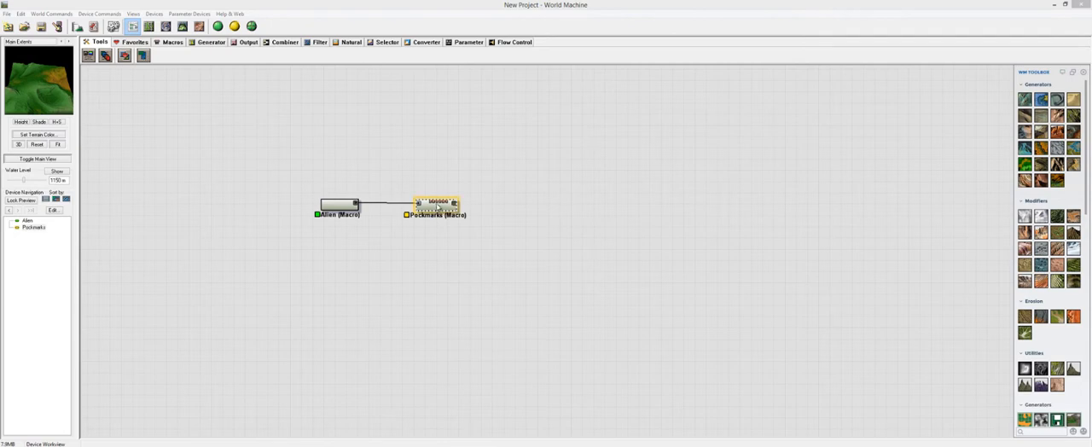
pyautogui.moveTo(434, 203); pyautogui.dragTo(442, 203)
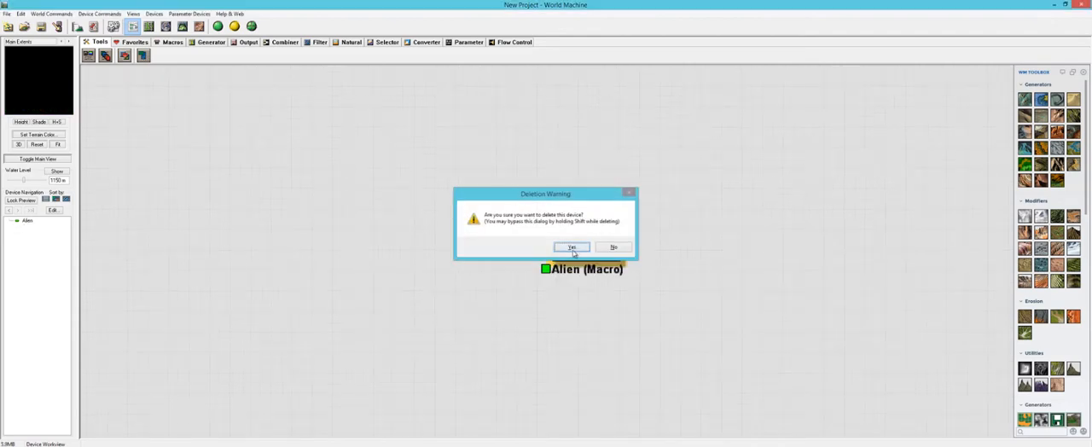
pyautogui.click(613, 247)
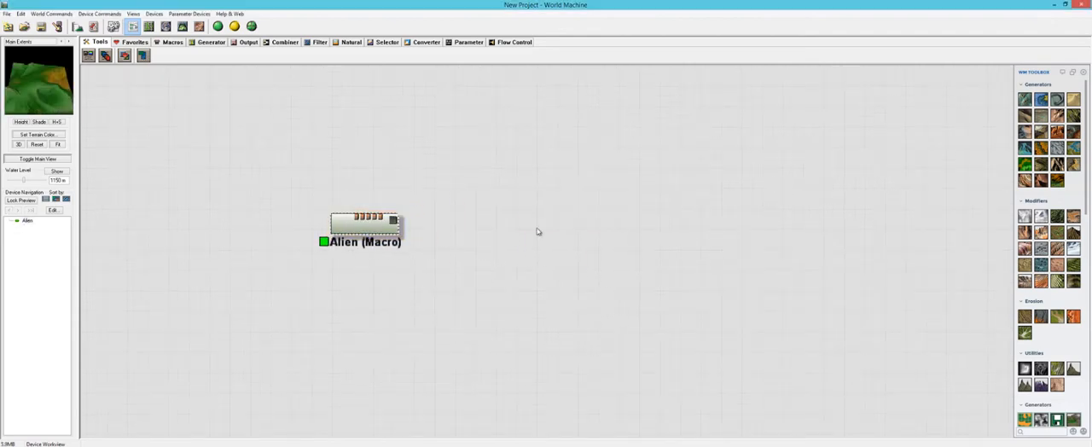
pyautogui.moveTo(365, 224); pyautogui.dragTo(315, 184)
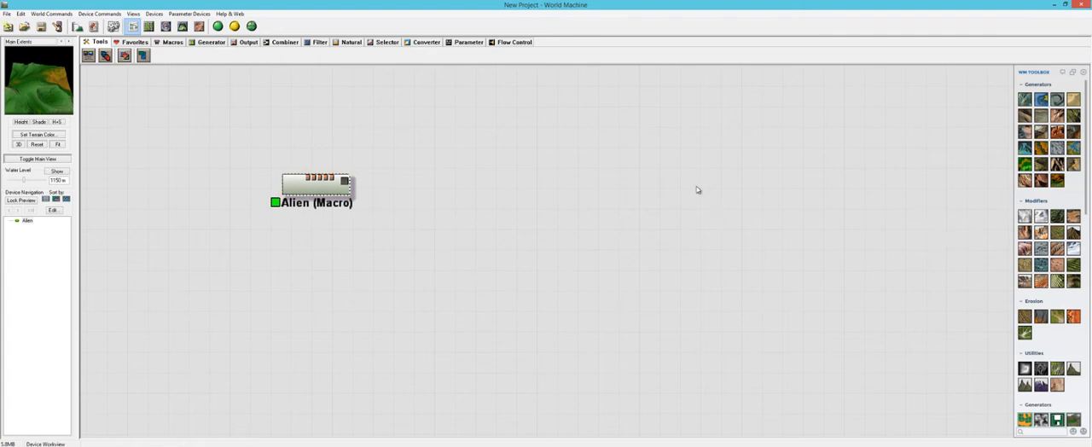
pyautogui.moveTo(316, 184); pyautogui.dragTo(284, 213)
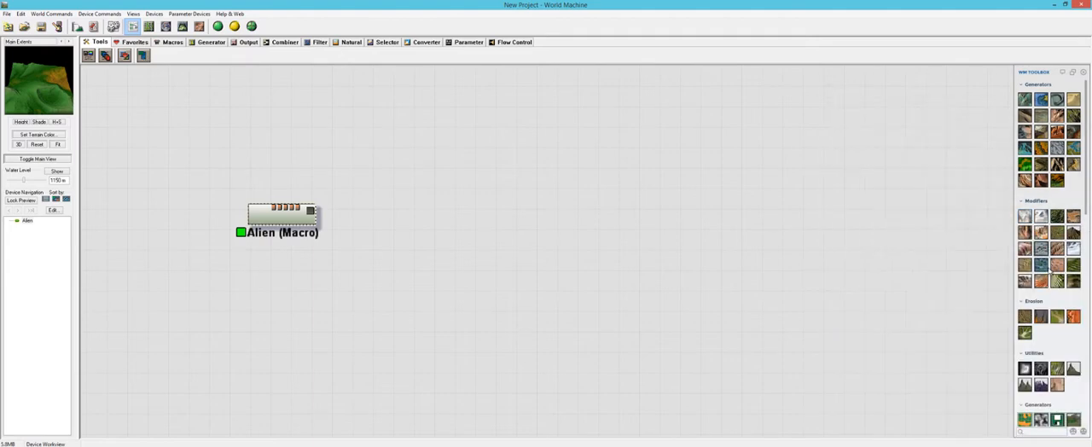
pyautogui.moveTo(1057, 215)
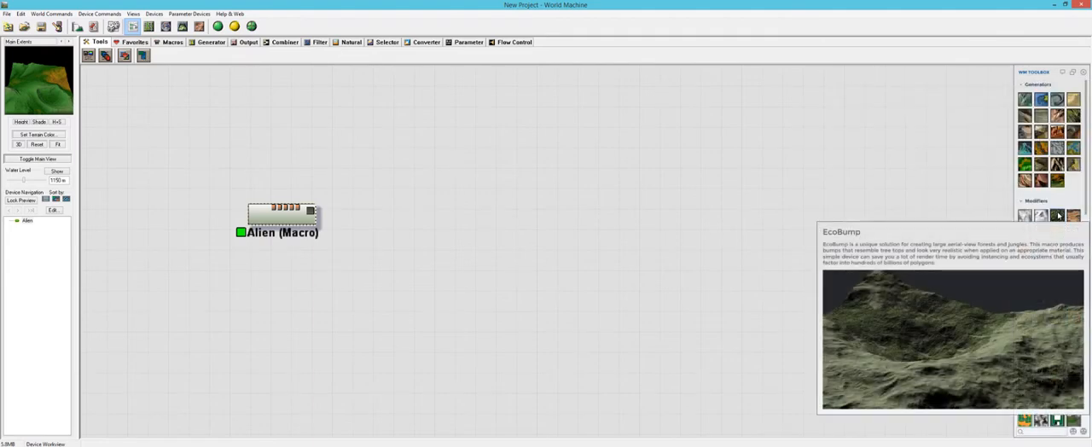
pyautogui.moveTo(1058, 215)
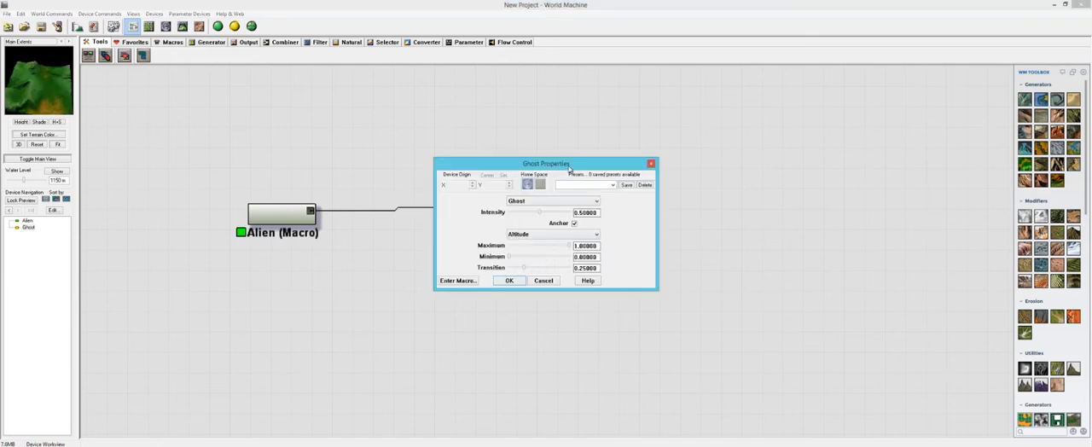
# Try Ghost intensities from 0 to about 0.73 with Anchor off and on, settling near 0.53 anchored
pyautogui.moveTo(545, 163); pyautogui.dragTo(568, 125)
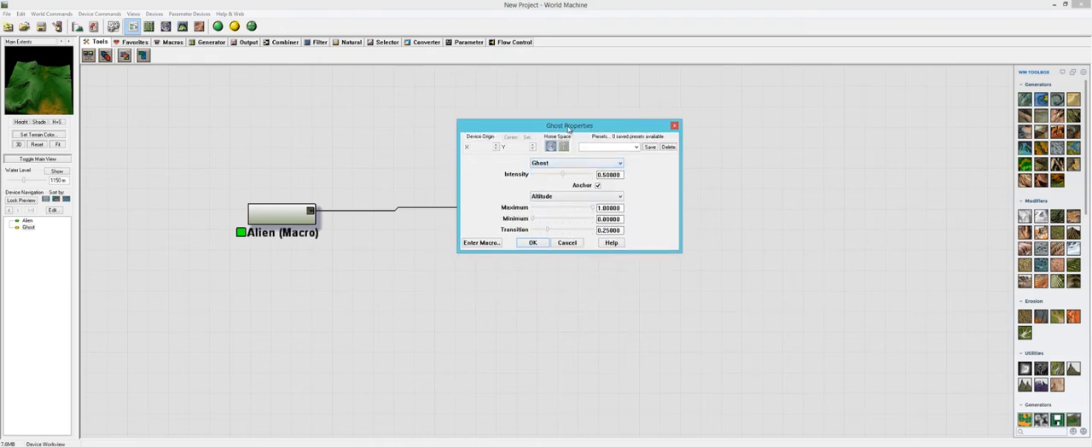
pyautogui.moveTo(568, 125); pyautogui.dragTo(528, 150)
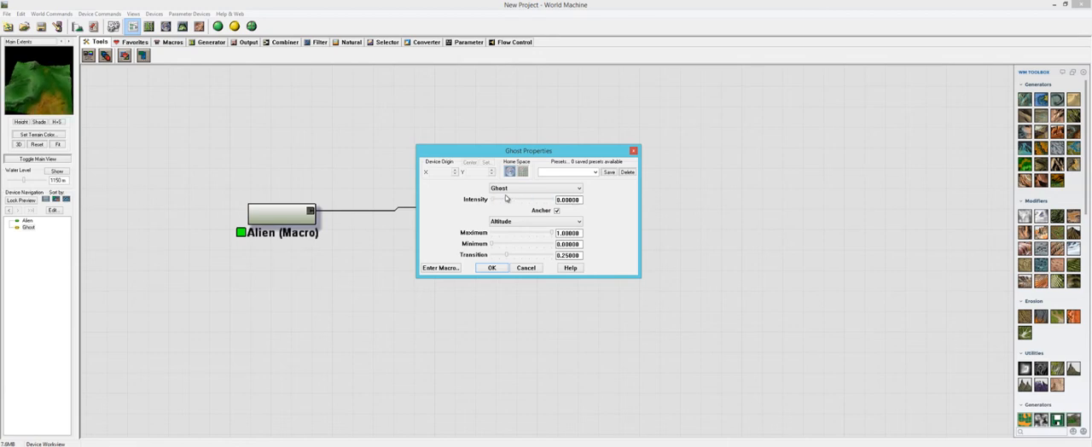
pyautogui.moveTo(492, 199); pyautogui.dragTo(533, 200)
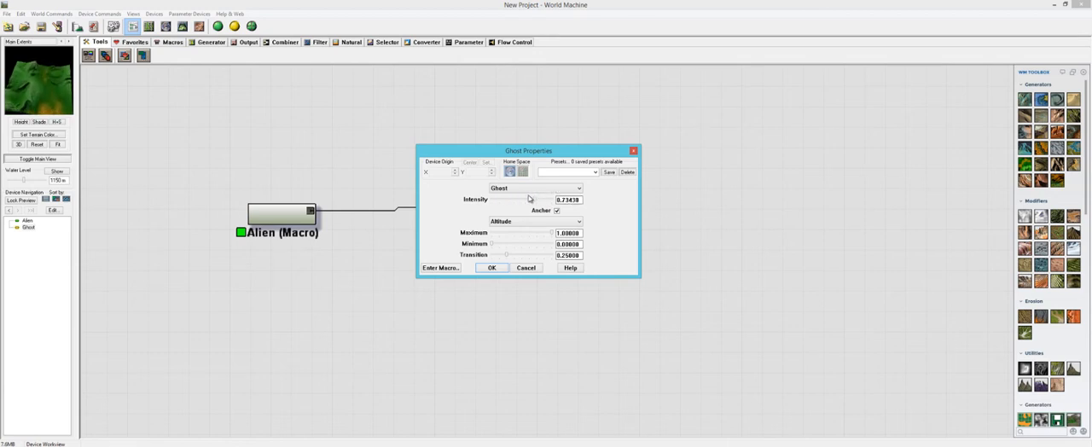
pyautogui.moveTo(524, 199); pyautogui.dragTo(492, 199)
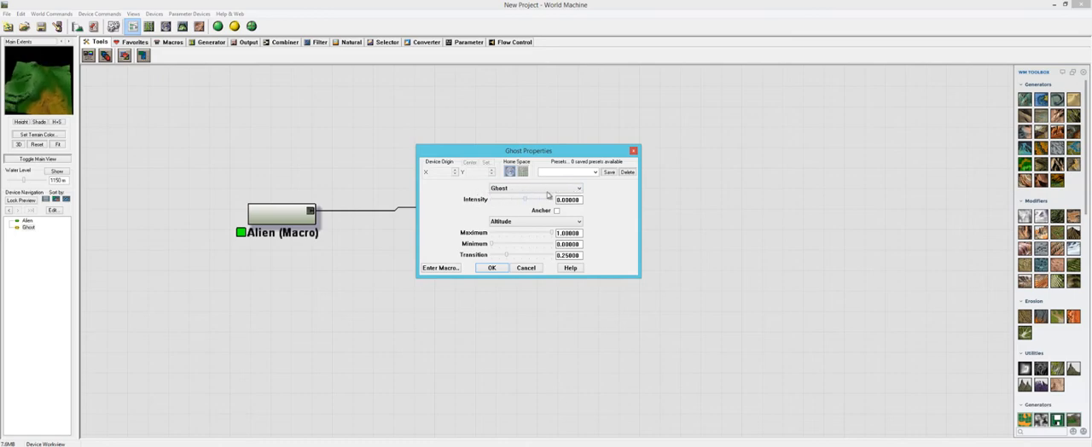
pyautogui.moveTo(523, 198); pyautogui.dragTo(547, 199)
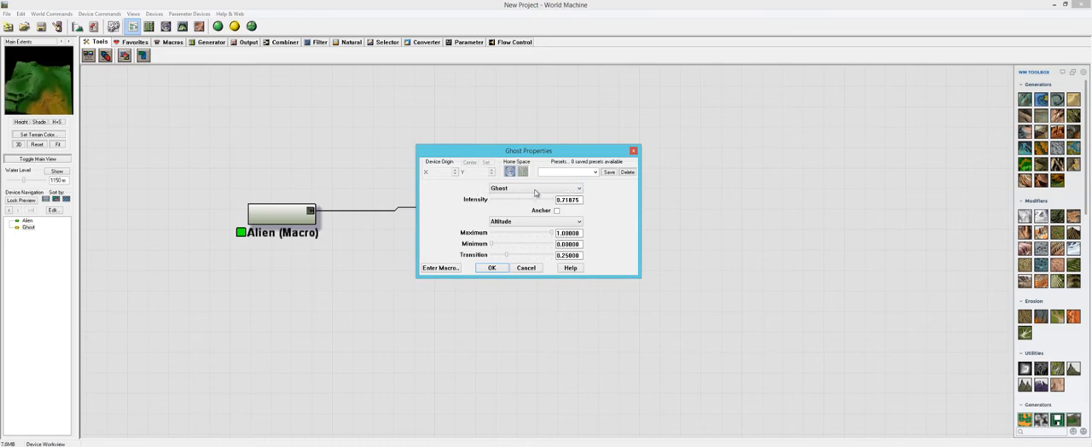
pyautogui.click(556, 210)
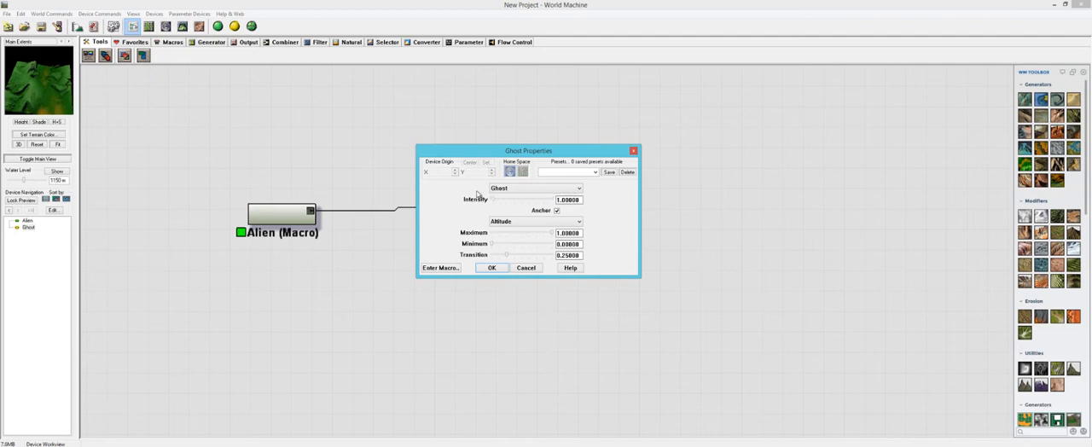
pyautogui.moveTo(494, 198); pyautogui.dragTo(503, 198)
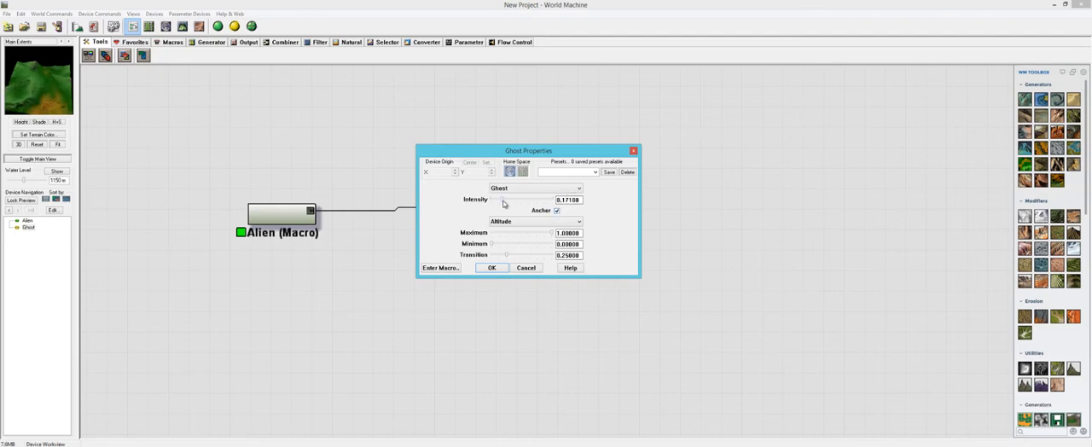
pyautogui.moveTo(502, 199); pyautogui.dragTo(523, 199)
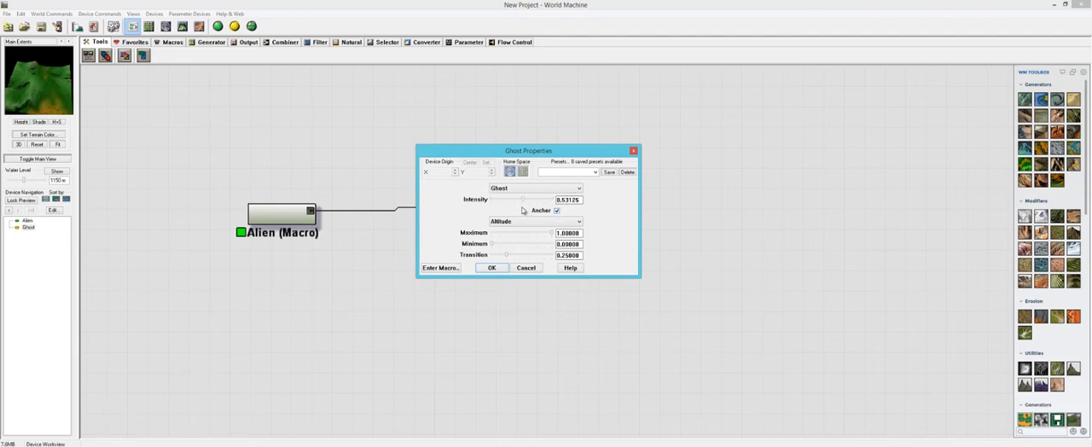
pyautogui.moveTo(523, 199); pyautogui.dragTo(521, 199)
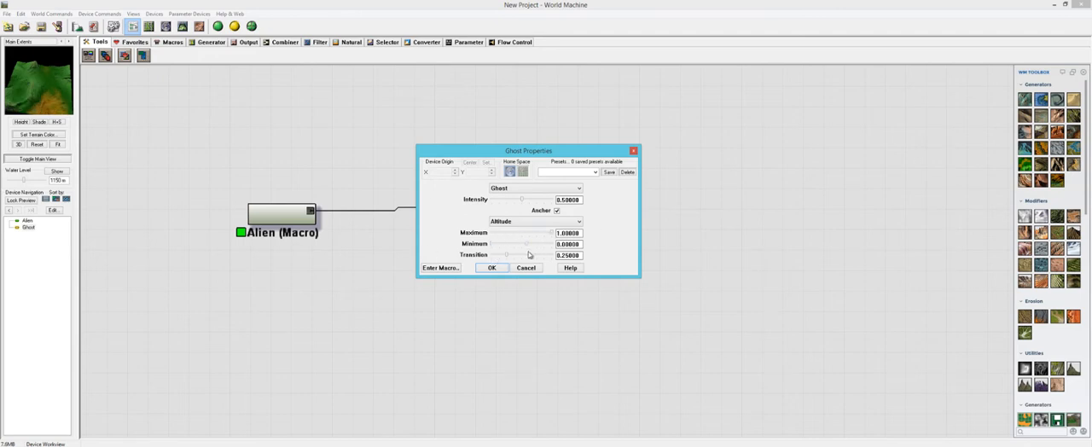
# Set Ghost Minimum to about 0.4 and Transition 0.5 with Intensity 0.5, and apply
pyautogui.moveTo(505, 244); pyautogui.dragTo(545, 244)
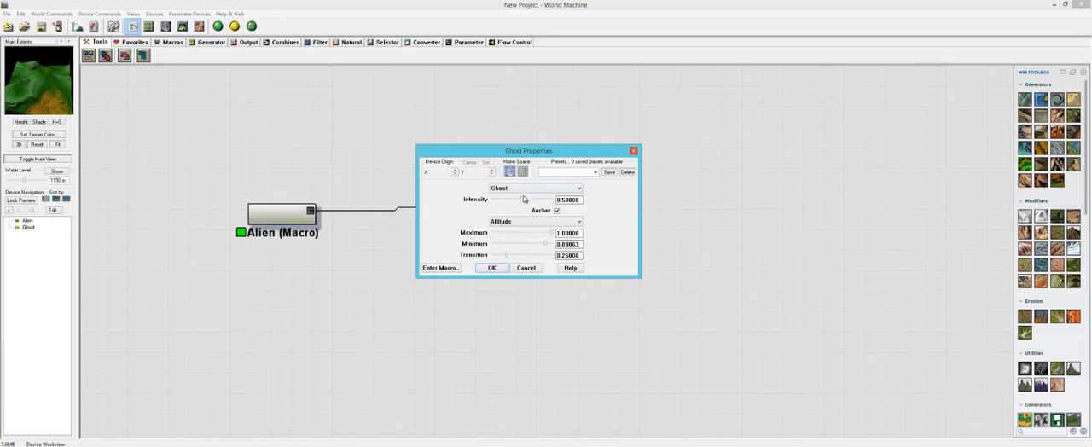
pyautogui.moveTo(525, 199); pyautogui.dragTo(490, 199)
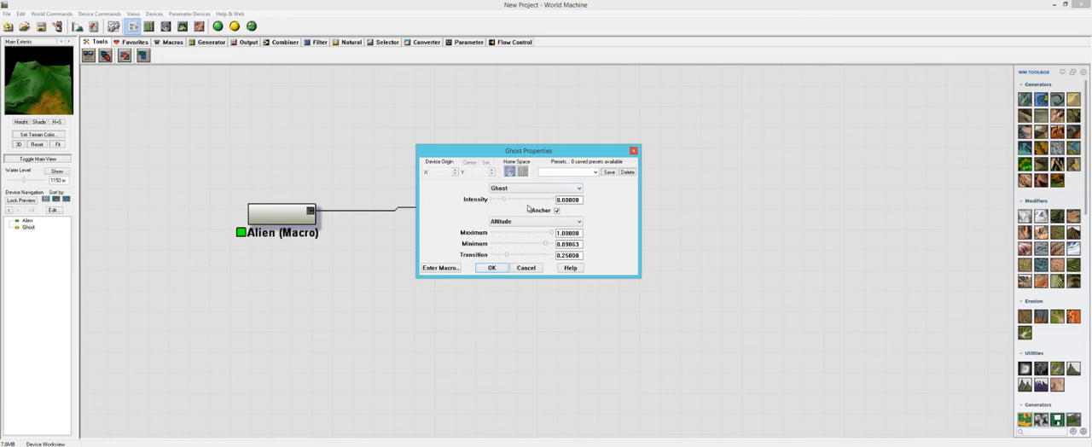
pyautogui.moveTo(493, 199); pyautogui.dragTo(522, 199)
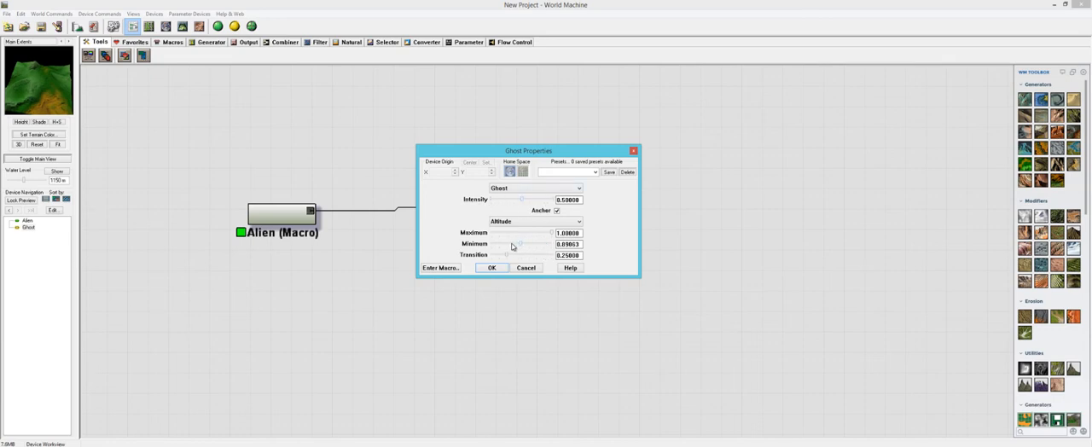
pyautogui.moveTo(529, 244); pyautogui.dragTo(508, 244)
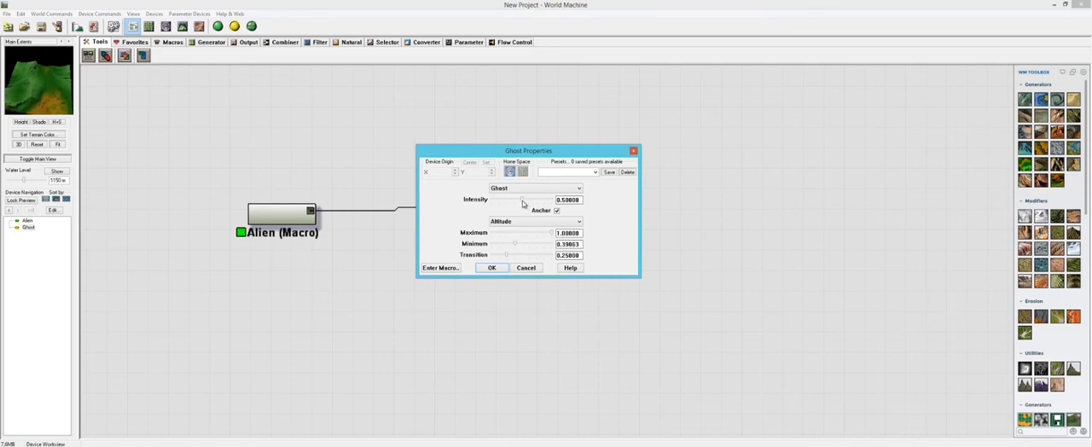
pyautogui.moveTo(511, 200); pyautogui.dragTo(544, 199)
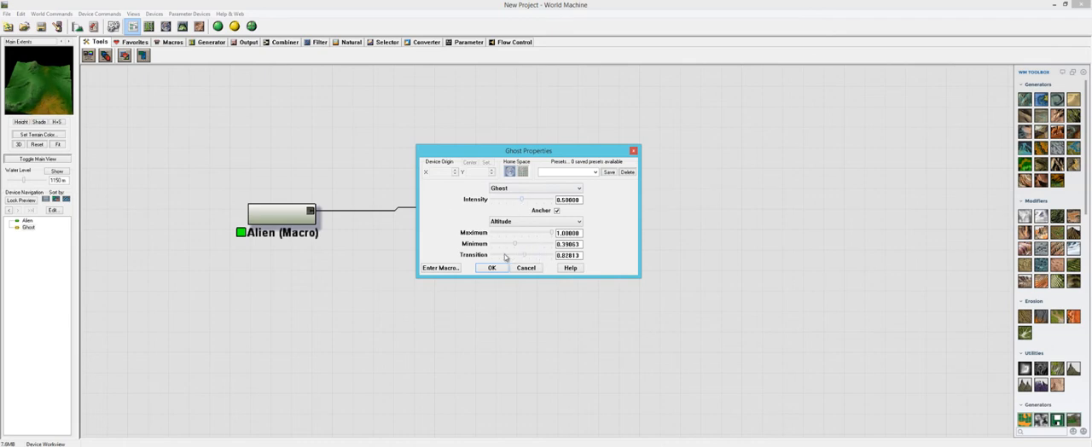
pyautogui.moveTo(529, 254); pyautogui.dragTo(512, 255)
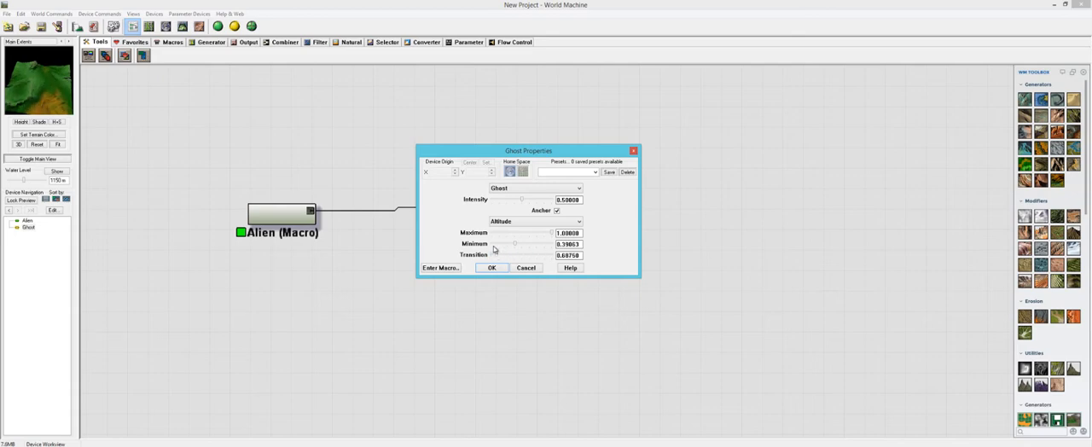
pyautogui.moveTo(515, 255); pyautogui.dragTo(515, 255)
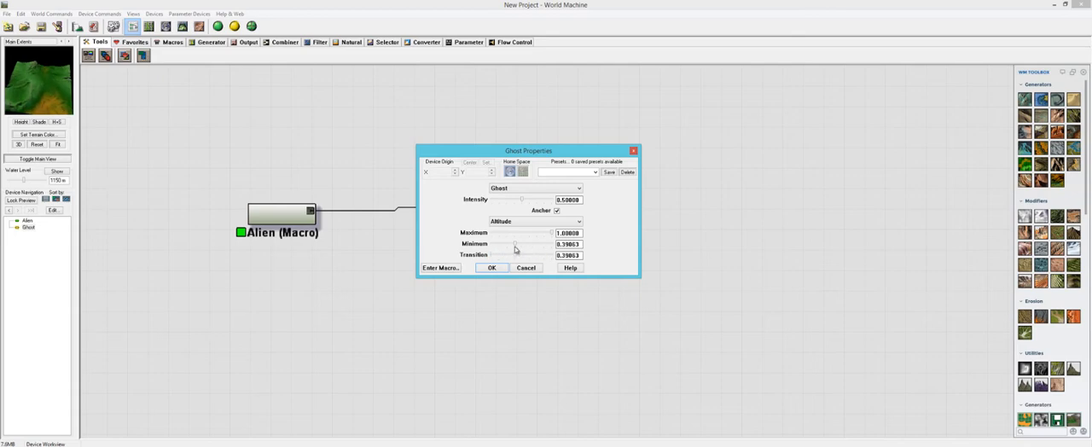
pyautogui.moveTo(515, 249); pyautogui.dragTo(527, 249)
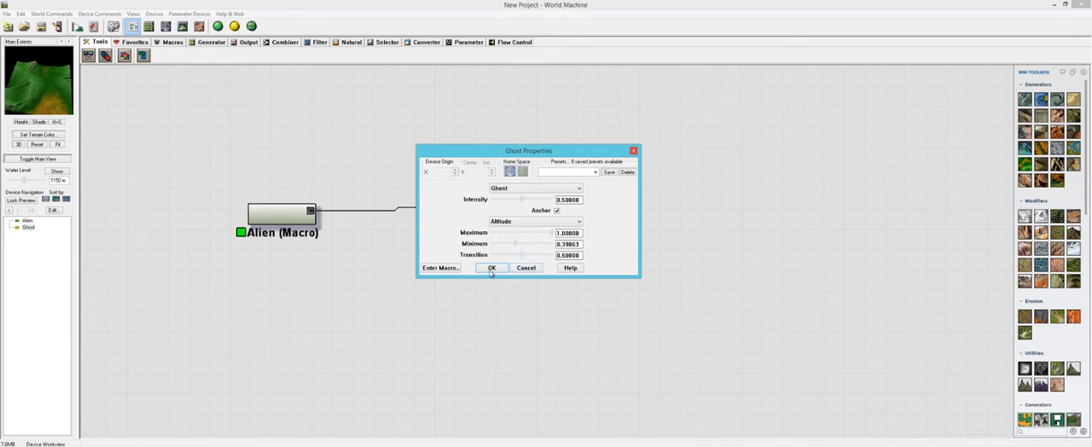
pyautogui.click(492, 268)
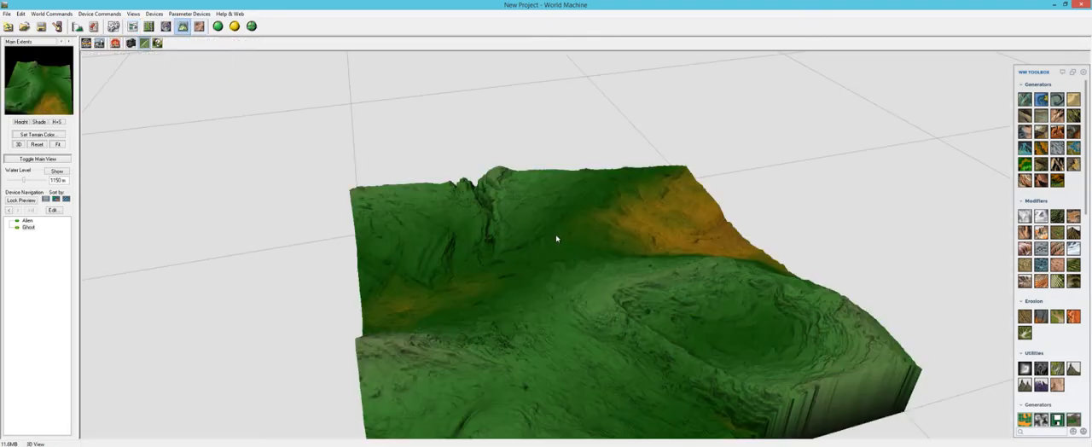
# Orbit the 3D view down to a low angle over the ghosted terrain
pyautogui.moveTo(556, 239); pyautogui.dragTo(658, 284)
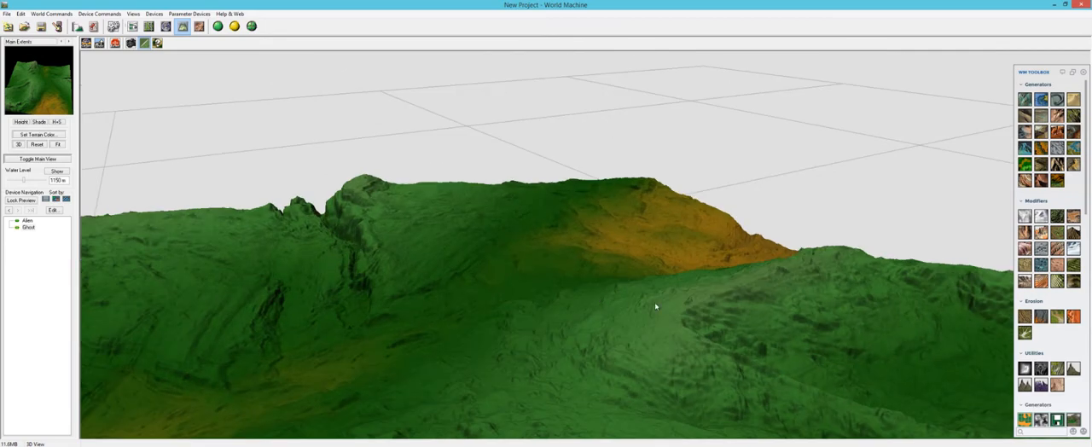
pyautogui.moveTo(655, 307); pyautogui.dragTo(522, 379)
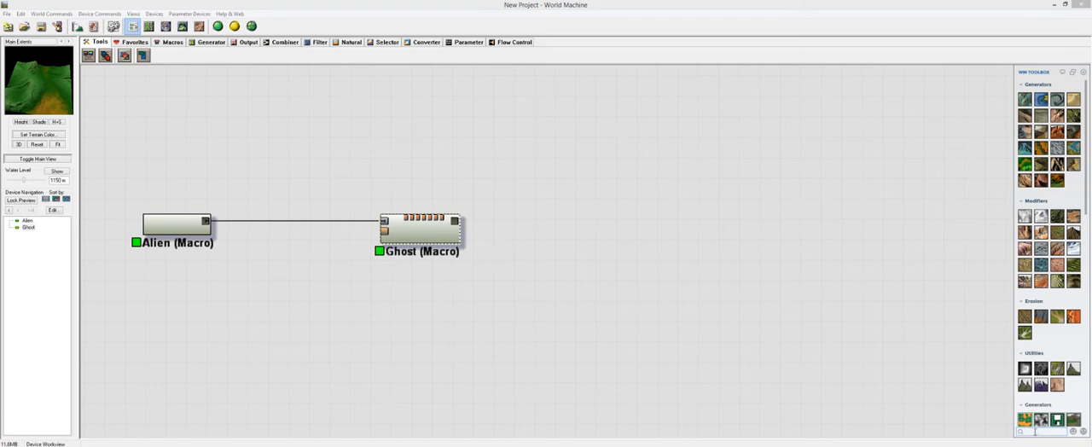
# Add KillSpike after Ghost via the 'kill' search, with Detection 1.0 and Aggression 3
pyautogui.write('kill')
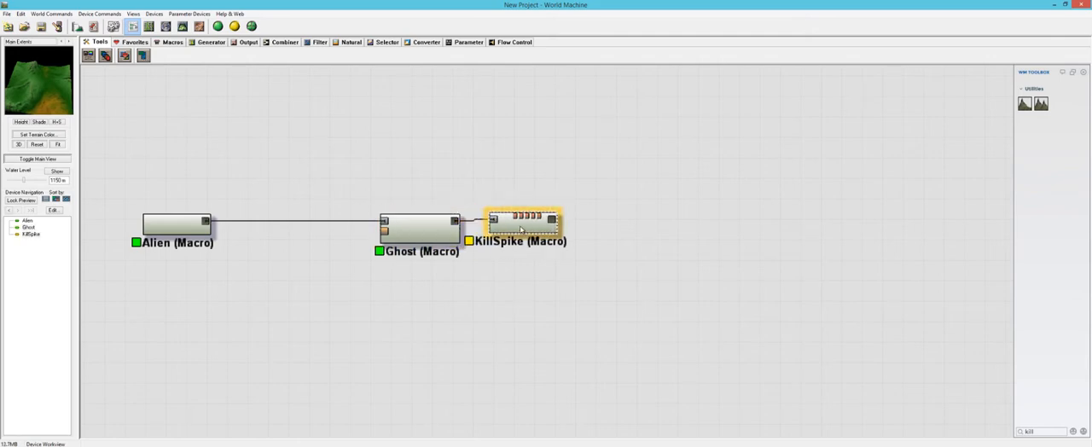
pyautogui.doubleClick(521, 220)
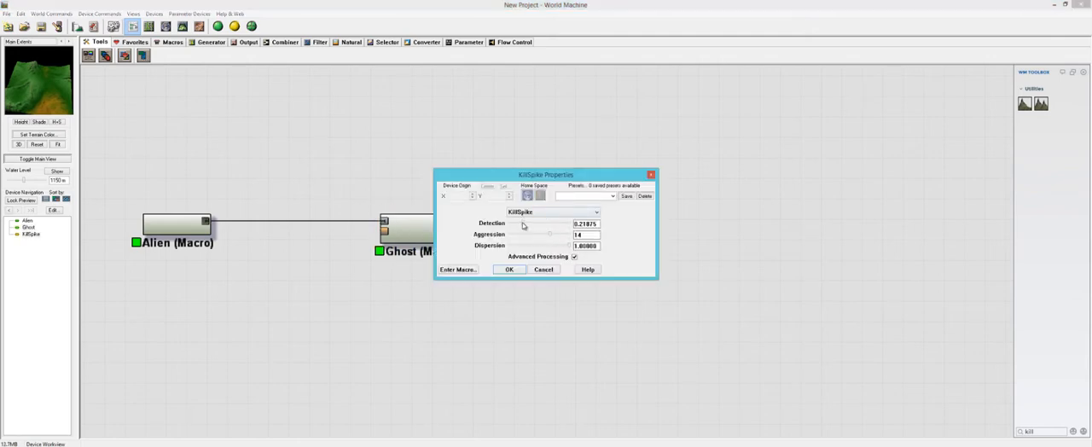
pyautogui.moveTo(523, 228); pyautogui.dragTo(569, 228)
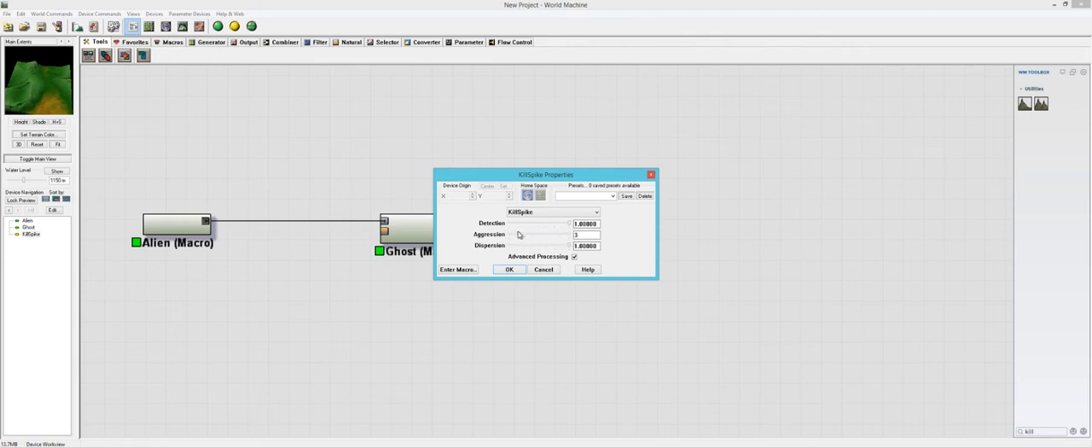
pyautogui.click(508, 268)
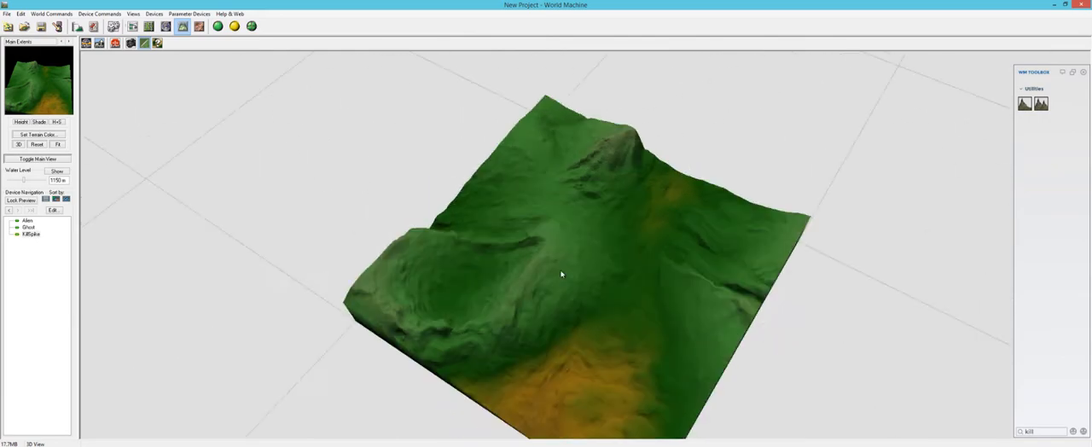
# Orbit and zoom the 3D view to see the crater side and peak
pyautogui.moveTo(561, 274); pyautogui.dragTo(629, 239)
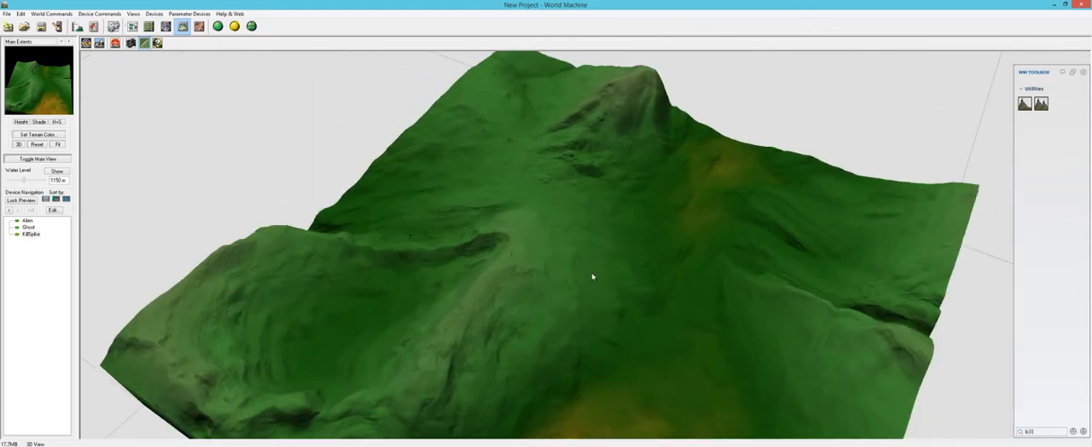
pyautogui.moveTo(592, 276); pyautogui.dragTo(460, 302)
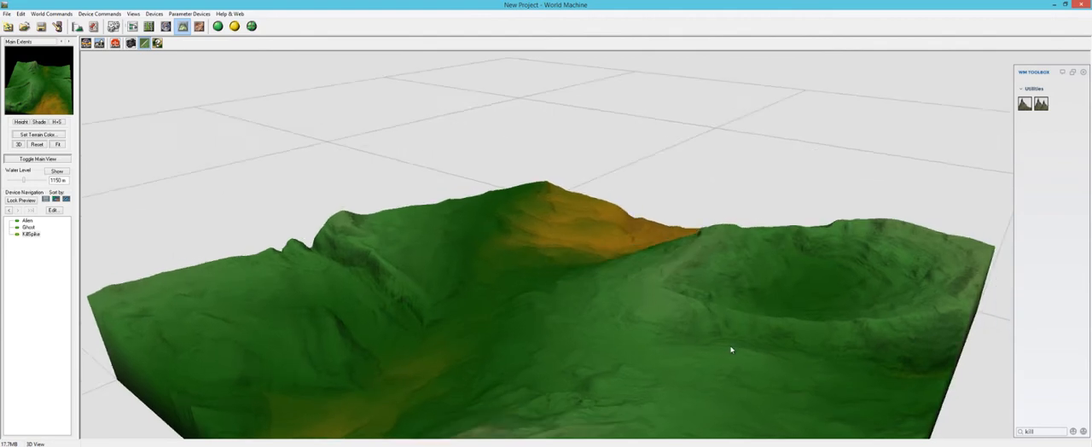
pyautogui.moveTo(730, 349); pyautogui.dragTo(591, 312)
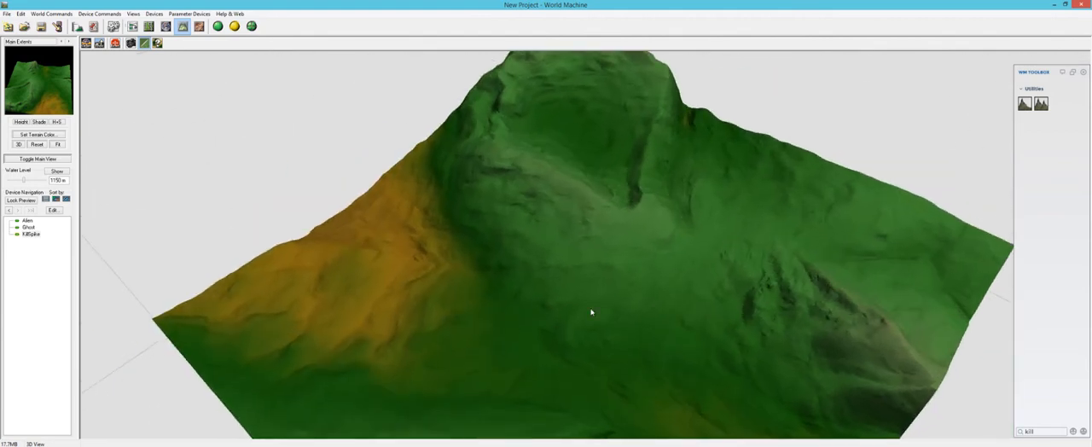
pyautogui.moveTo(592, 313); pyautogui.dragTo(542, 291)
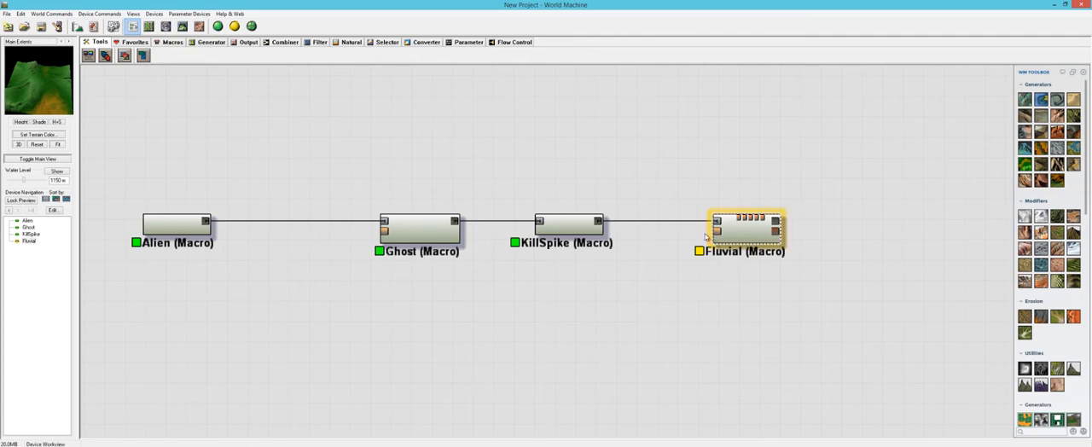
# Place a Fluvial macro after KillSpike and open its properties
pyautogui.click(627, 309)
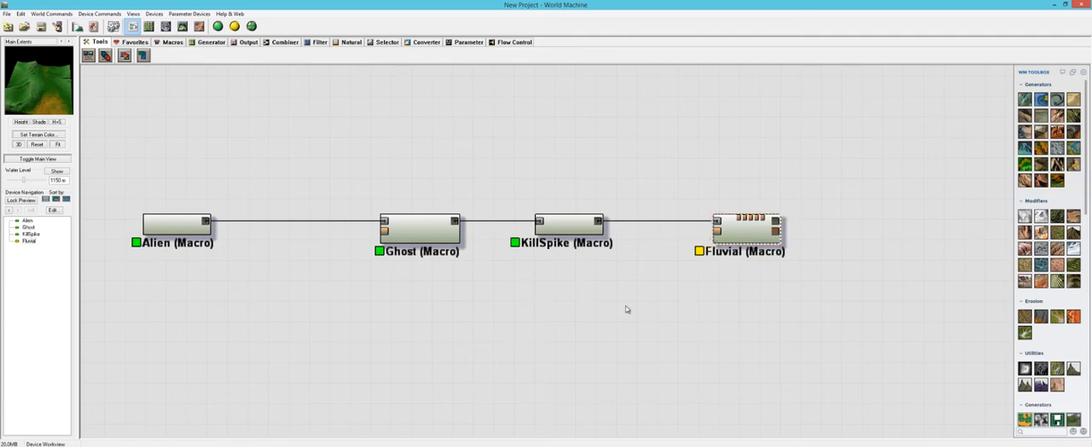
pyautogui.click(746, 232)
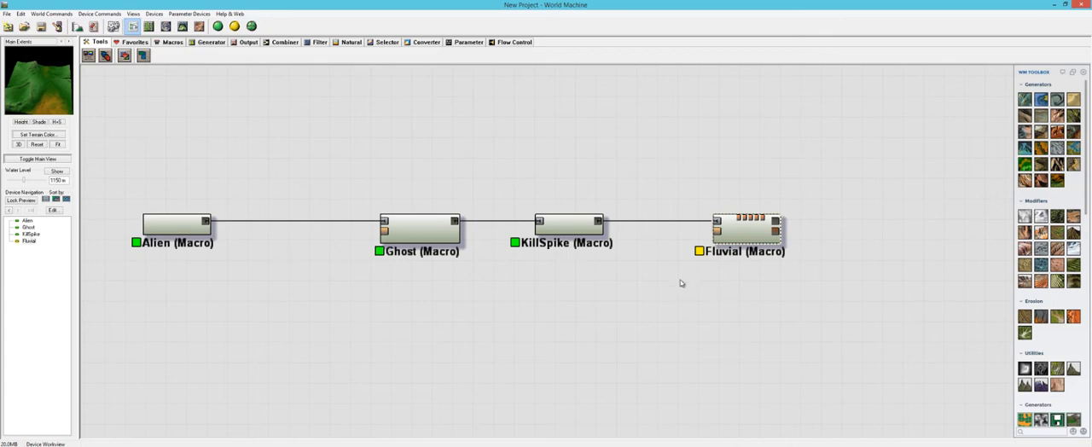
pyautogui.click(746, 230)
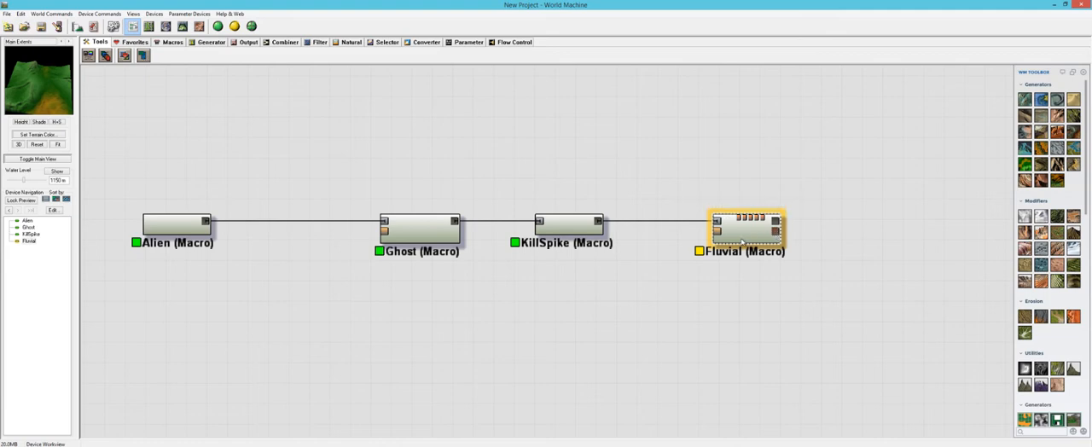
pyautogui.click(528, 198)
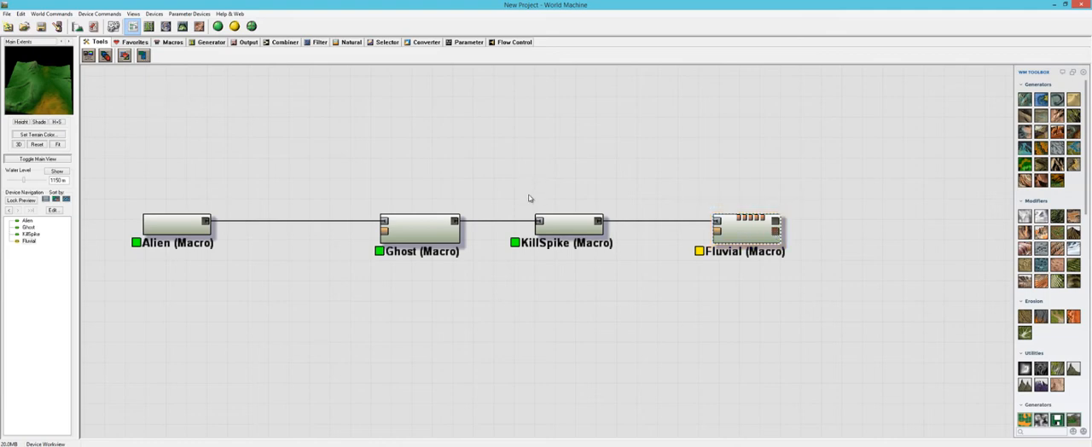
pyautogui.doubleClick(745, 230)
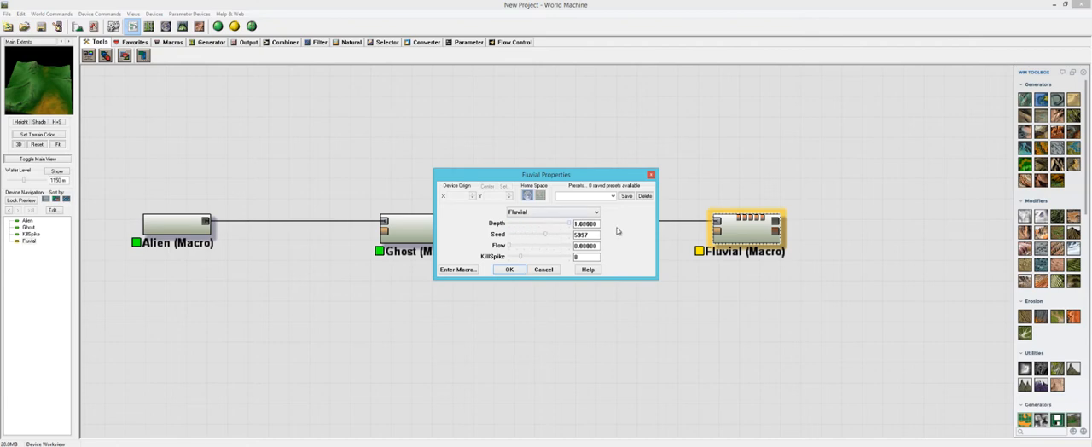
pyautogui.moveTo(601, 232)
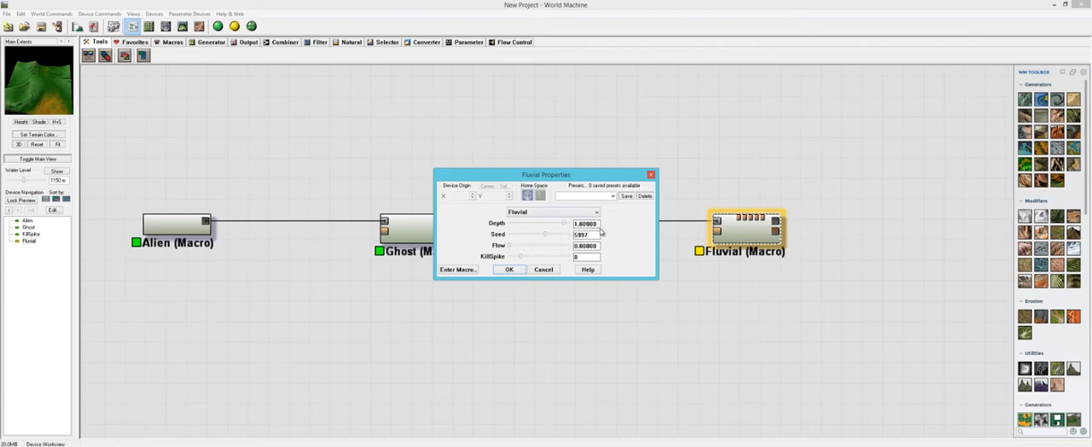
pyautogui.moveTo(530, 234)
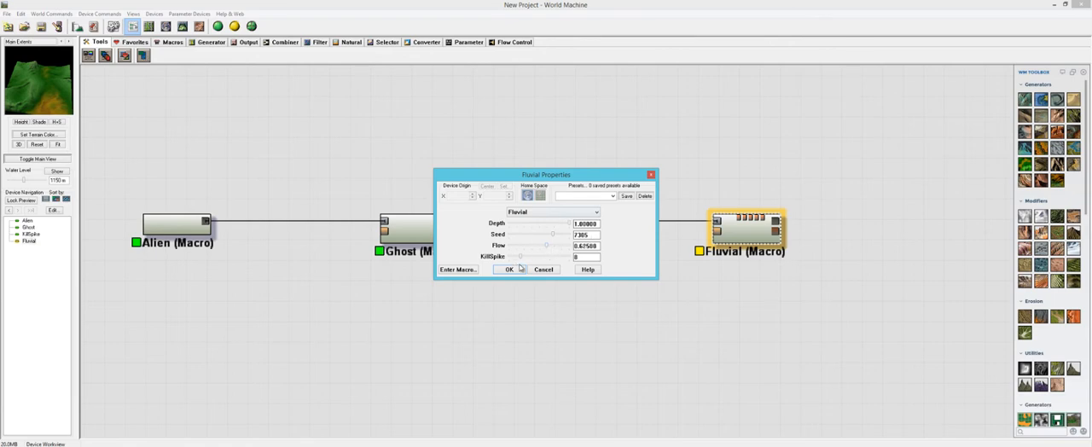
pyautogui.moveTo(552, 253)
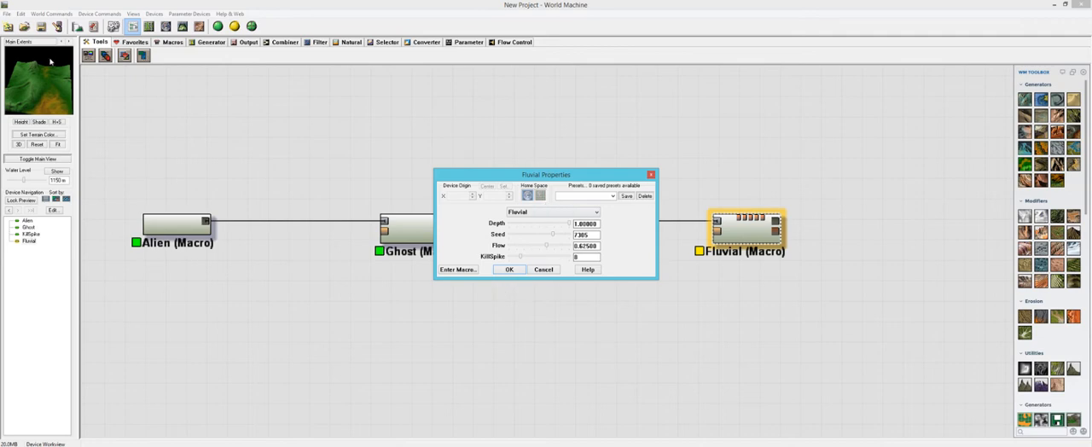
pyautogui.moveTo(523, 260)
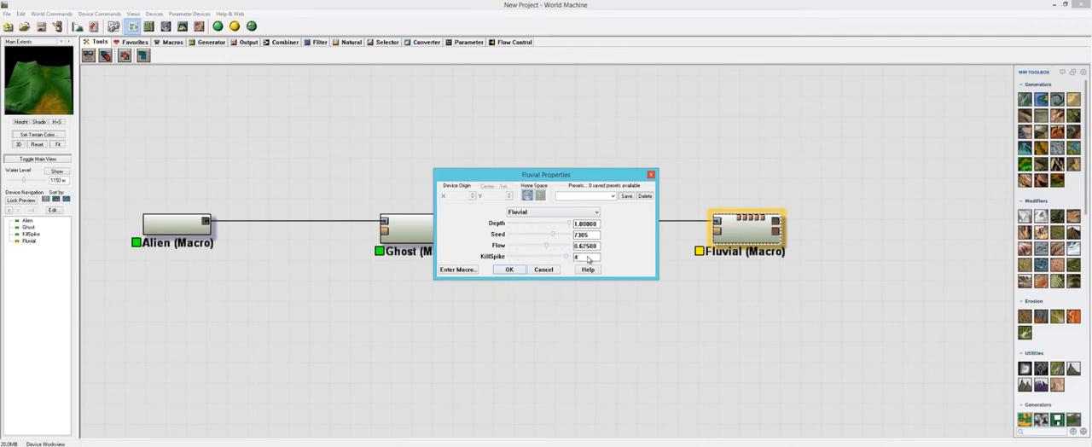
# Enter KillSpike value 14 for Fluvial, then reopen its properties and reapply the adjusted settings
pyautogui.write('14')
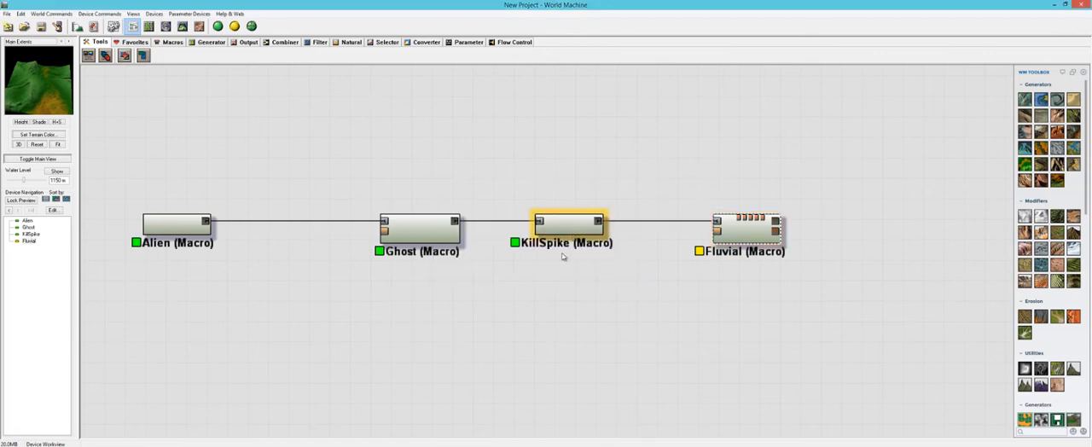
pyautogui.click(743, 232)
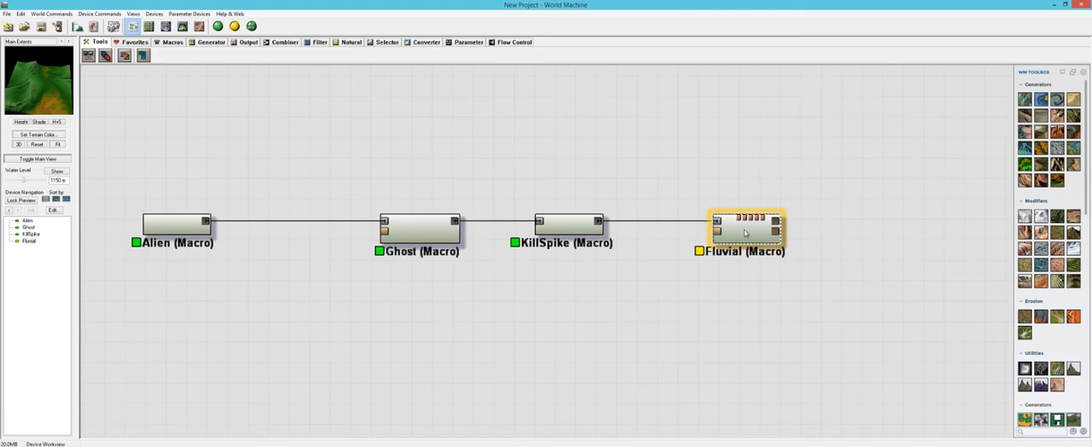
pyautogui.click(721, 299)
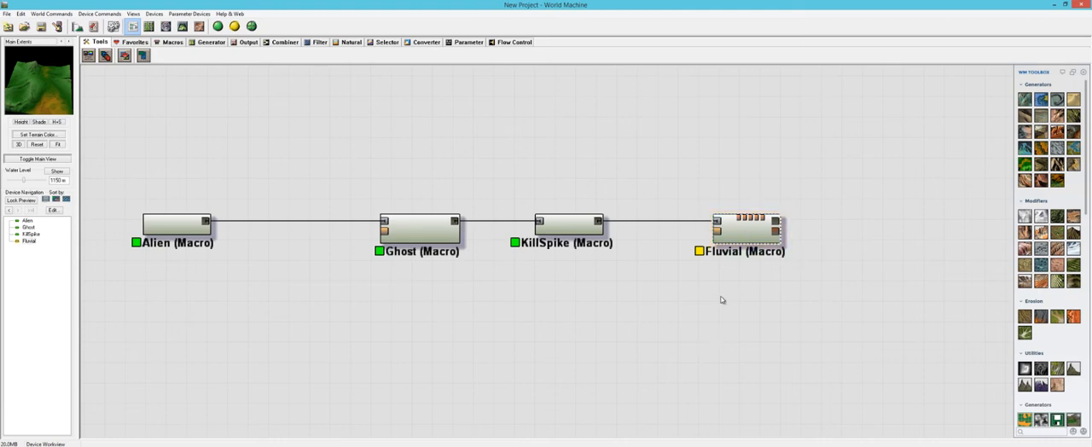
pyautogui.doubleClick(744, 230)
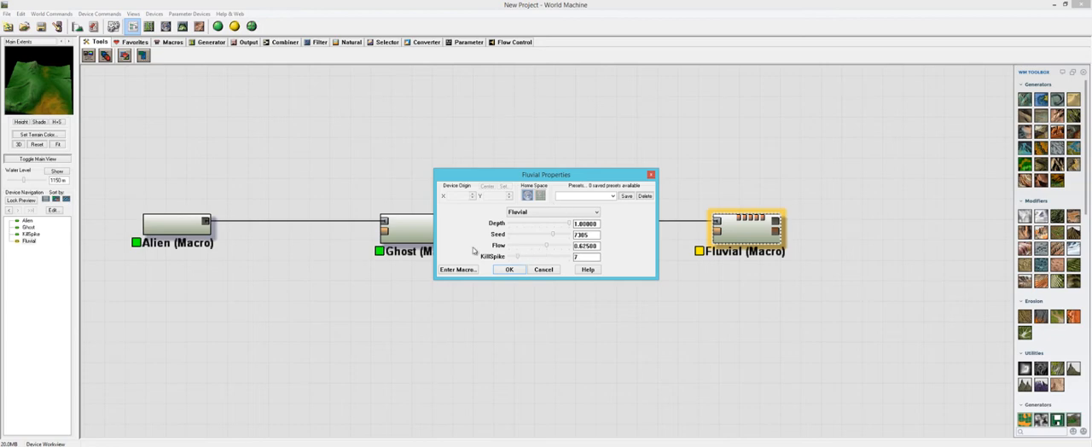
pyautogui.click(508, 268)
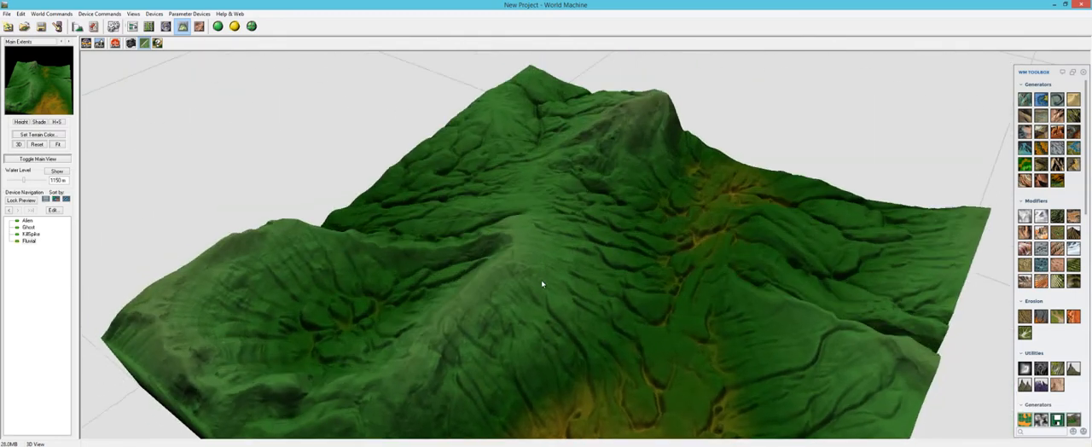
# Orbit the 3D view to inspect the river channels carved by Fluvial
pyautogui.moveTo(542, 284); pyautogui.dragTo(443, 146)
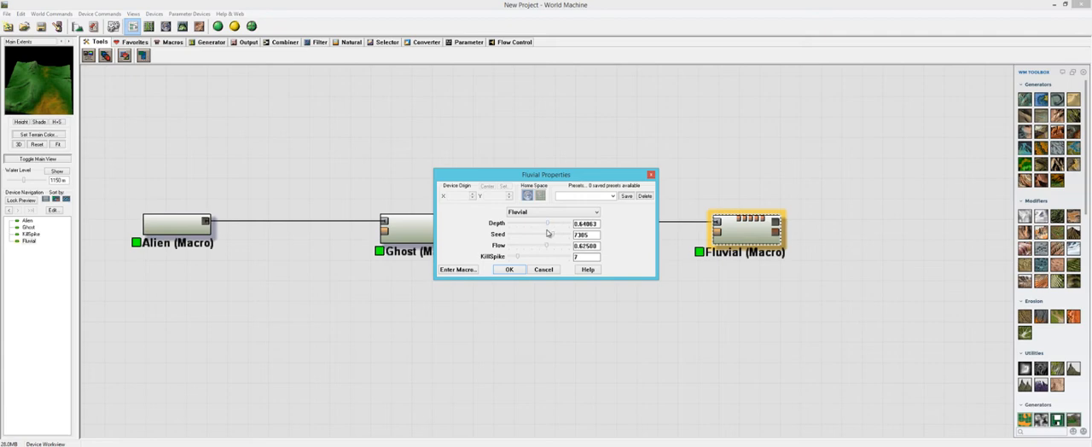
# Lower Fluvial's Depth to 0.625, accept, and show the re-eroded terrain in 3D
pyautogui.moveTo(549, 222); pyautogui.dragTo(553, 222)
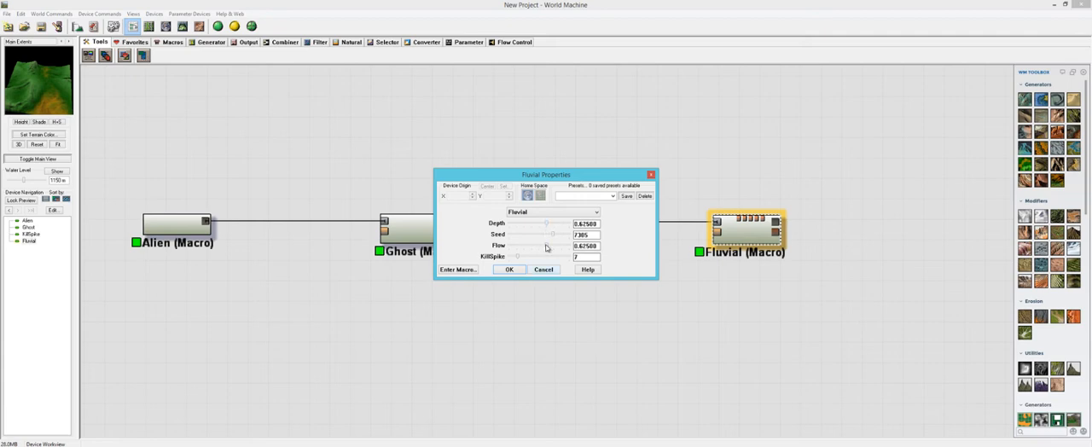
pyautogui.moveTo(546, 245); pyautogui.dragTo(518, 245)
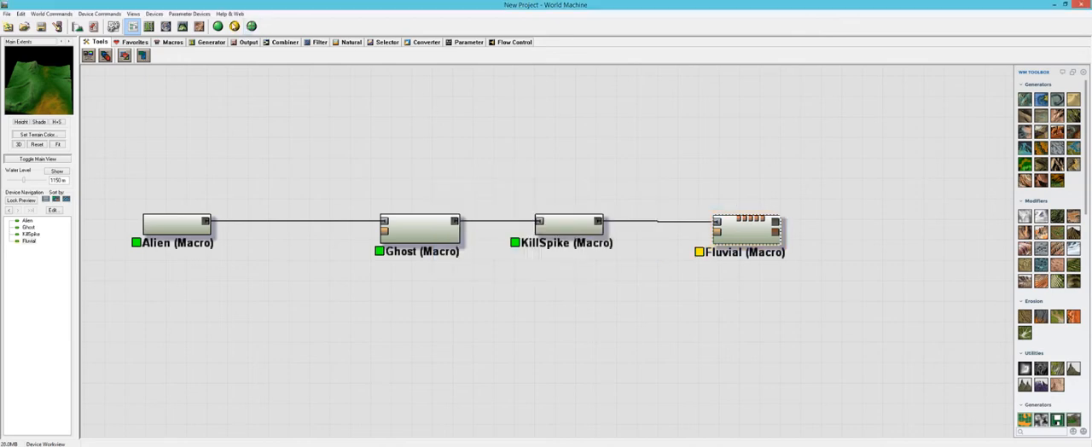
pyautogui.click(217, 25)
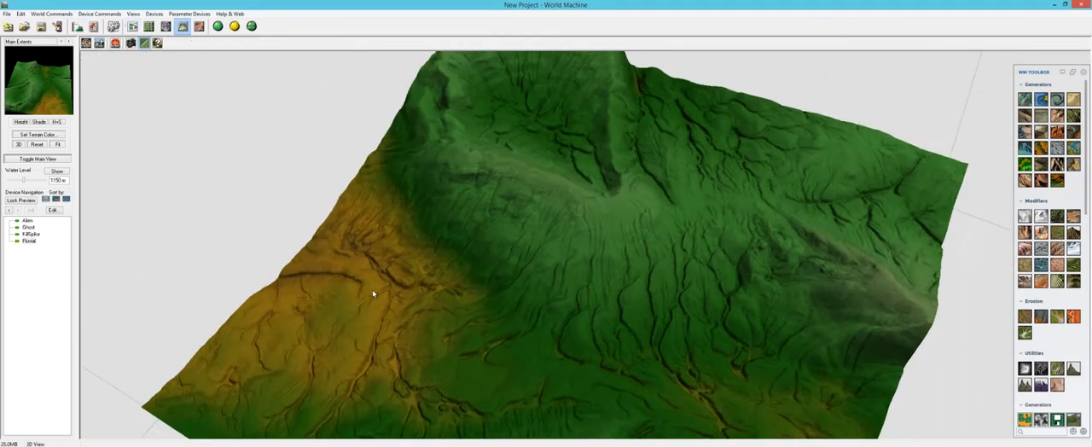
pyautogui.moveTo(373, 294); pyautogui.dragTo(482, 263)
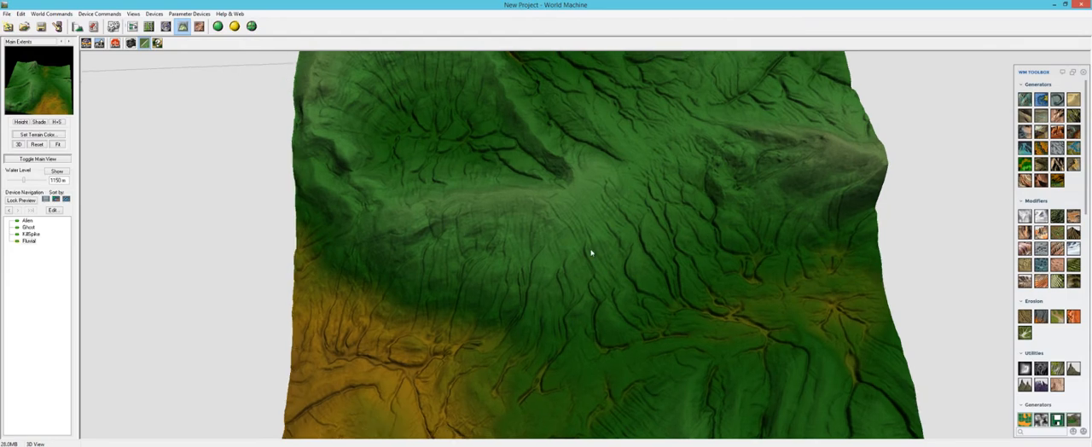
pyautogui.moveTo(590, 252); pyautogui.dragTo(653, 261)
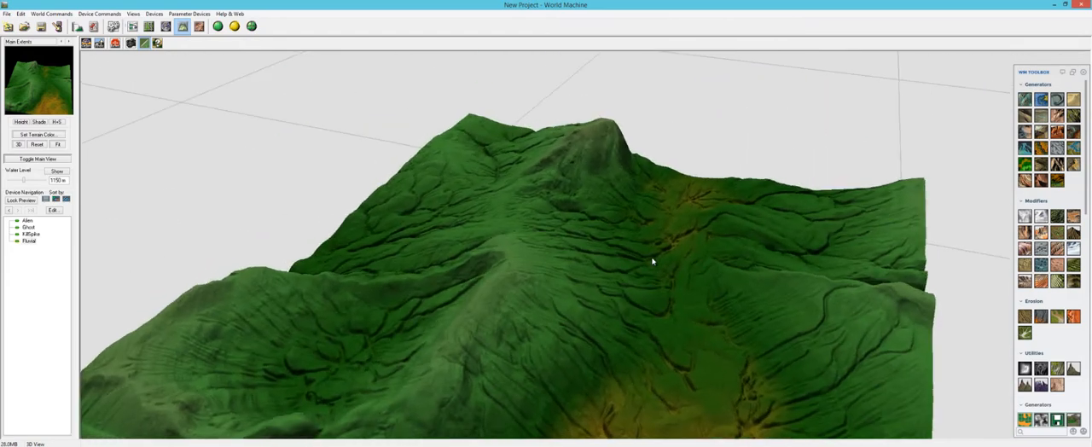
pyautogui.moveTo(652, 261); pyautogui.dragTo(502, 247)
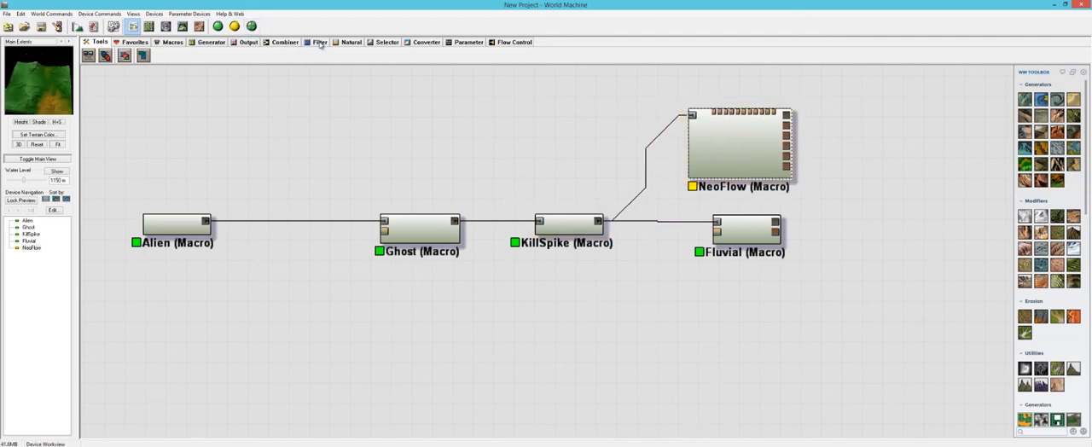
# Add a Combiner after Fluvial and wire NeoFlow's output into it
pyautogui.click(284, 42)
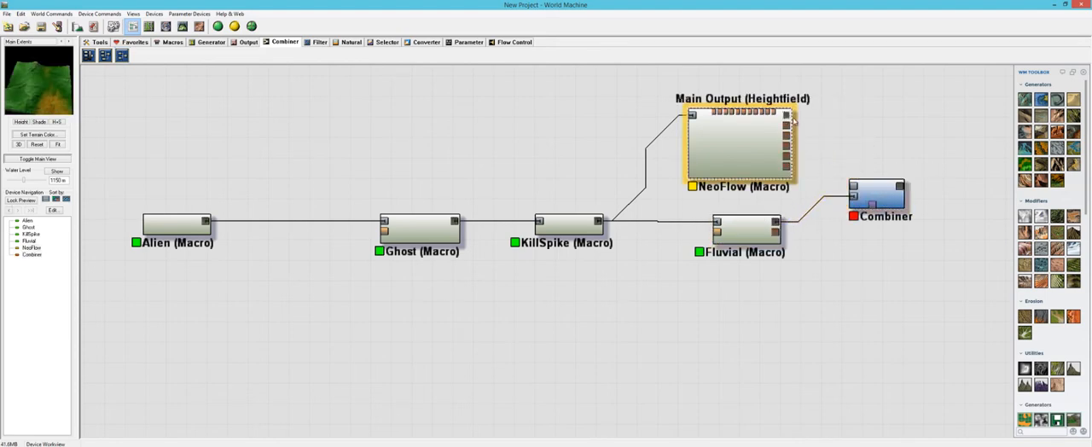
pyautogui.click(875, 194)
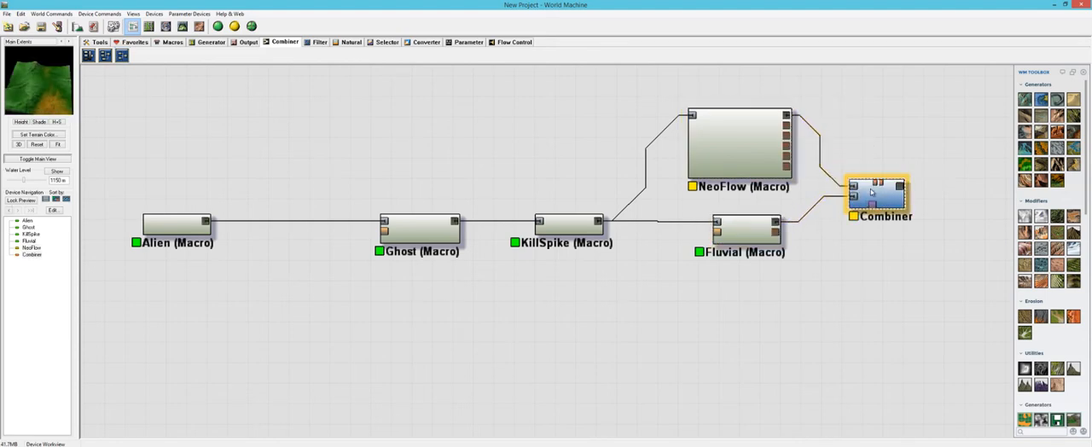
pyautogui.doubleClick(737, 149)
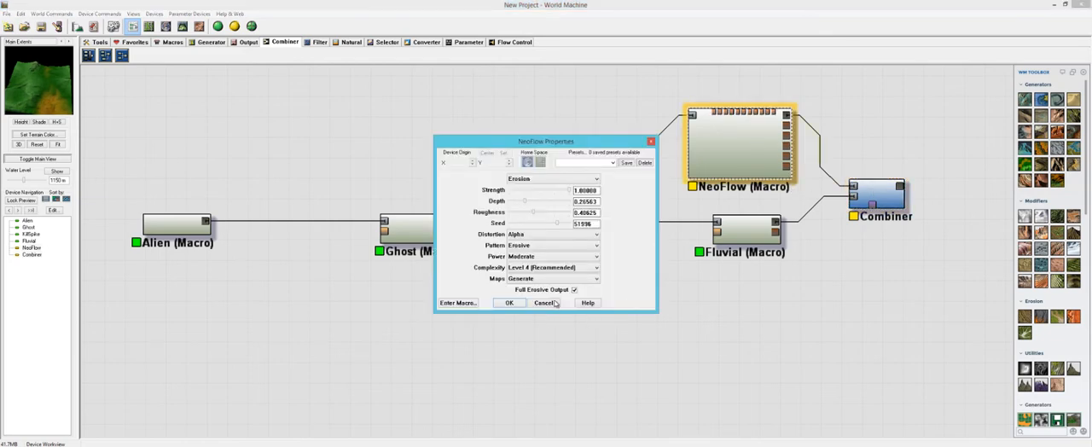
pyautogui.click(21, 13)
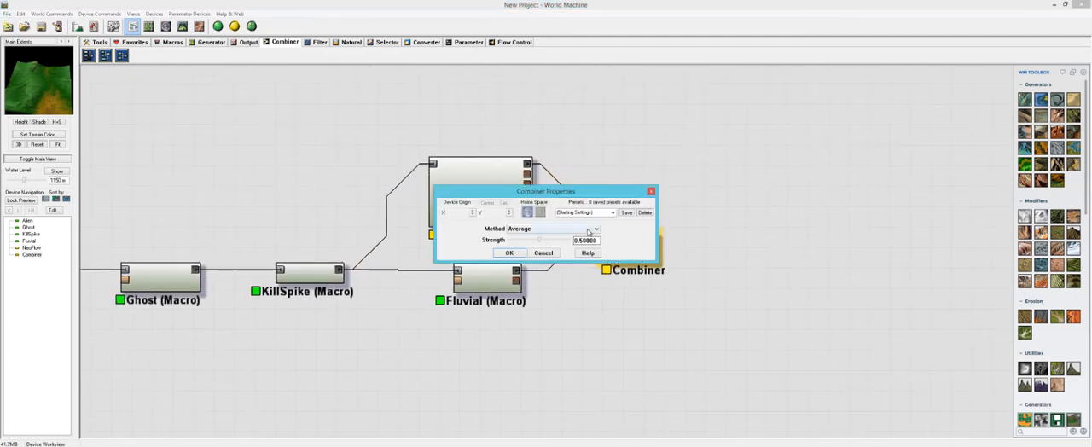
pyautogui.moveTo(585, 239)
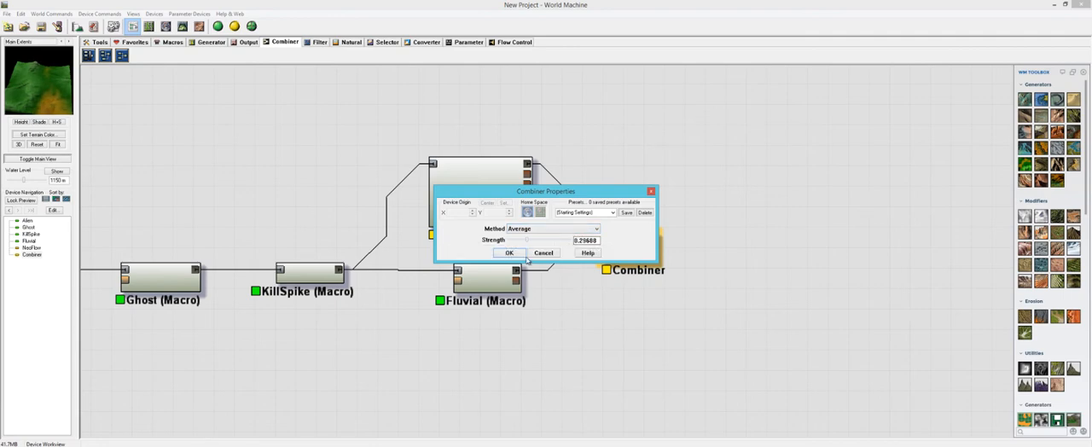
# Set the Combiner strength to about 0.26 and view the merged terrain in 3D
pyautogui.moveTo(522, 240); pyautogui.dragTo(531, 239)
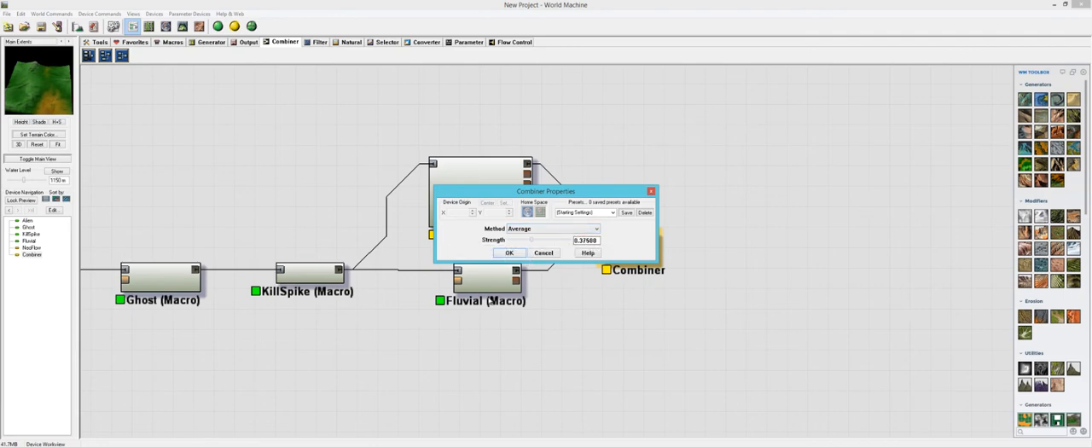
pyautogui.moveTo(531, 241)
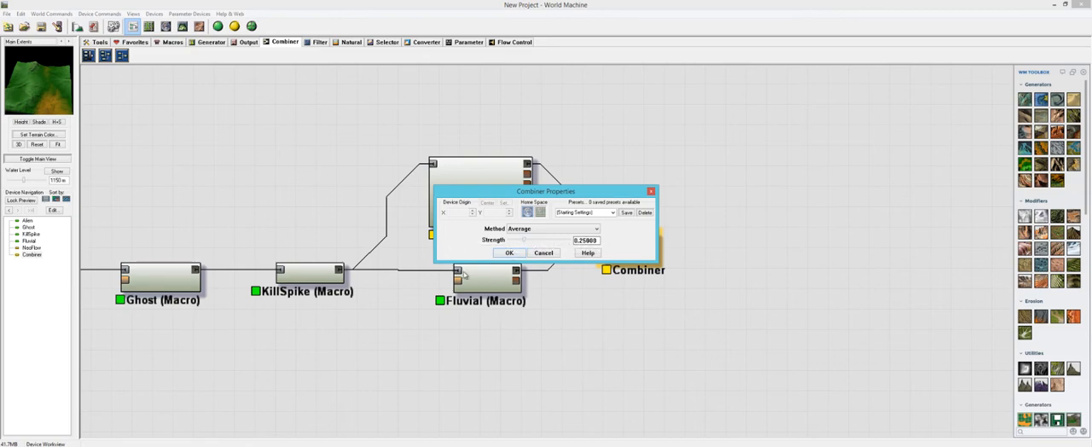
pyautogui.click(508, 253)
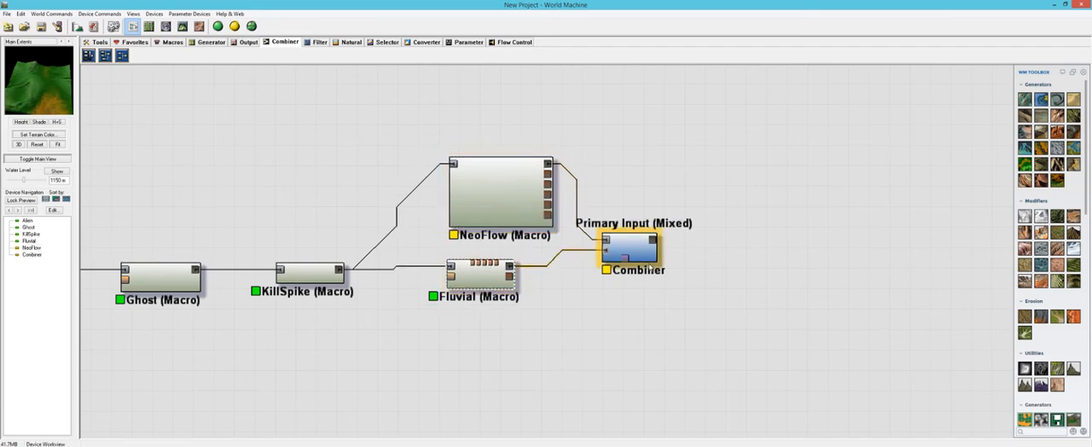
pyautogui.click(660, 291)
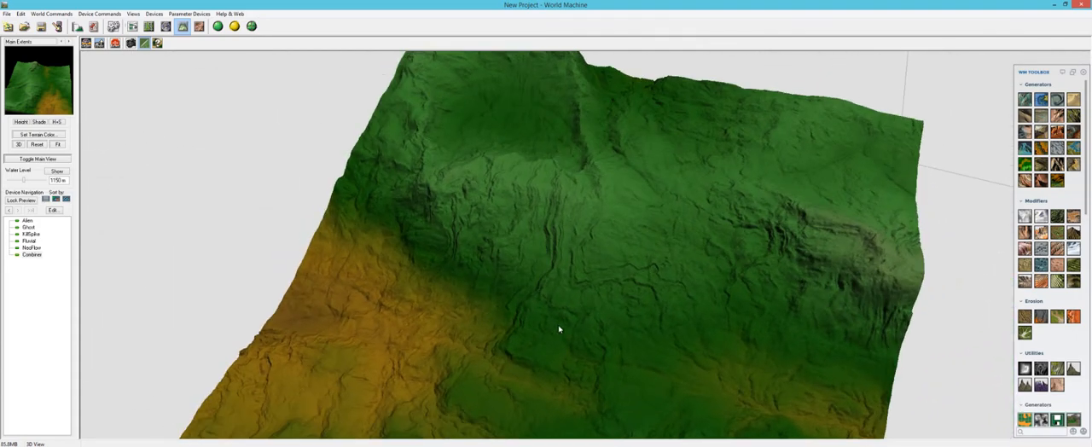
pyautogui.moveTo(558, 330); pyautogui.dragTo(514, 202)
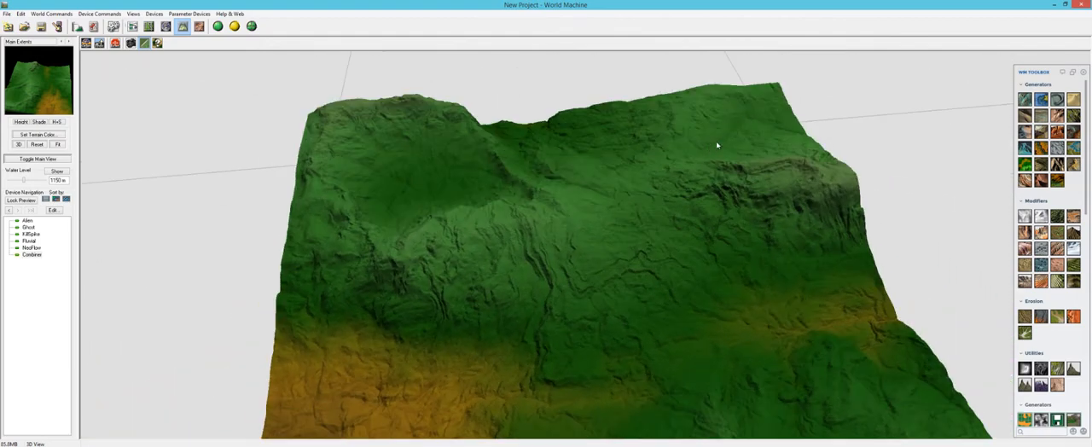
pyautogui.moveTo(164, 63)
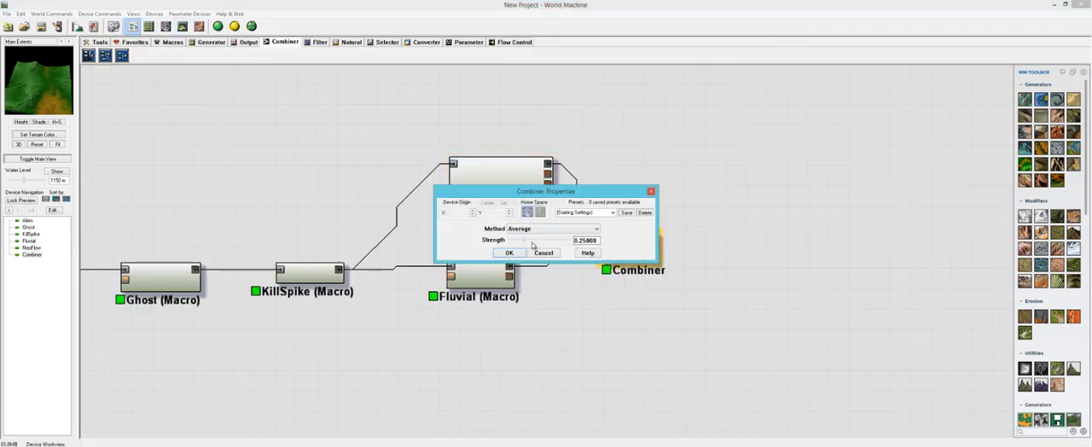
pyautogui.click(508, 252)
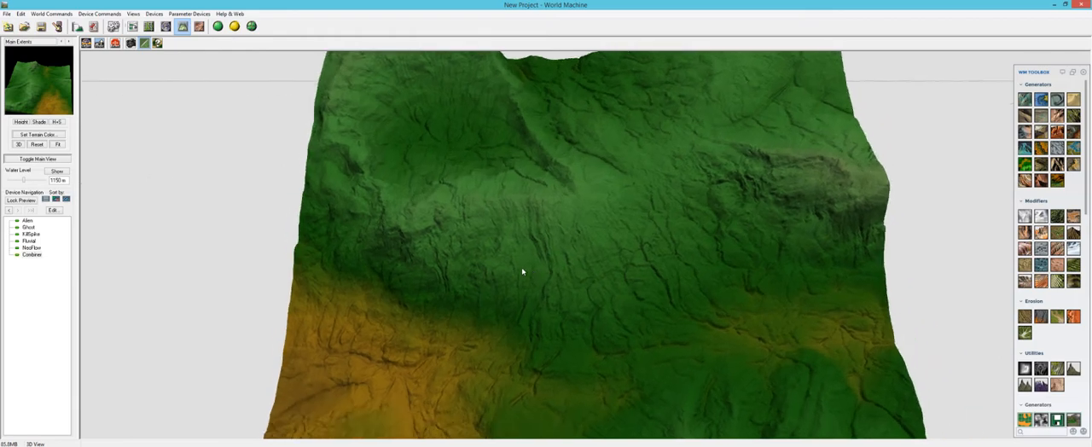
pyautogui.moveTo(522, 271); pyautogui.dragTo(490, 122)
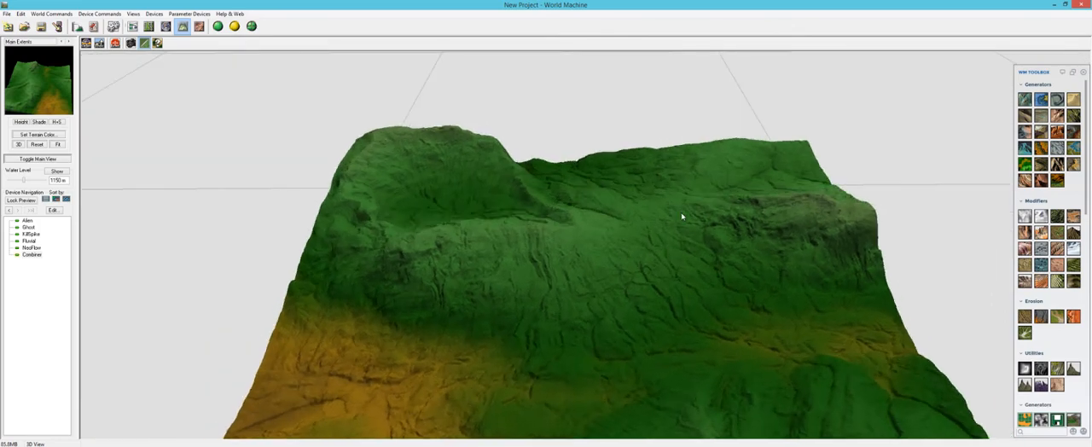
pyautogui.moveTo(680, 215); pyautogui.dragTo(513, 285)
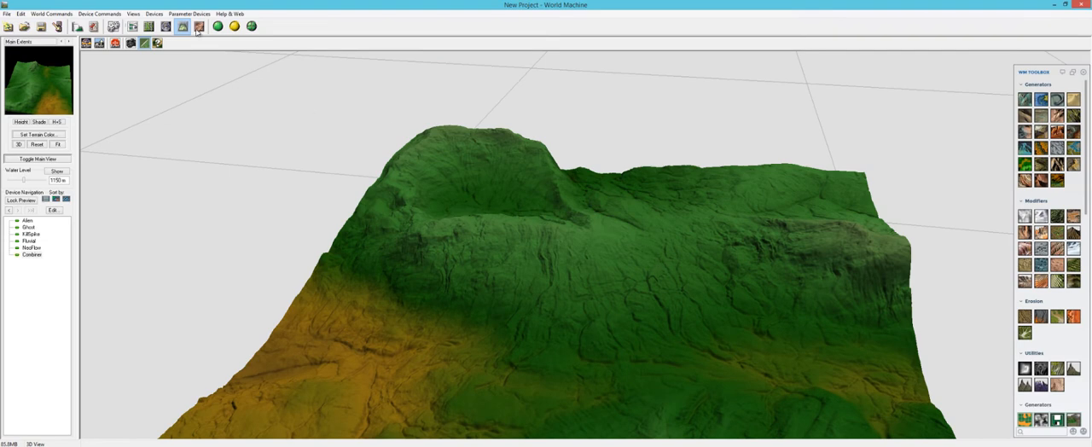
# Raise the Combiner's blend strength to 0.758 from the device network
pyautogui.click(182, 26)
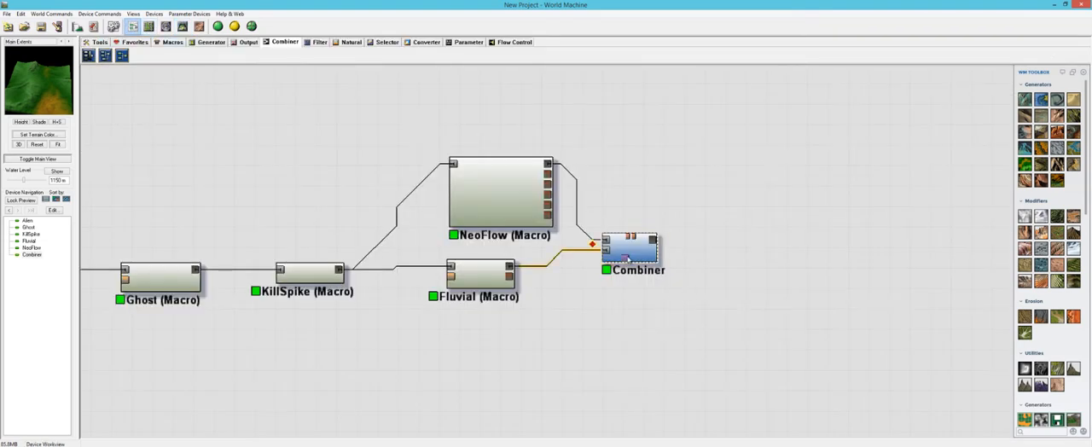
pyautogui.doubleClick(631, 248)
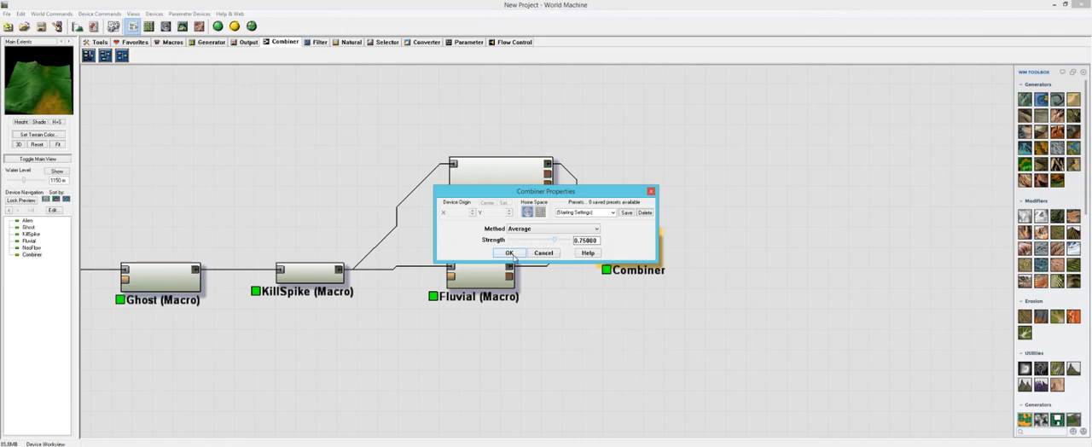
pyautogui.click(509, 252)
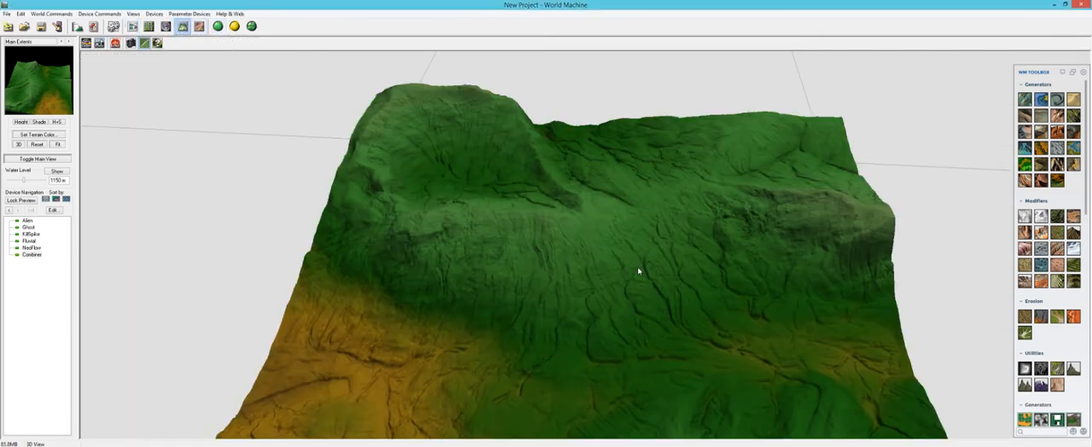
# Orbit the terrain from several viewpoints to see the stronger channels
pyautogui.moveTo(640, 271); pyautogui.dragTo(621, 247)
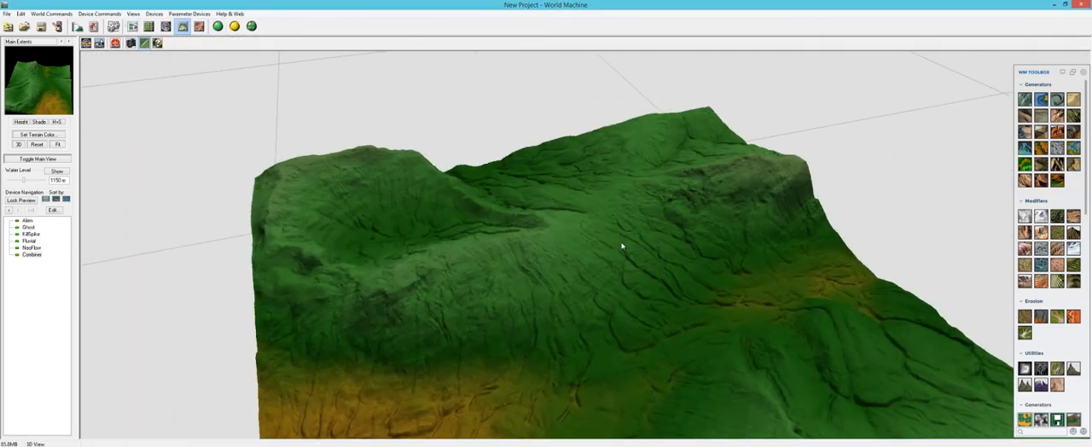
pyautogui.moveTo(623, 245); pyautogui.dragTo(446, 193)
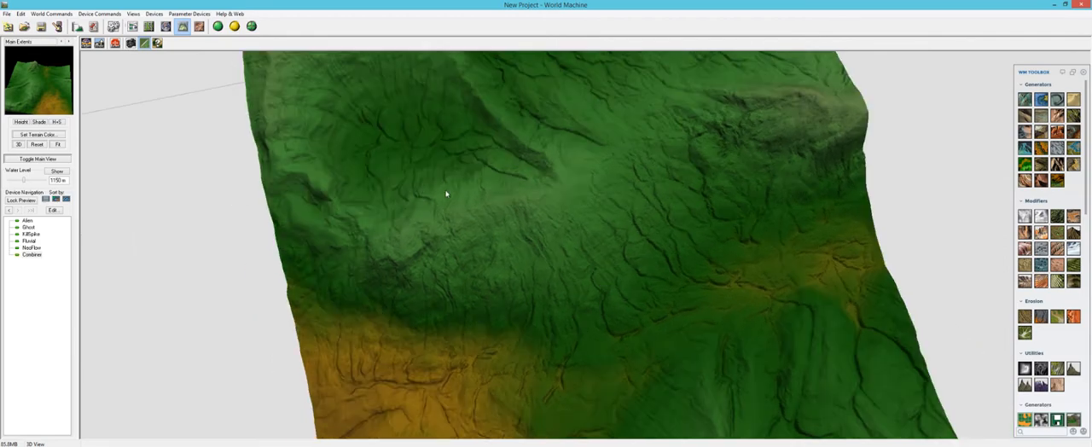
pyautogui.moveTo(445, 194); pyautogui.dragTo(730, 254)
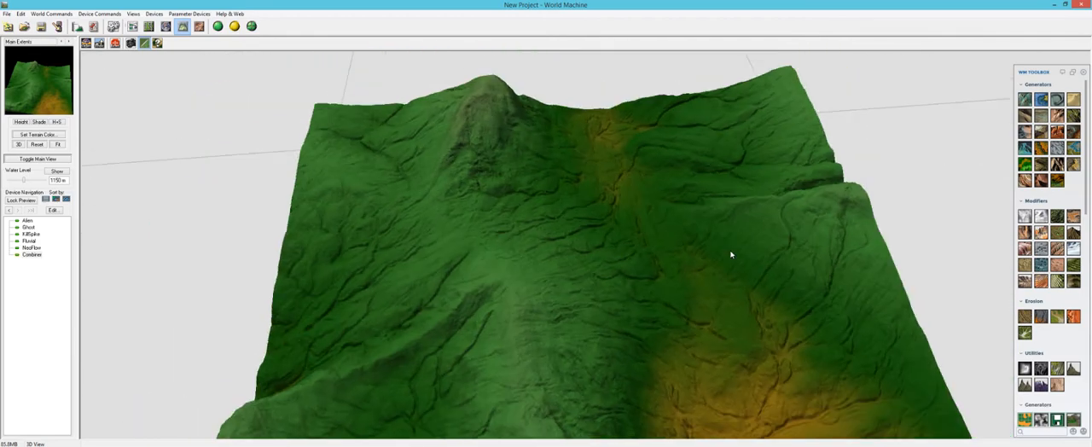
pyautogui.moveTo(731, 254); pyautogui.dragTo(609, 327)
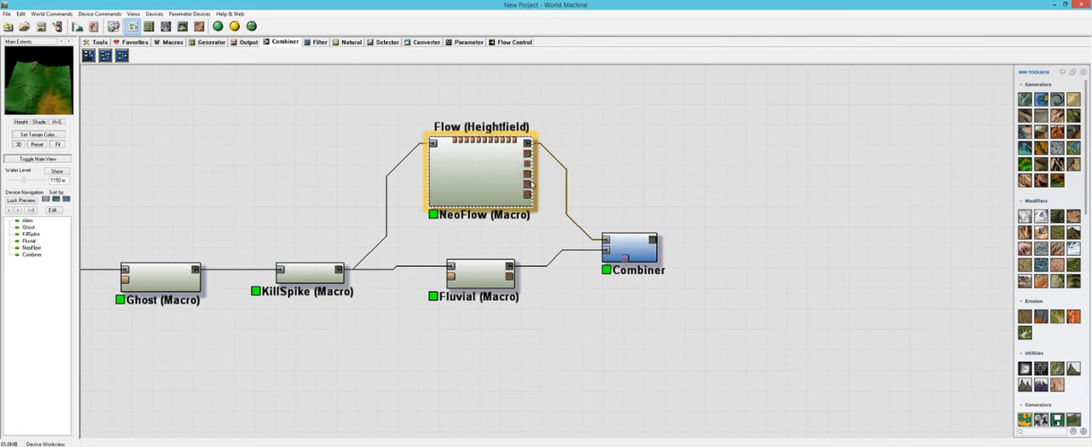
pyautogui.click(479, 271)
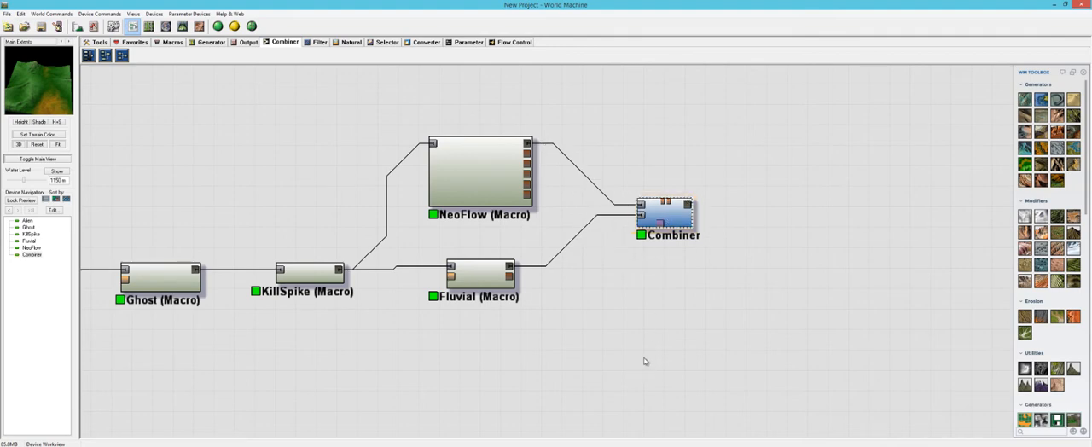
pyautogui.click(477, 171)
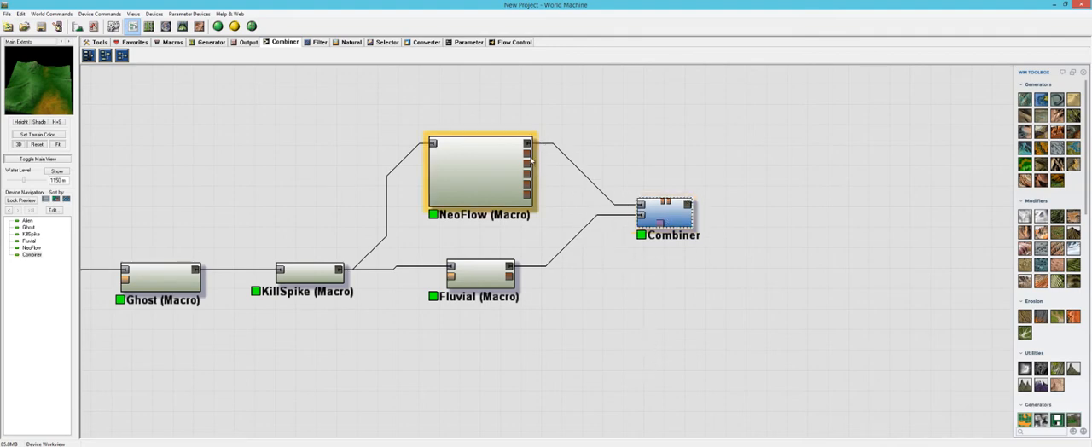
pyautogui.click(478, 273)
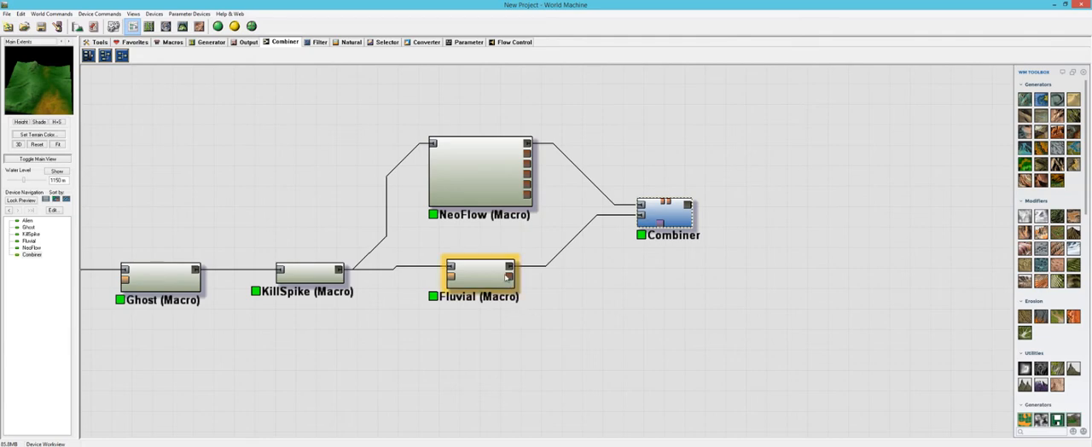
pyautogui.click(715, 350)
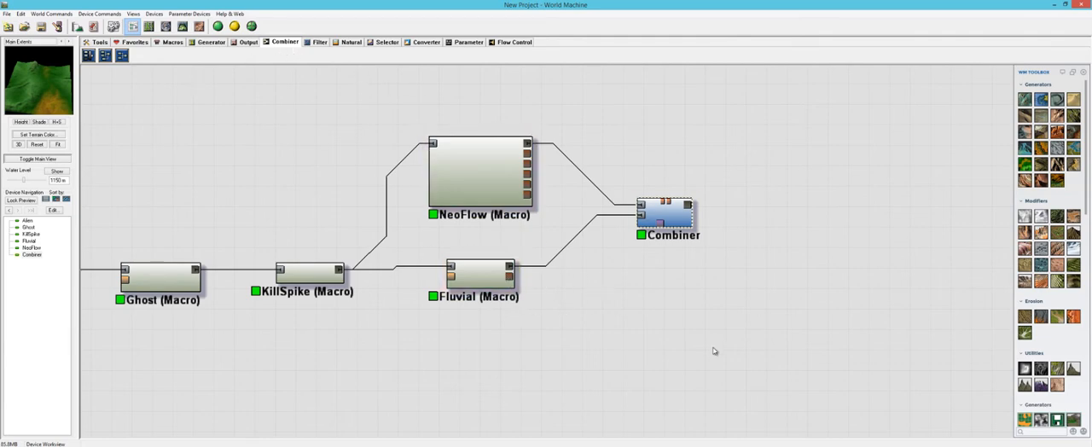
pyautogui.moveTo(687, 361)
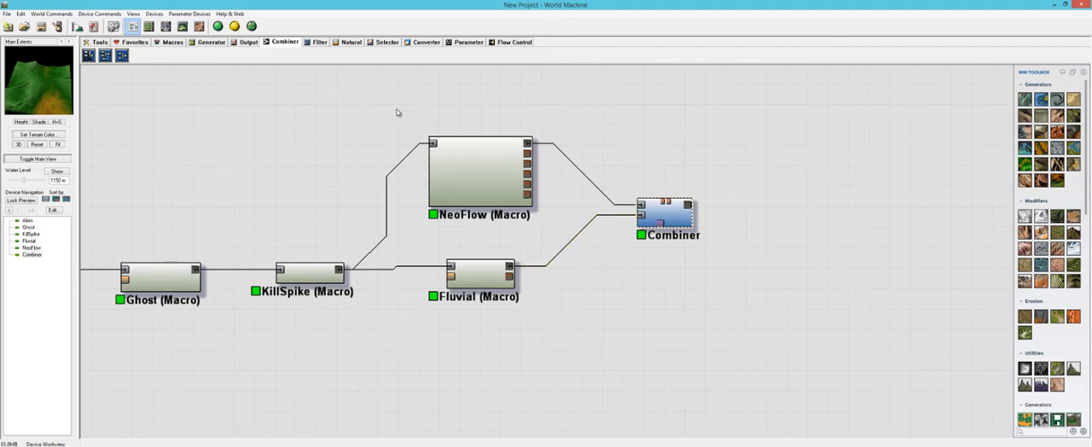
pyautogui.moveTo(318, 63)
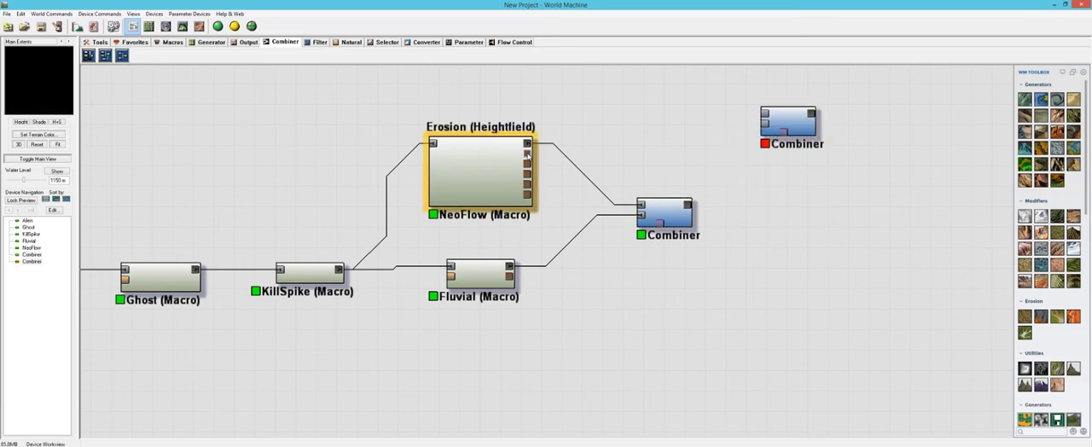
# Wire NeoFlow and Fluvial flow outputs into a second Combiner and preview the combined flow
pyautogui.moveTo(527, 151); pyautogui.dragTo(765, 113)
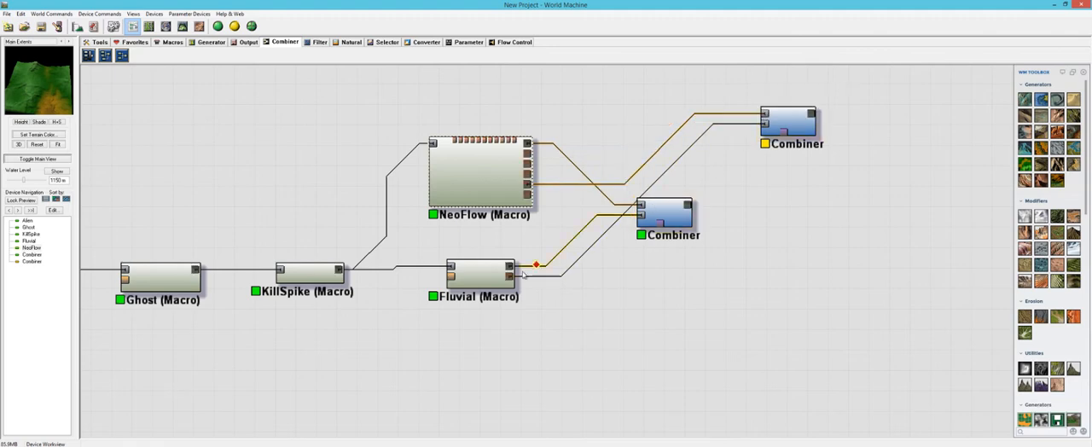
pyautogui.click(478, 273)
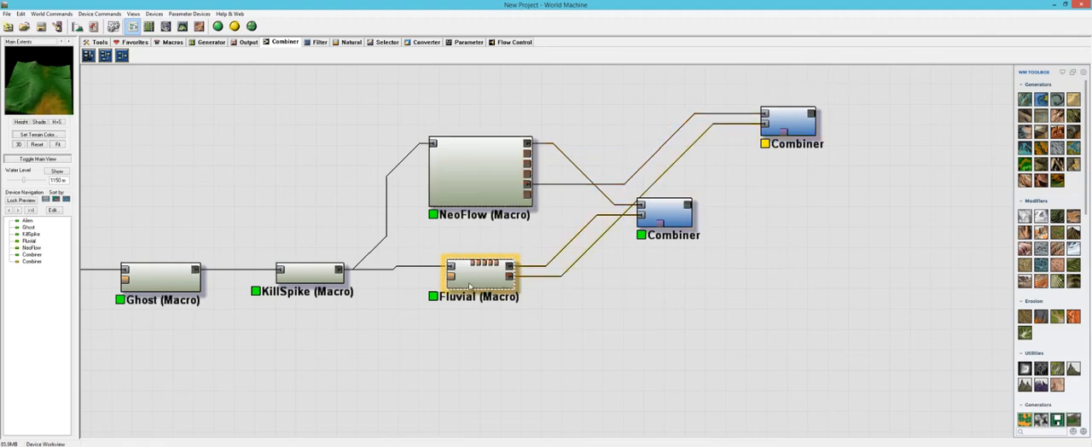
pyautogui.click(482, 171)
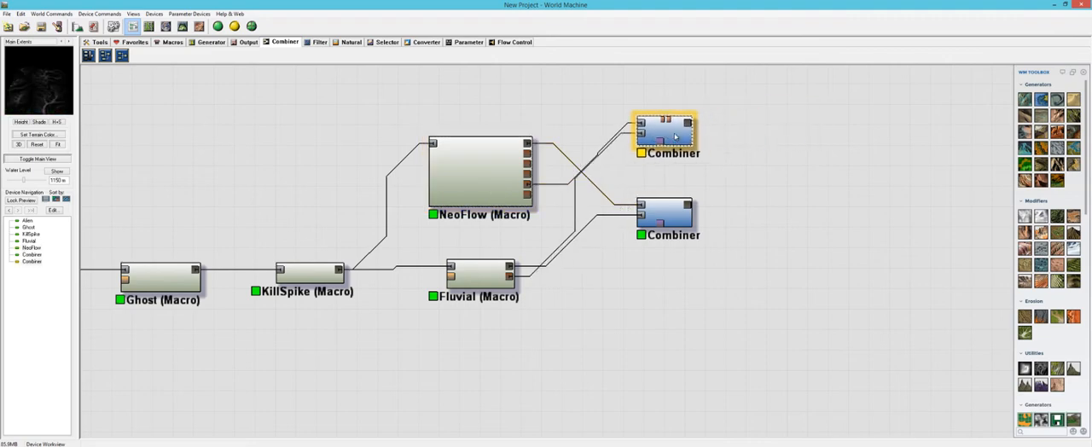
pyautogui.moveTo(688, 104)
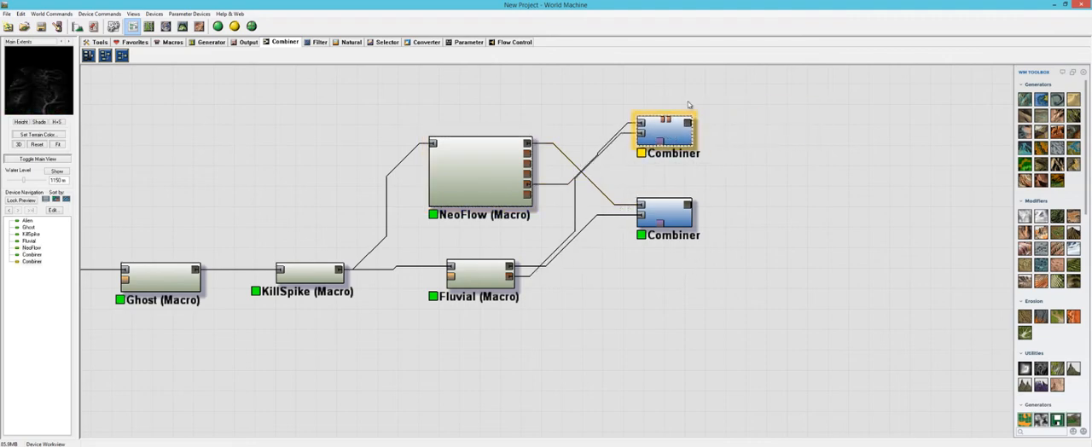
pyautogui.click(278, 51)
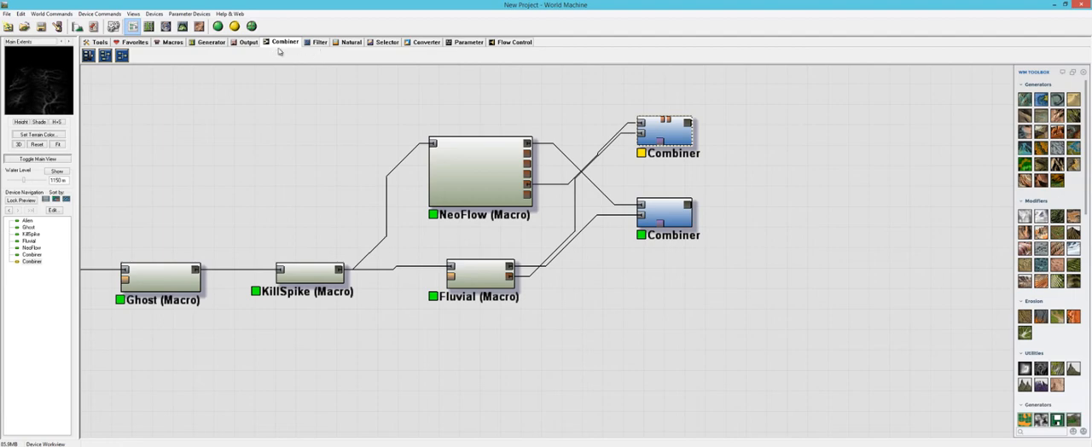
pyautogui.moveTo(236, 47)
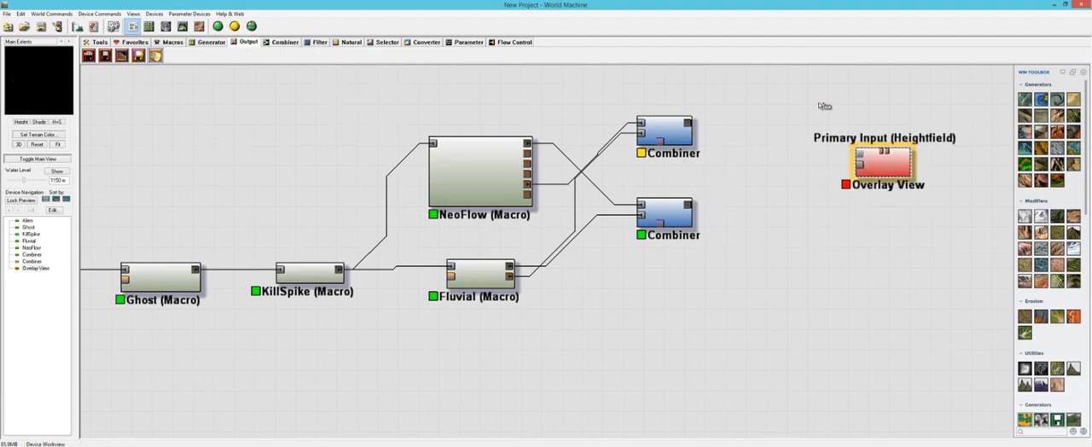
# Connect the terrain Combiner to Overlay View and feed the flow Combiner into a new Colorizer
pyautogui.moveTo(689, 204); pyautogui.dragTo(819, 160)
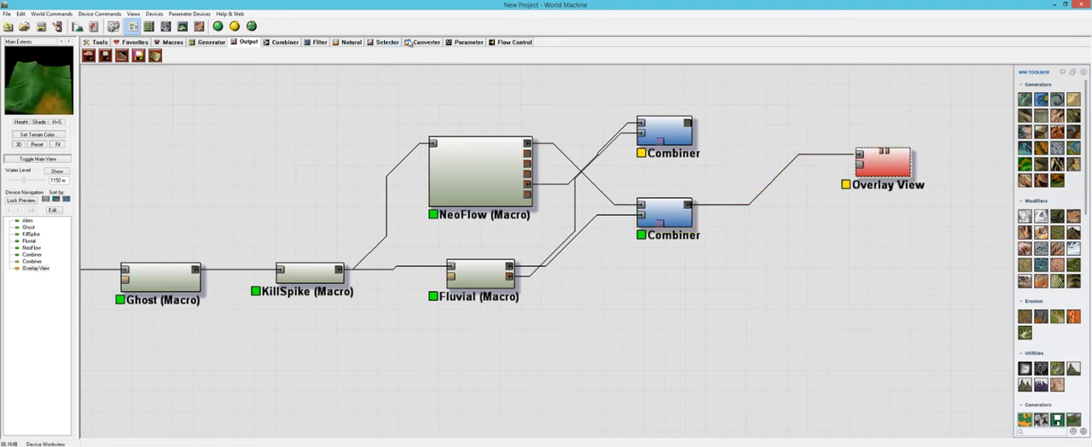
pyautogui.click(426, 42)
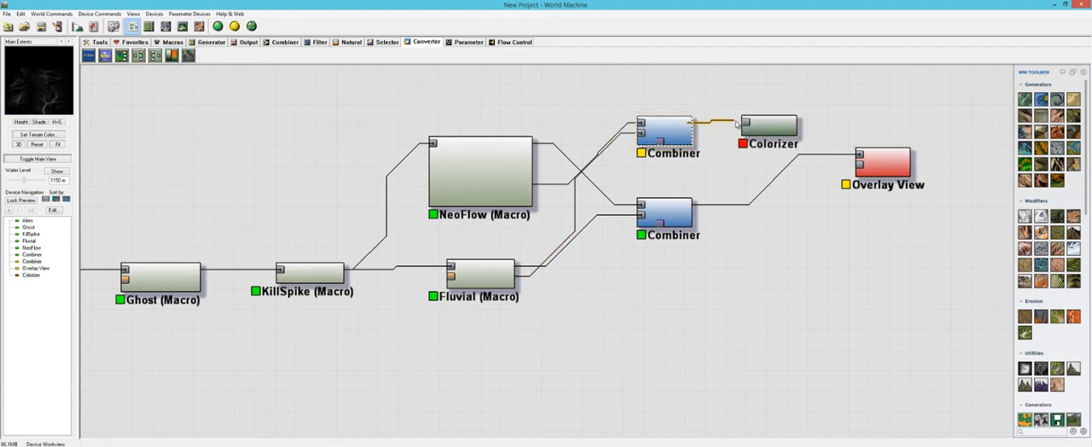
pyautogui.click(767, 126)
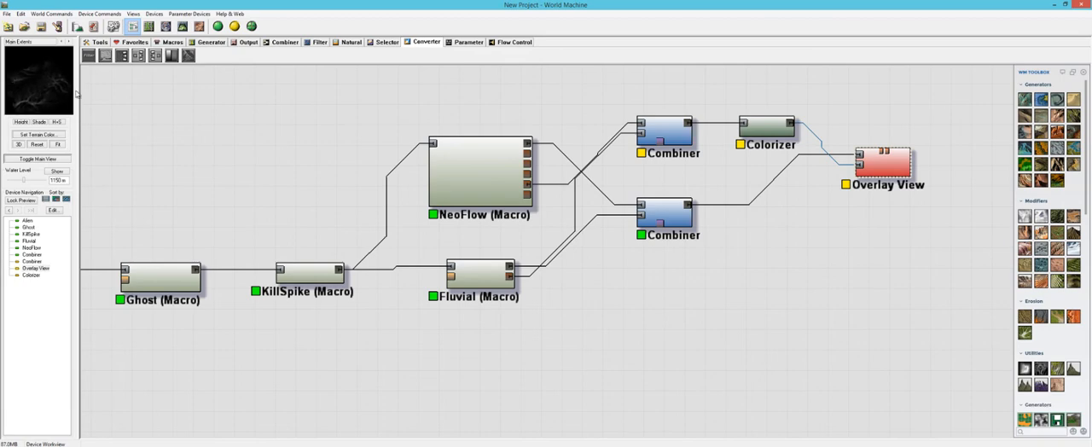
# Apply the tan-and-orange gradient preset to the Colorizer
pyautogui.doubleClick(765, 126)
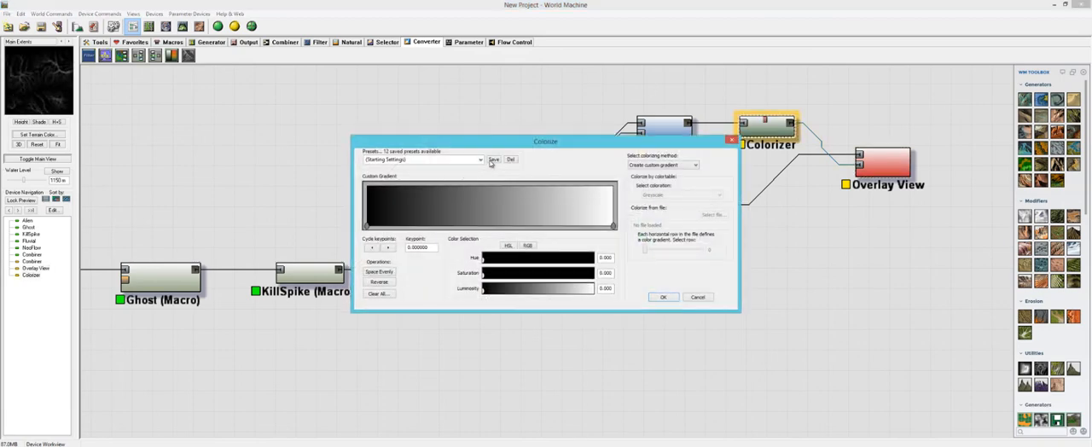
pyautogui.click(423, 160)
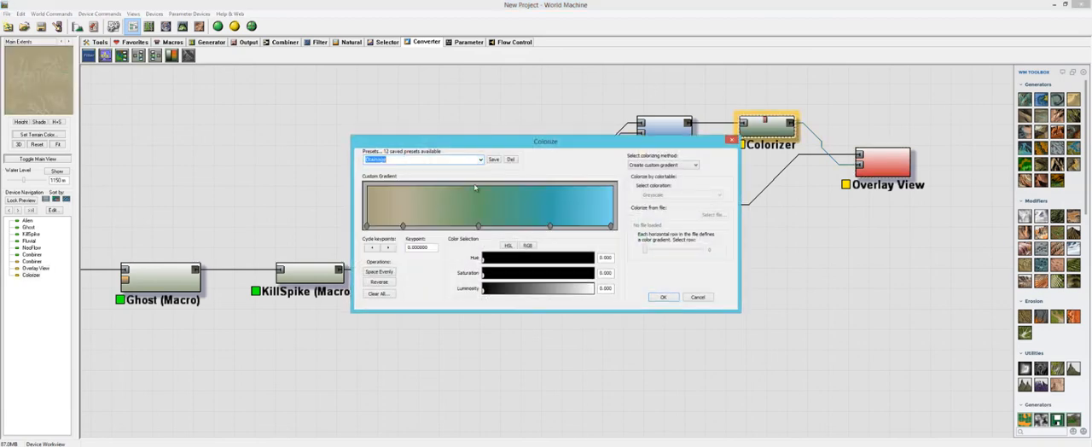
pyautogui.click(480, 160)
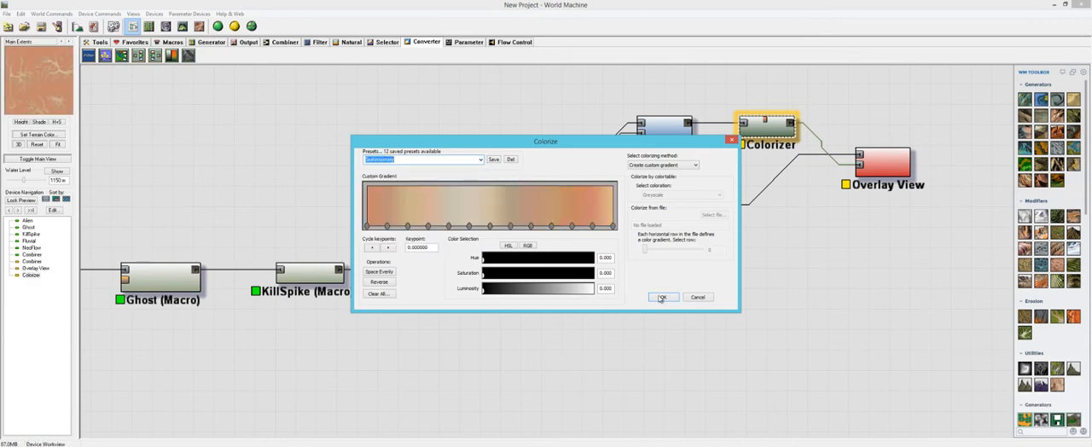
pyautogui.click(662, 297)
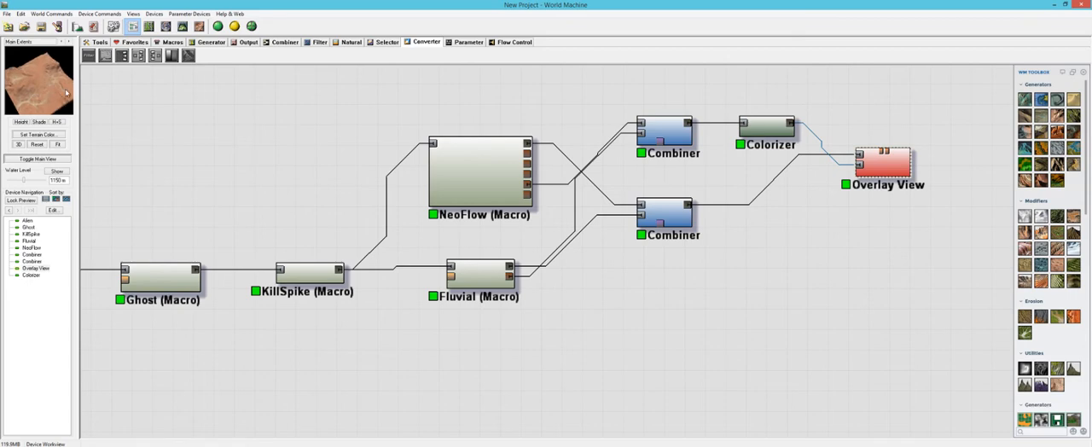
pyautogui.moveTo(648, 128)
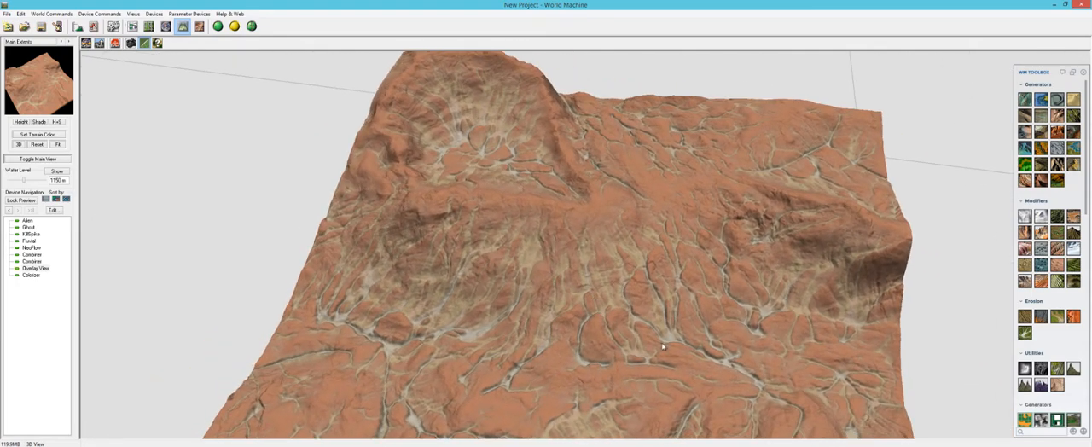
# Orbit the 3D view around the orange-tinted, channel-streaked terrain
pyautogui.moveTo(662, 346); pyautogui.dragTo(791, 220)
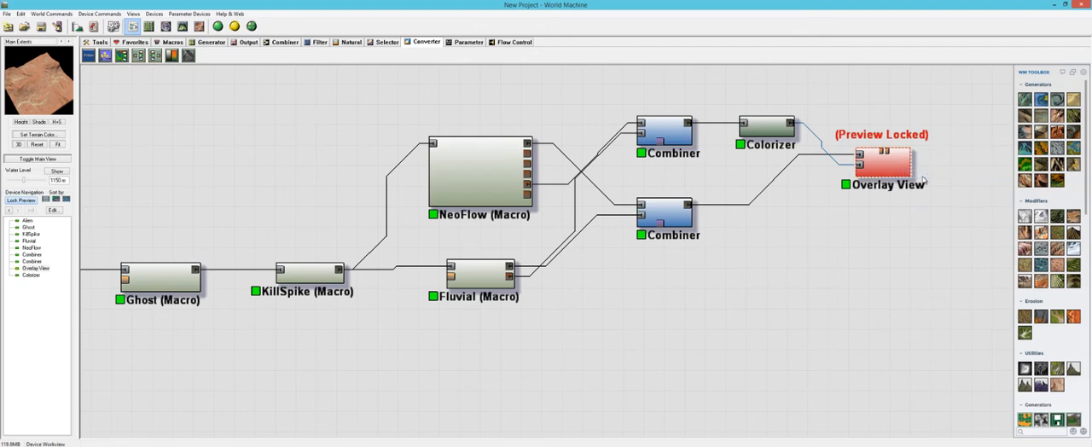
# Confirm the flow Combiner at Add with strength 1.0, then view the overlaid terrain in 3D
pyautogui.click(667, 132)
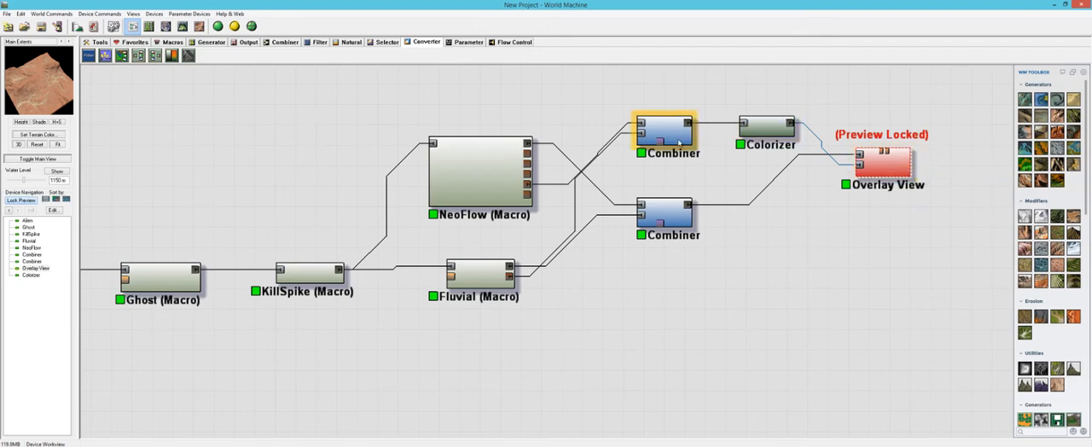
pyautogui.doubleClick(665, 132)
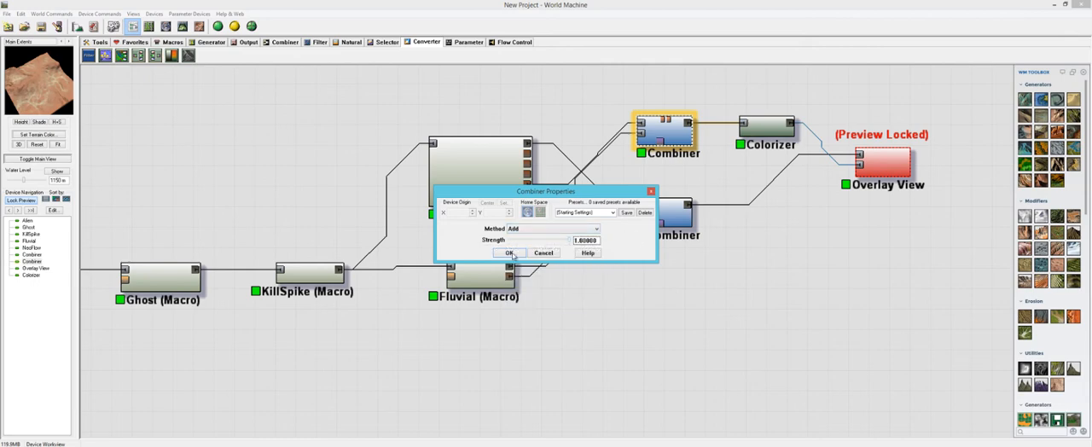
pyautogui.click(509, 253)
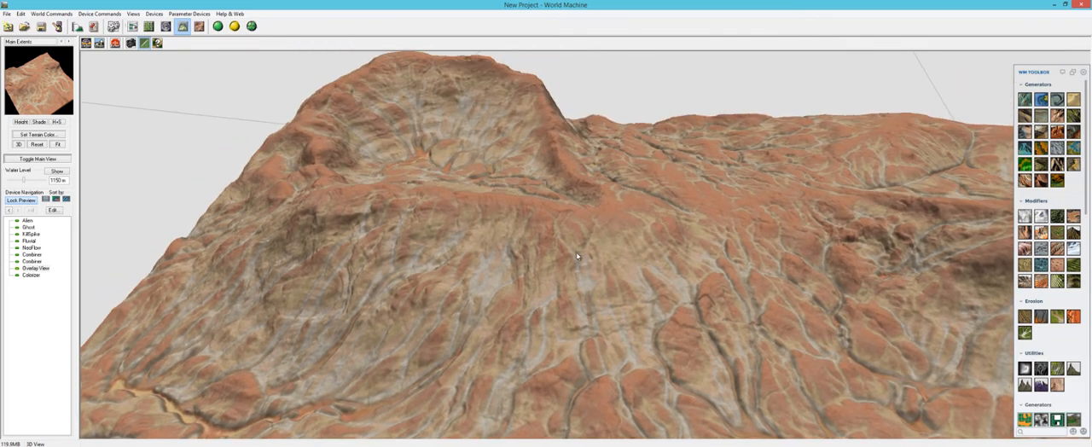
# Orbit the pale-streaked terrain to inspect drainage channels and ridges from several sides
pyautogui.moveTo(577, 256); pyautogui.dragTo(538, 306)
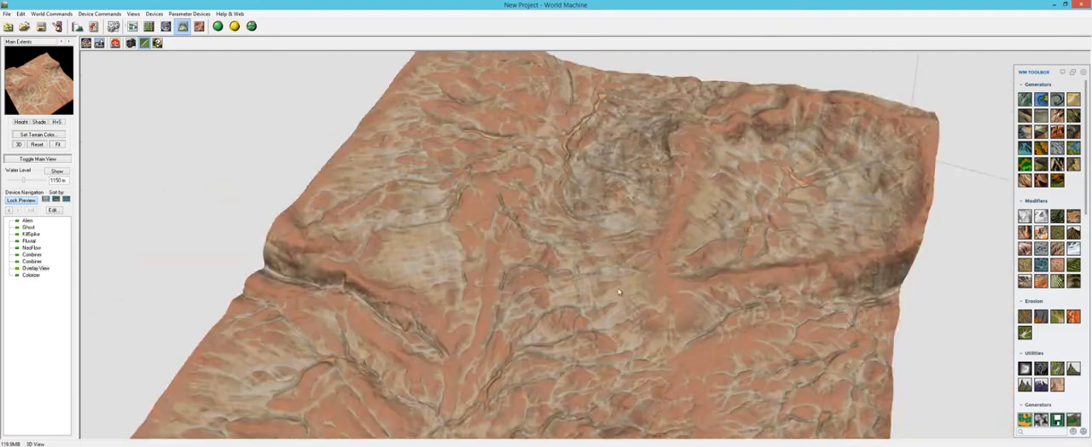
pyautogui.moveTo(618, 291); pyautogui.dragTo(724, 262)
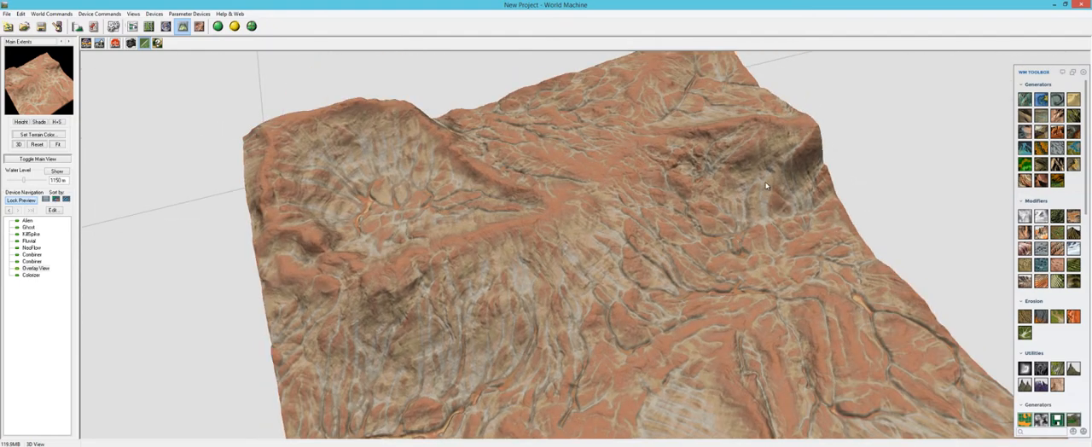
pyautogui.moveTo(768, 188); pyautogui.dragTo(518, 247)
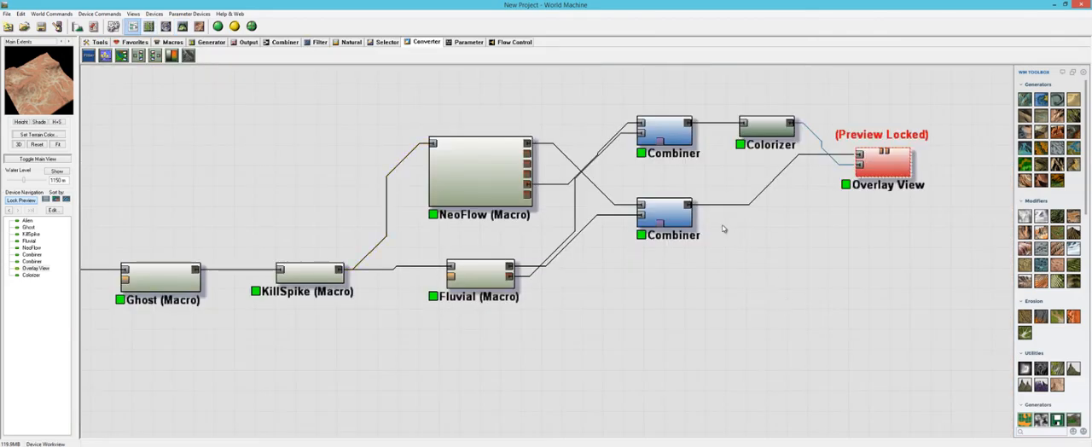
# Place a fresh unconnected Colorizer device in the network below the Overlay View
pyautogui.click(665, 128)
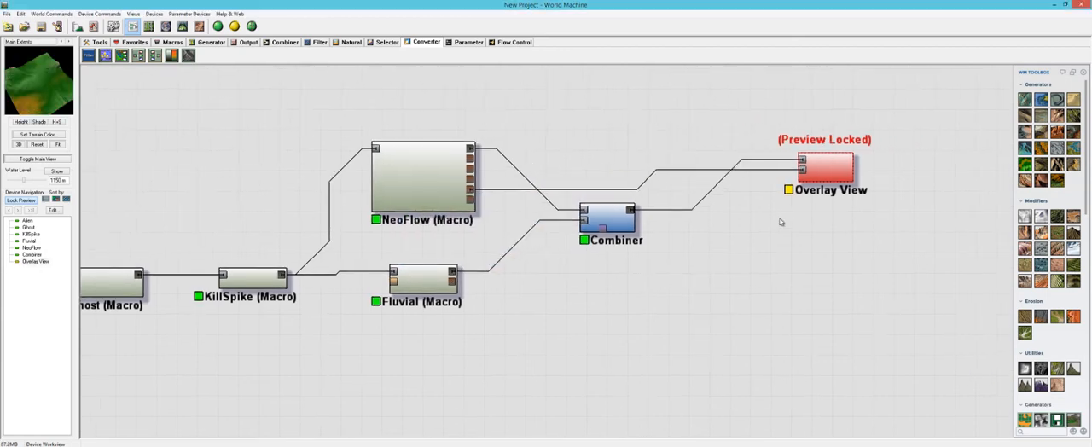
pyautogui.click(824, 168)
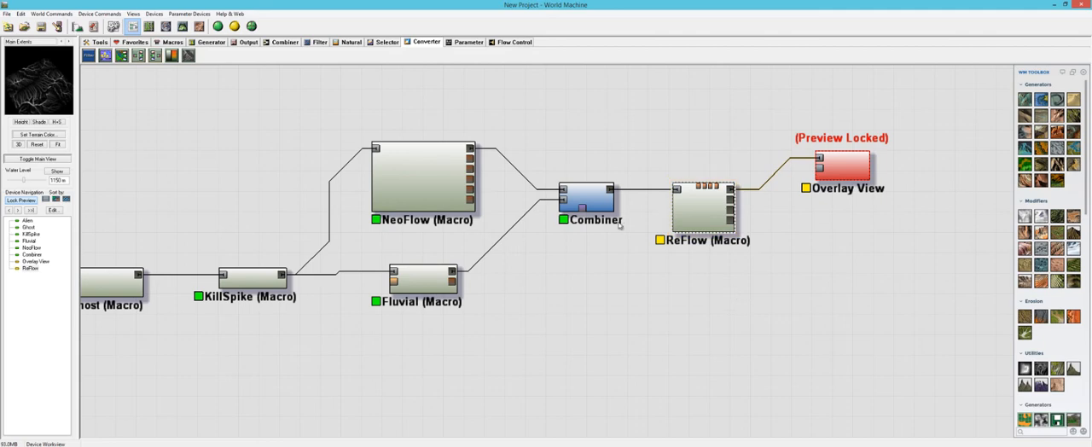
pyautogui.click(840, 164)
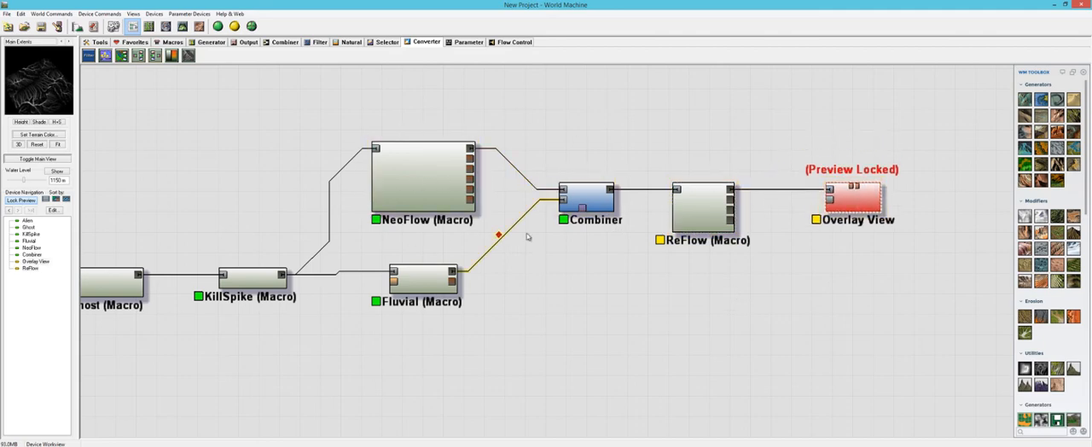
pyautogui.click(422, 175)
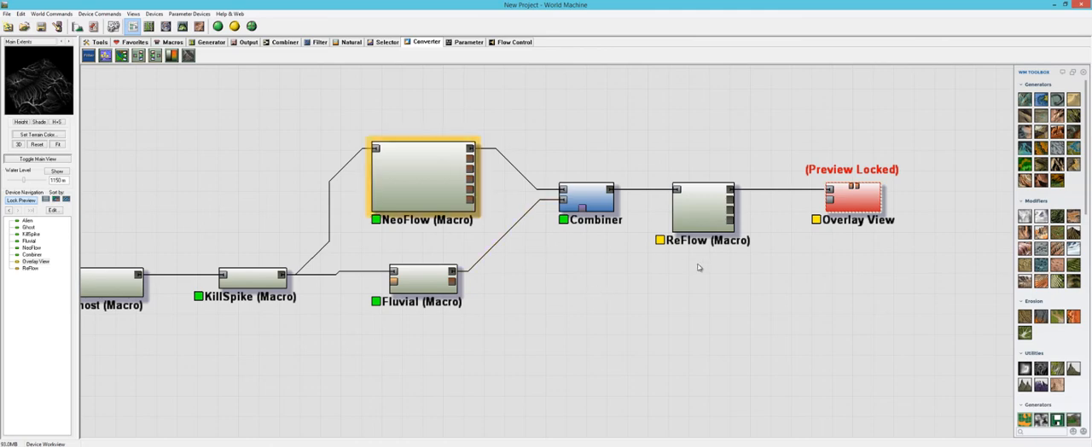
pyautogui.doubleClick(702, 204)
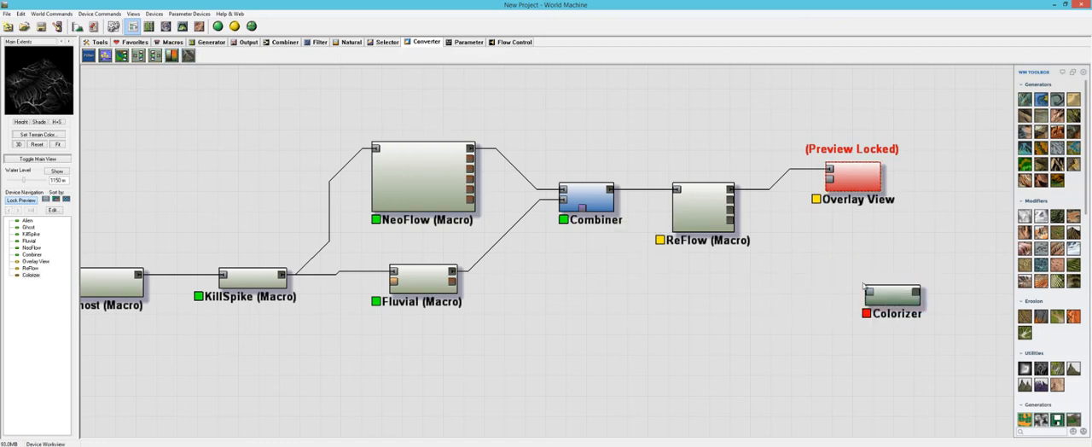
# Wire ReFlow's output into the new Colorizer and give it a custom warm gradient
pyautogui.click(702, 207)
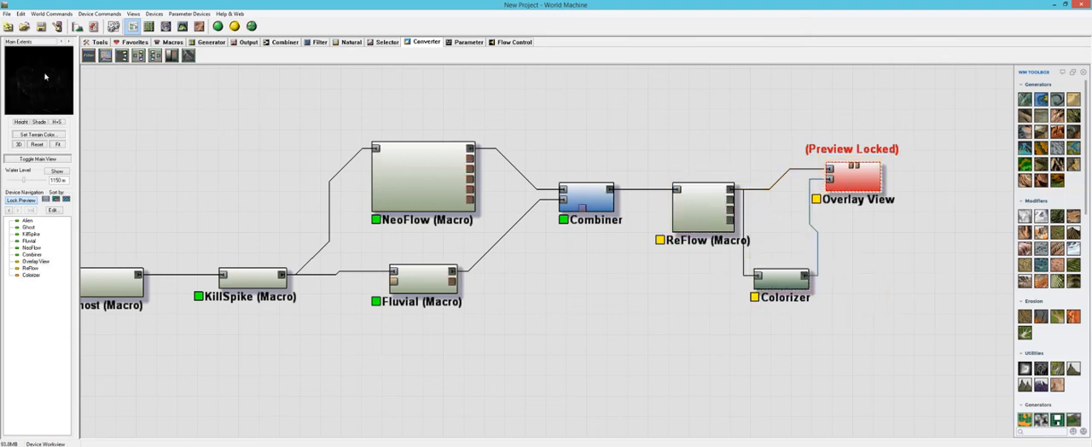
pyautogui.click(703, 207)
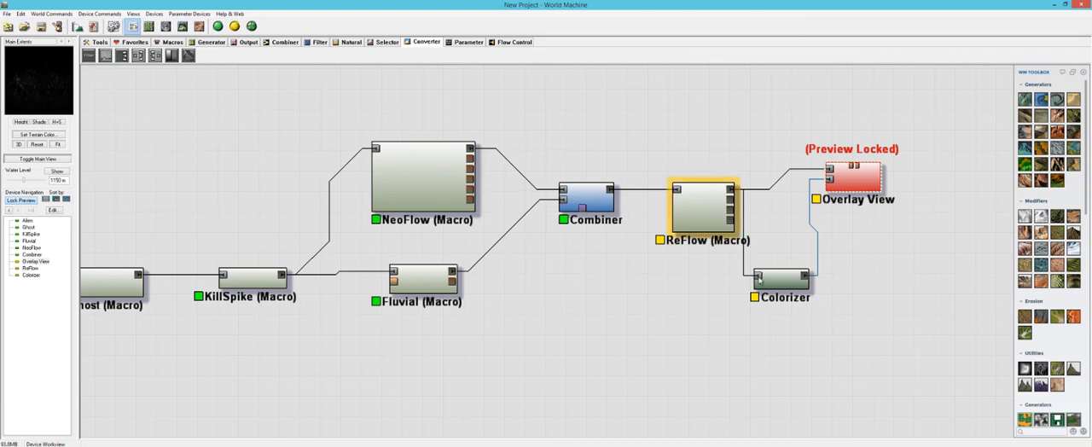
pyautogui.doubleClick(781, 279)
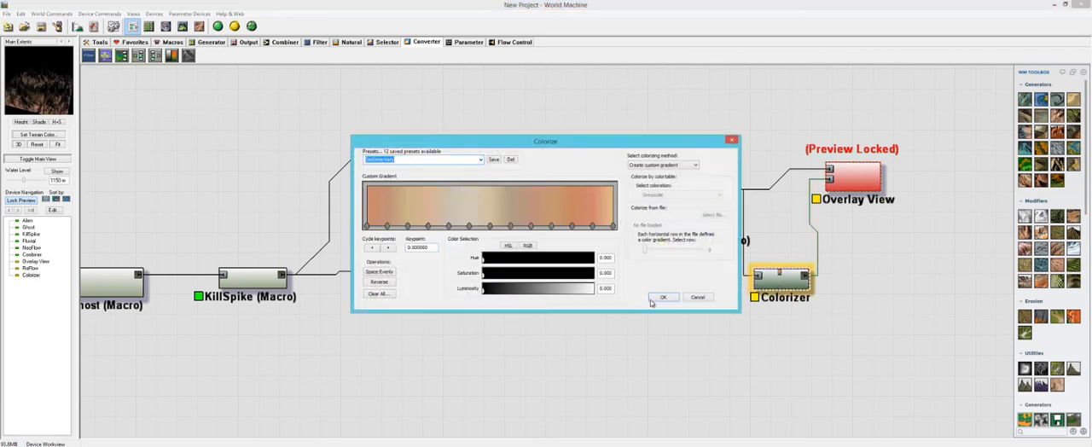
pyautogui.click(662, 297)
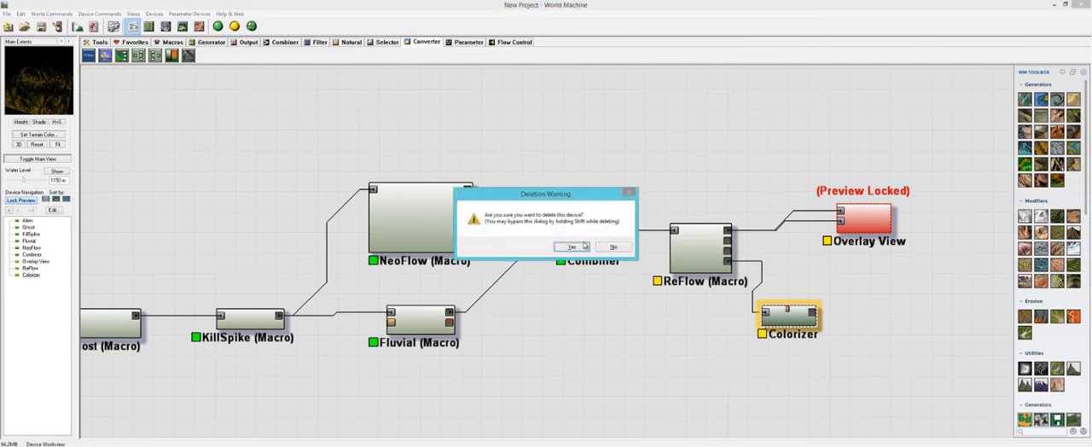
# Keep the Colorizer, feed the Combiner into Overlay View's primary input, and build everything
pyautogui.click(569, 246)
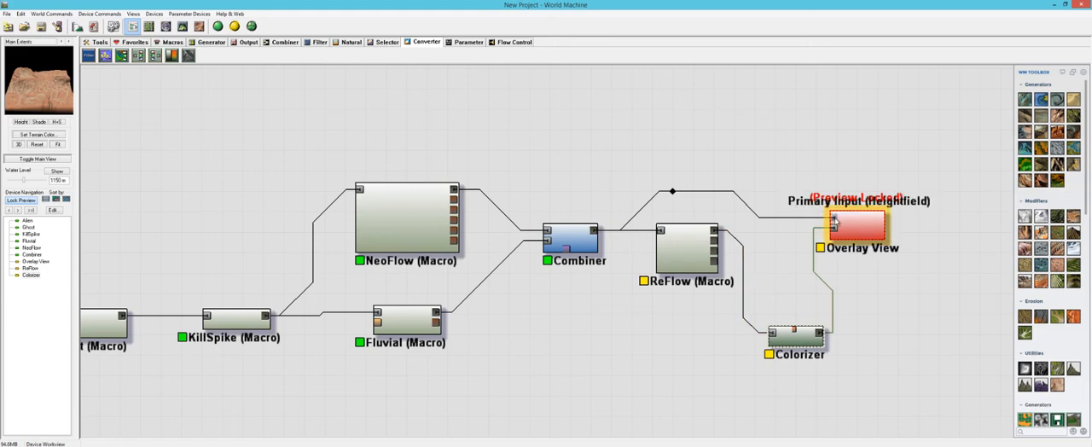
pyautogui.click(569, 237)
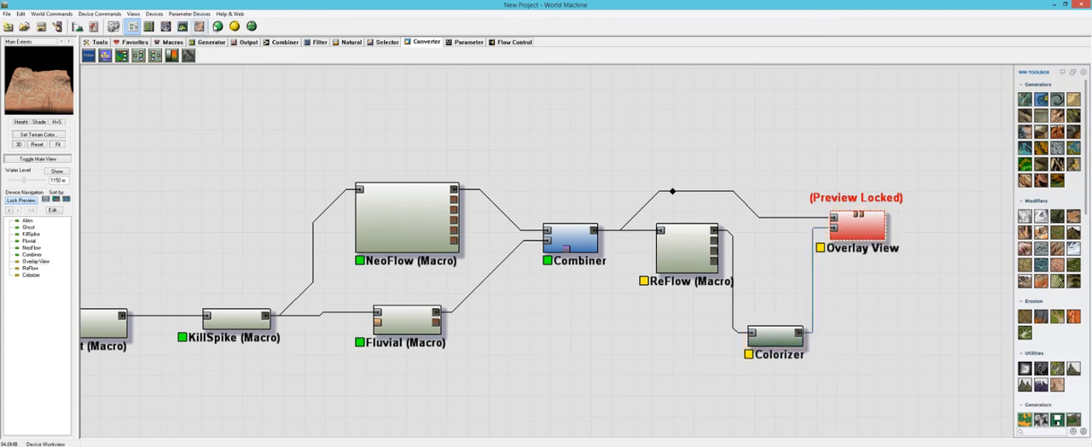
pyautogui.click(21, 13)
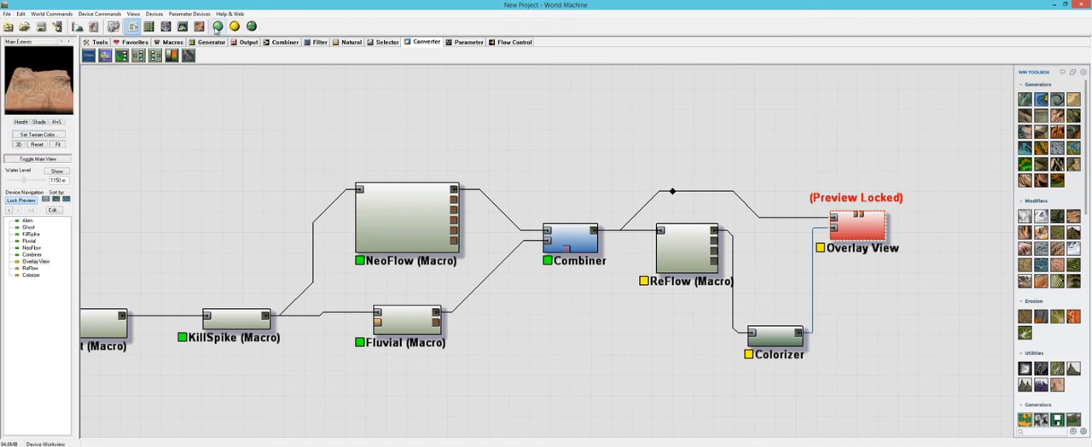
pyautogui.click(216, 27)
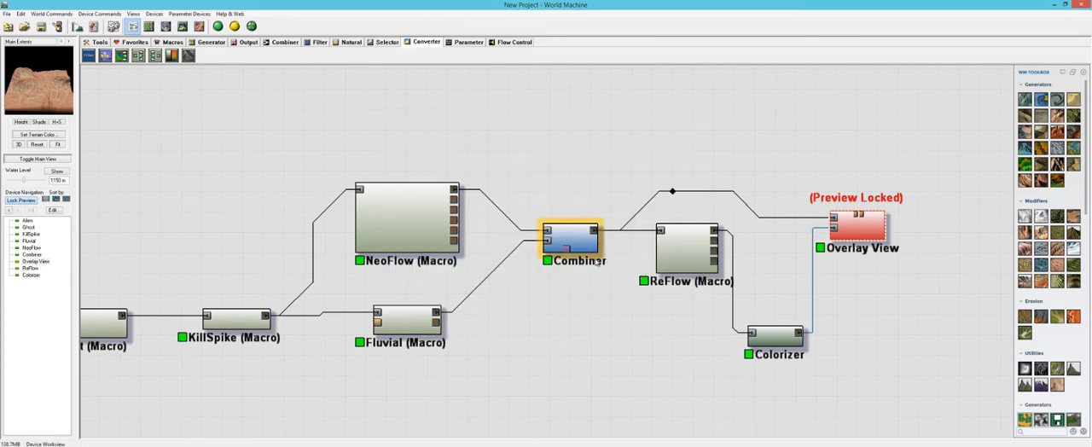
pyautogui.click(288, 88)
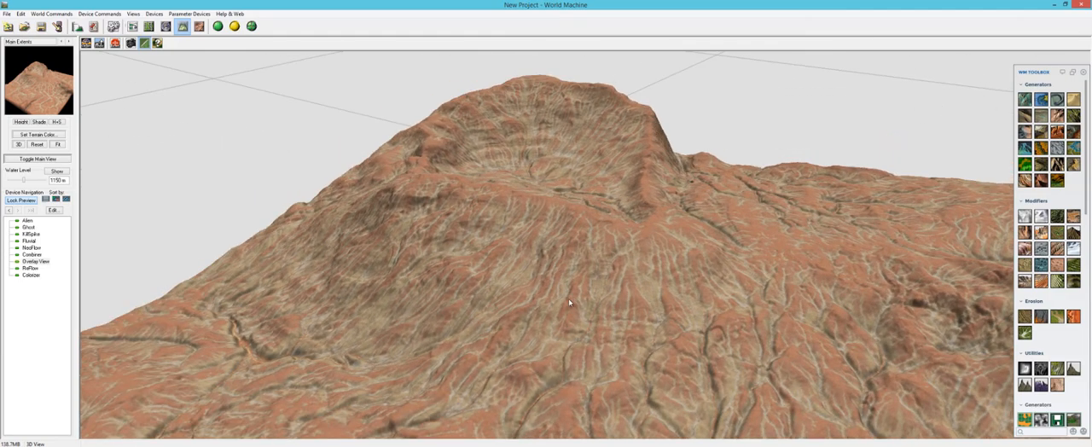
# Orbit the rebuilt flow-colored terrain to a low side angle revealing the plateau edge
pyautogui.moveTo(569, 302); pyautogui.dragTo(580, 253)
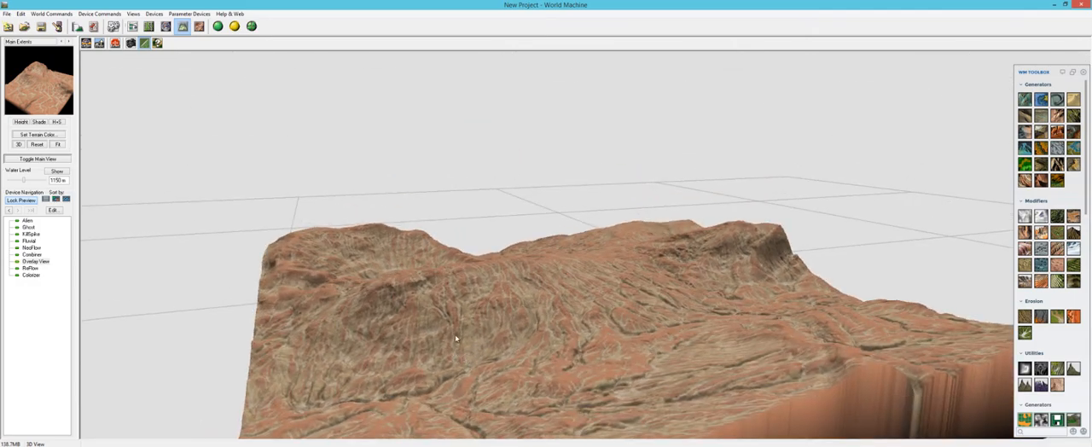
pyautogui.moveTo(593, 340)
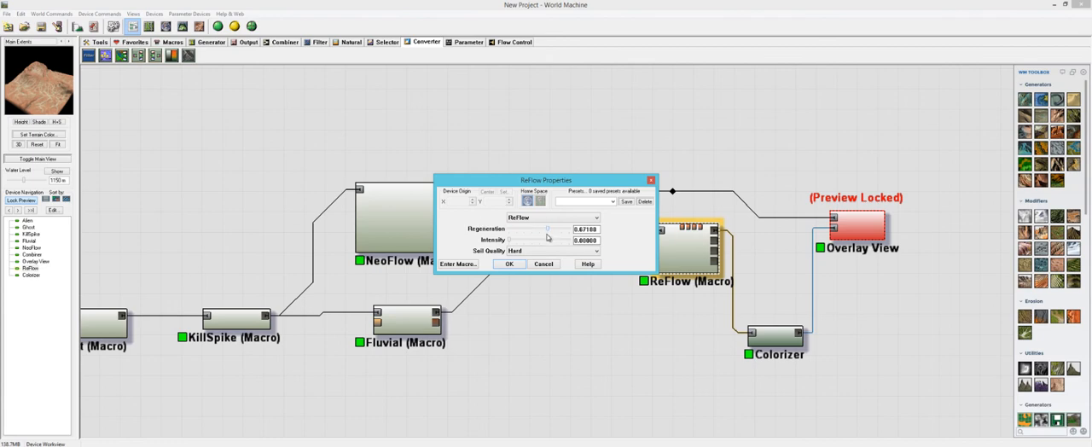
# Drag ReFlow's Regeneration slider to 0.625 and settle Intensity at 0.5
pyautogui.moveTo(550, 228); pyautogui.dragTo(553, 228)
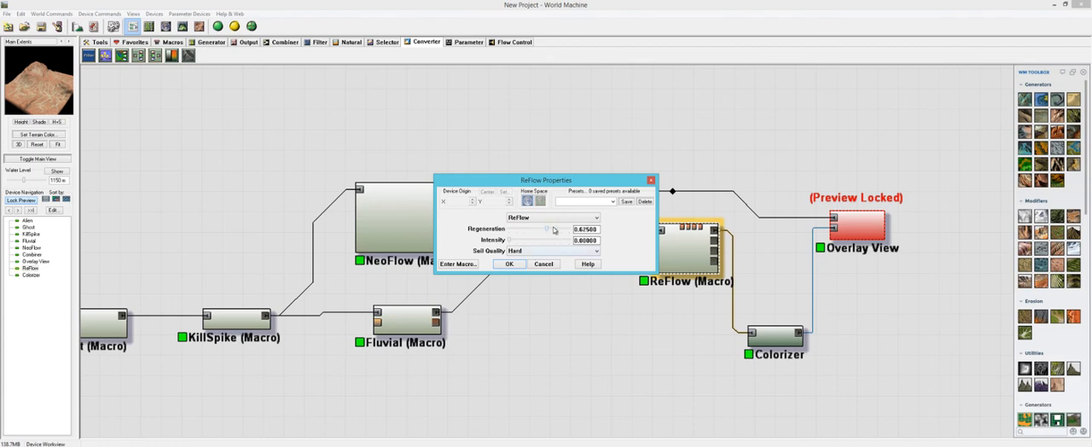
pyautogui.moveTo(510, 244)
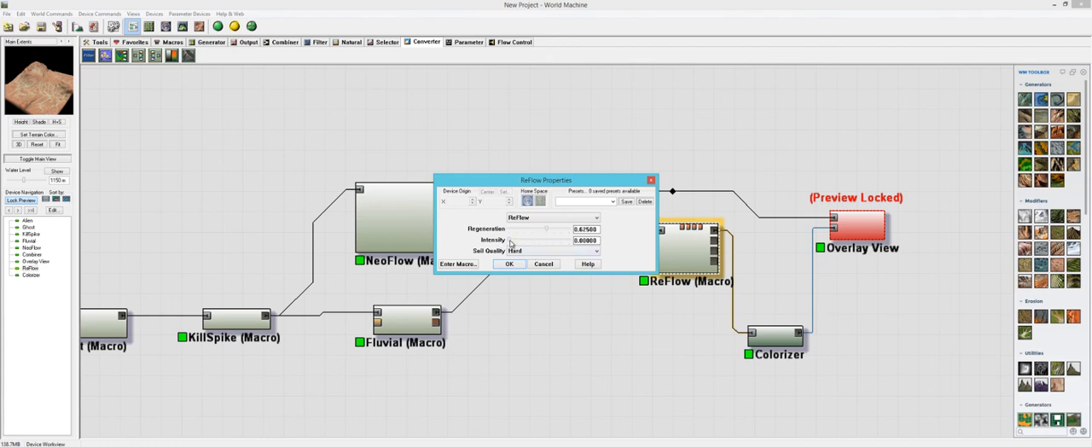
pyautogui.moveTo(529, 240); pyautogui.dragTo(555, 240)
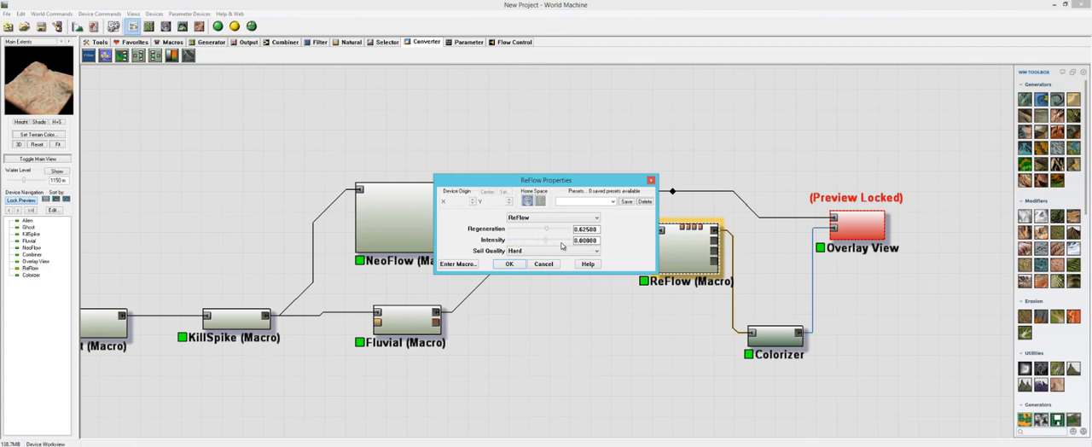
pyautogui.moveTo(546, 240); pyautogui.dragTo(561, 240)
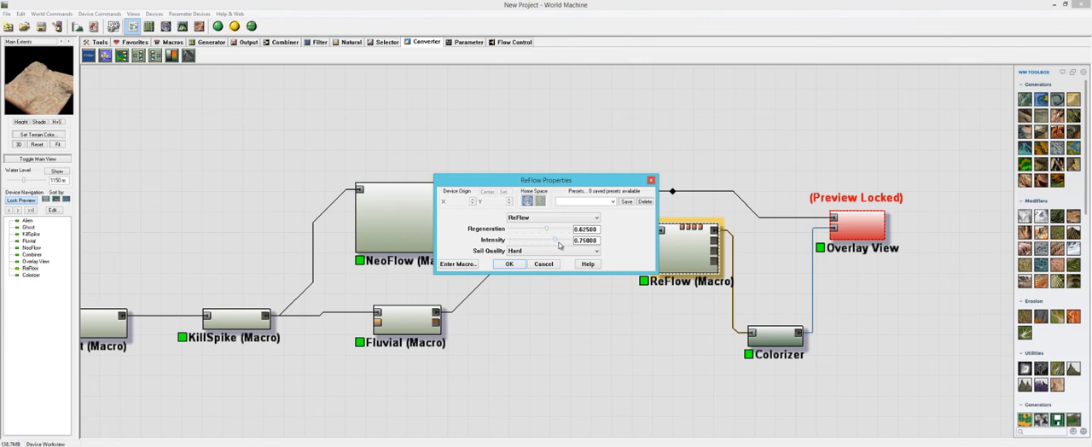
pyautogui.moveTo(558, 245); pyautogui.dragTo(542, 240)
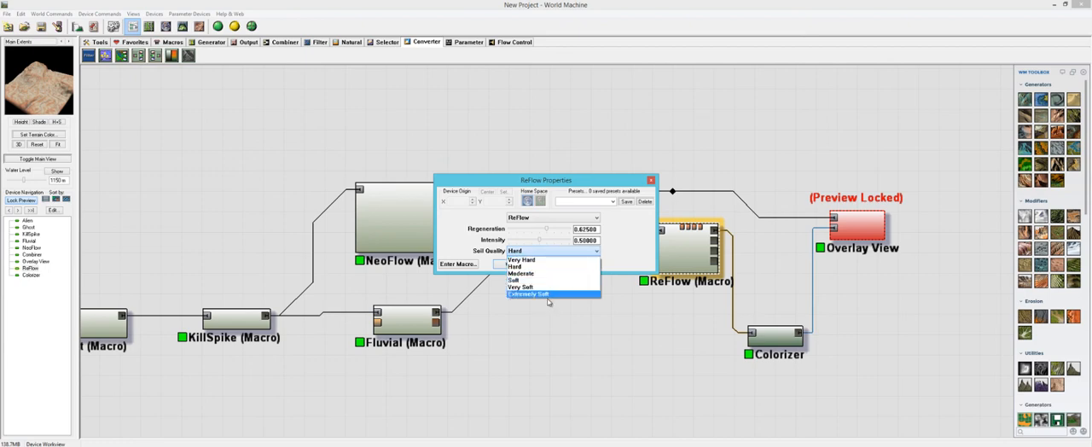
pyautogui.moveTo(535, 287)
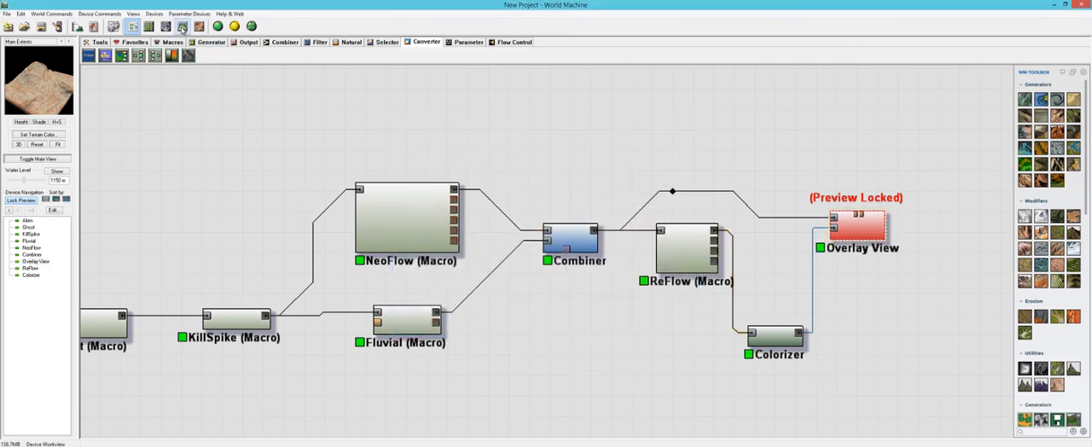
pyautogui.click(154, 13)
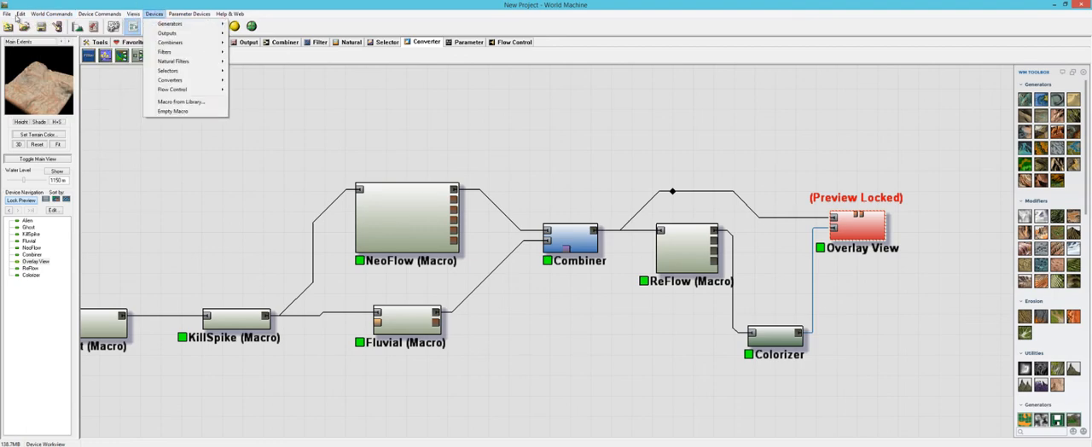
pyautogui.click(689, 243)
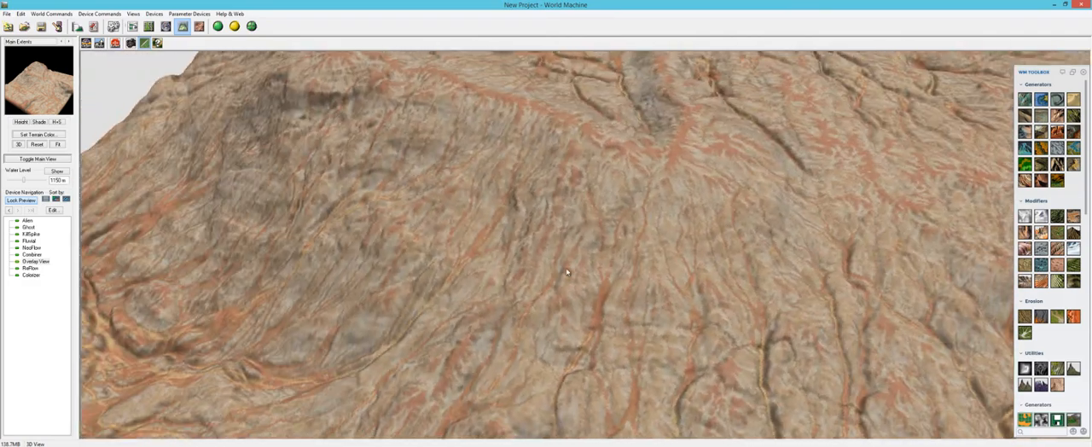
pyautogui.moveTo(567, 271); pyautogui.dragTo(622, 243)
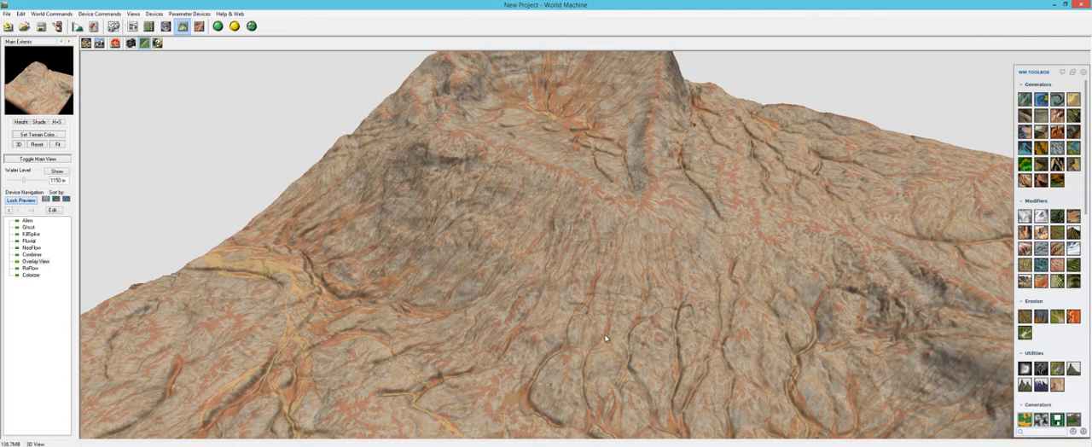
pyautogui.moveTo(605, 339); pyautogui.dragTo(637, 273)
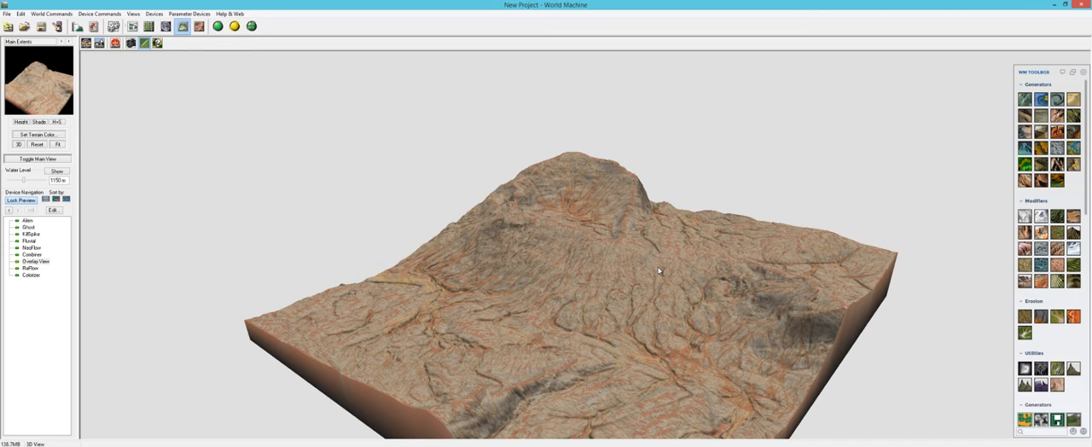
pyautogui.moveTo(631, 282)
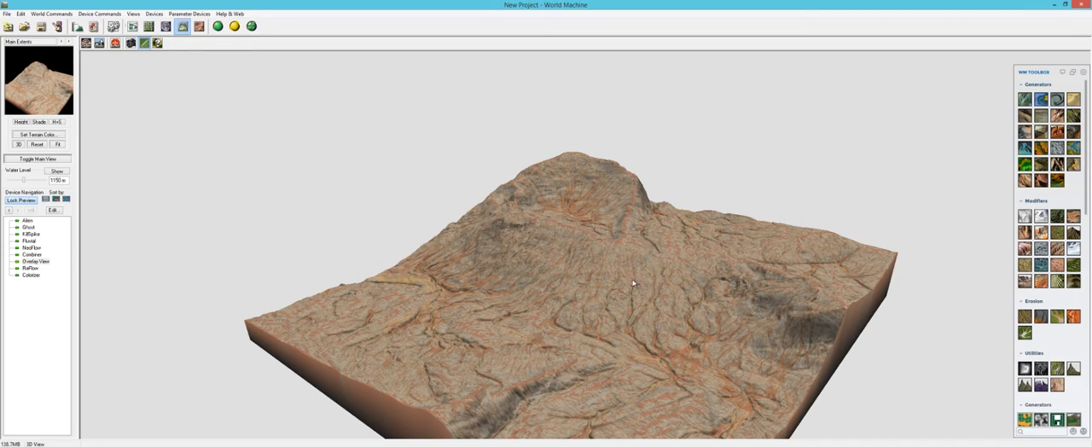
pyautogui.moveTo(631, 282); pyautogui.dragTo(618, 337)
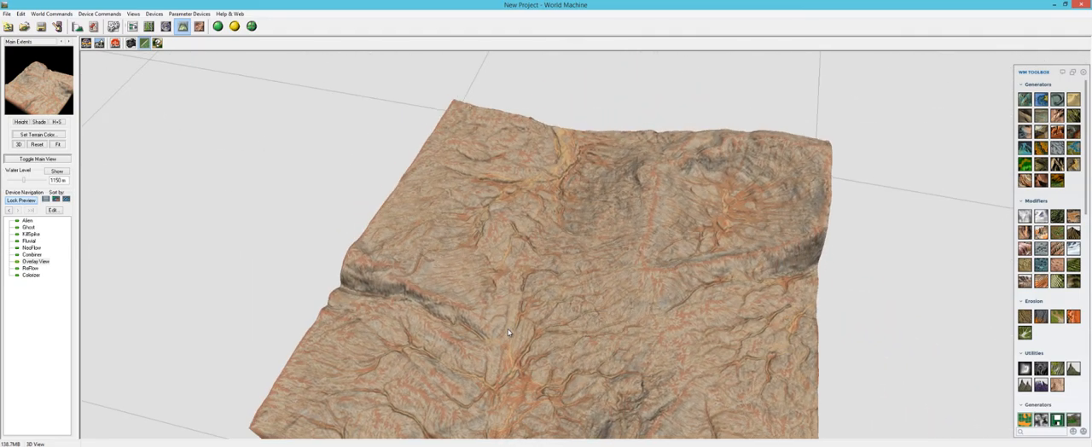
pyautogui.moveTo(508, 333); pyautogui.dragTo(466, 341)
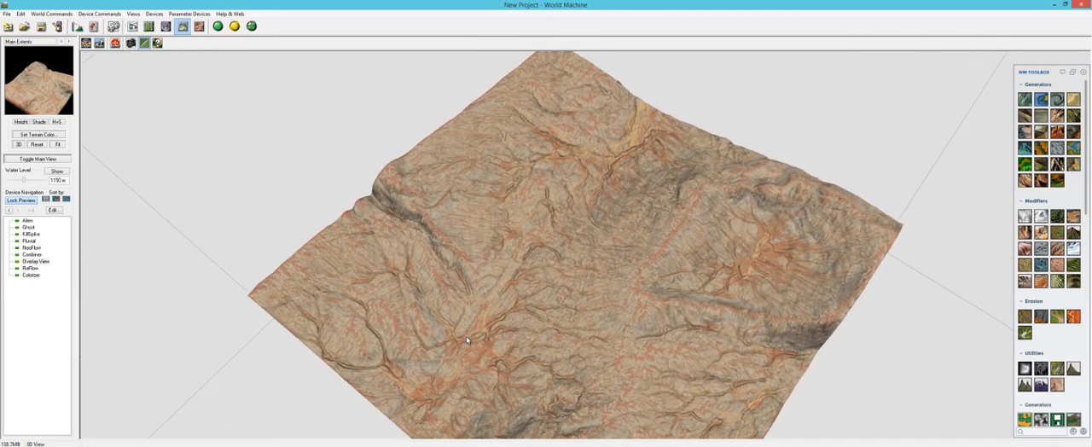
pyautogui.moveTo(467, 339); pyautogui.dragTo(567, 320)
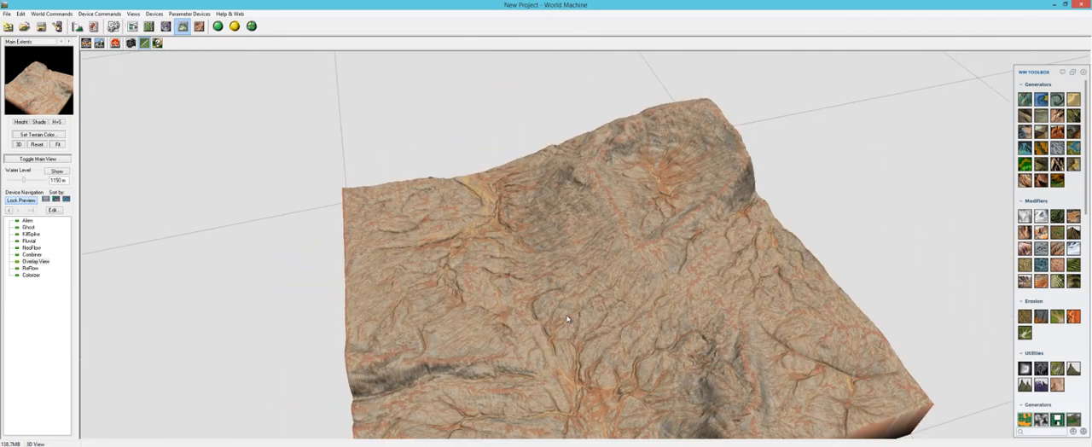
pyautogui.moveTo(567, 320); pyautogui.dragTo(699, 295)
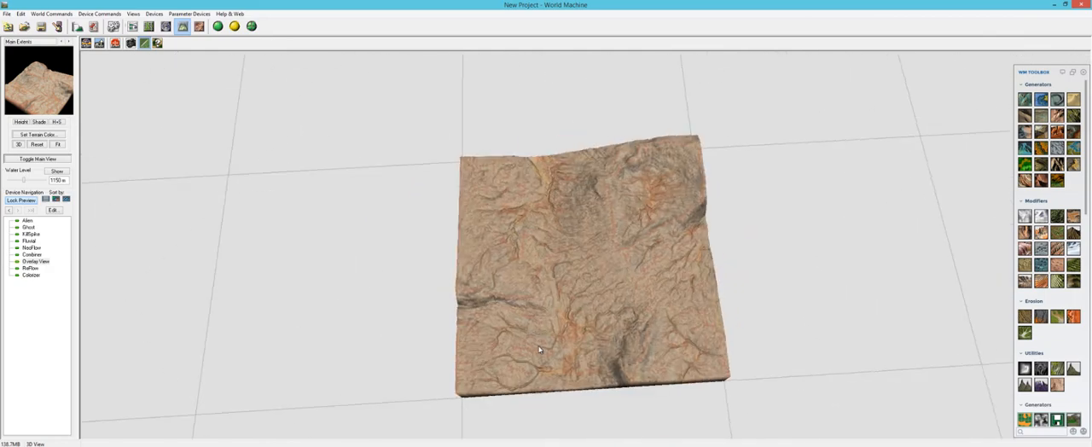
pyautogui.moveTo(537, 350); pyautogui.dragTo(639, 270)
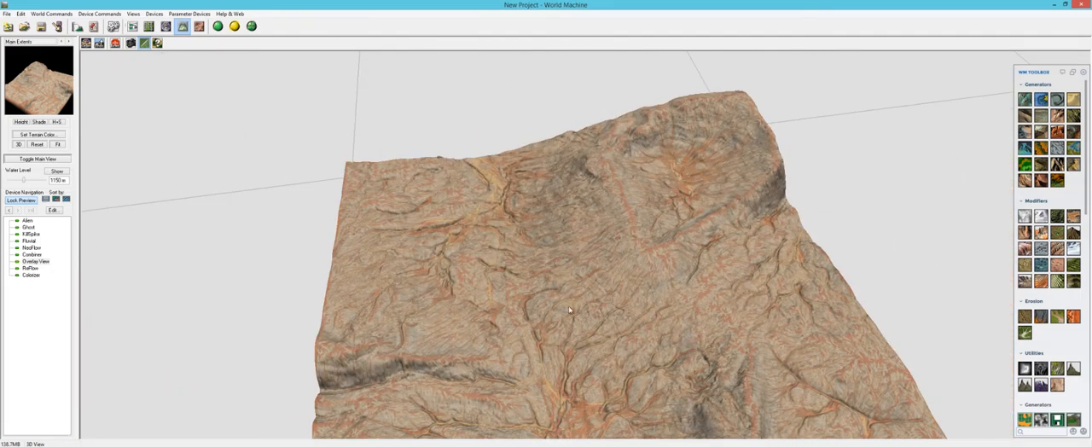
pyautogui.moveTo(569, 311); pyautogui.dragTo(597, 283)
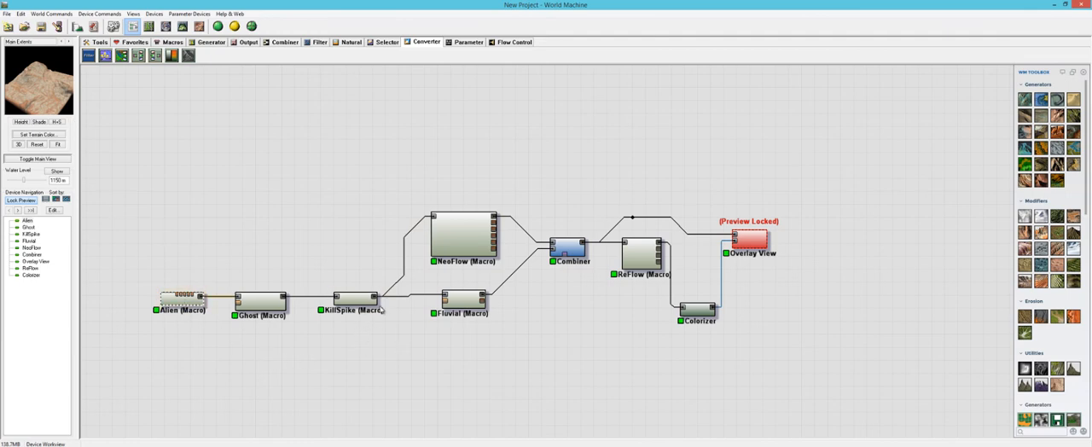
# Select the macros, check the Combiner's blending settings unchanged, then reselect the NeoFlow macro
pyautogui.click(461, 299)
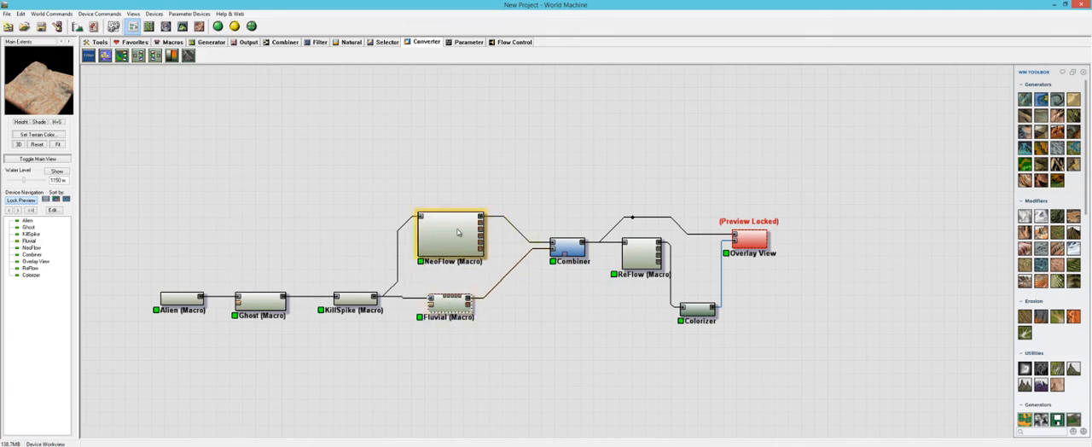
pyautogui.click(447, 305)
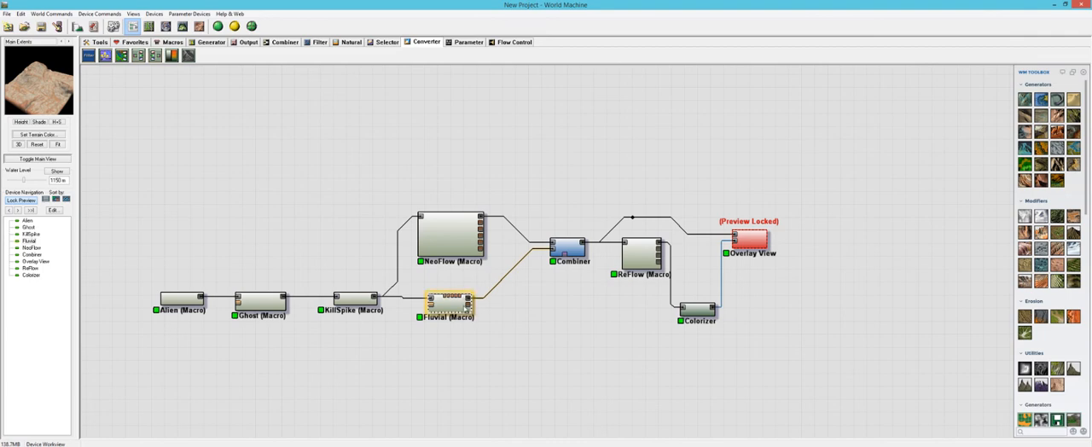
pyautogui.click(568, 248)
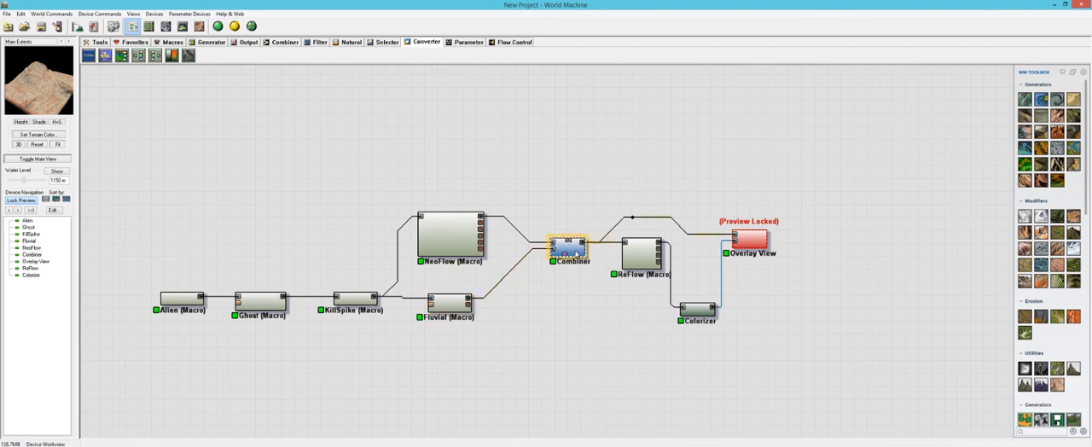
pyautogui.doubleClick(572, 251)
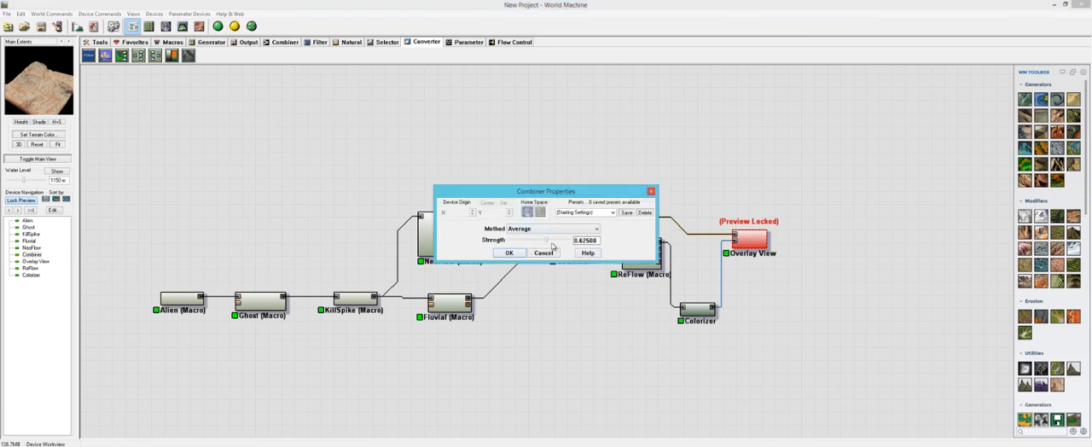
pyautogui.click(509, 253)
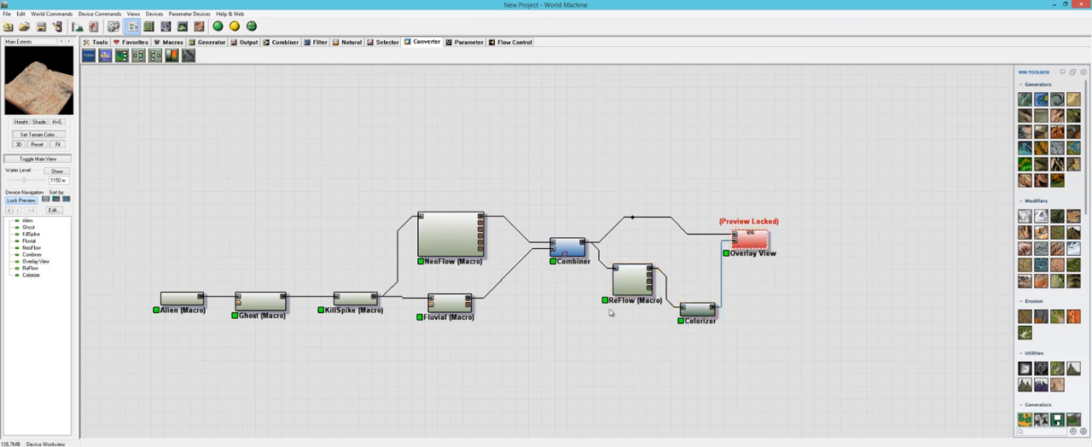
pyautogui.moveTo(716, 392)
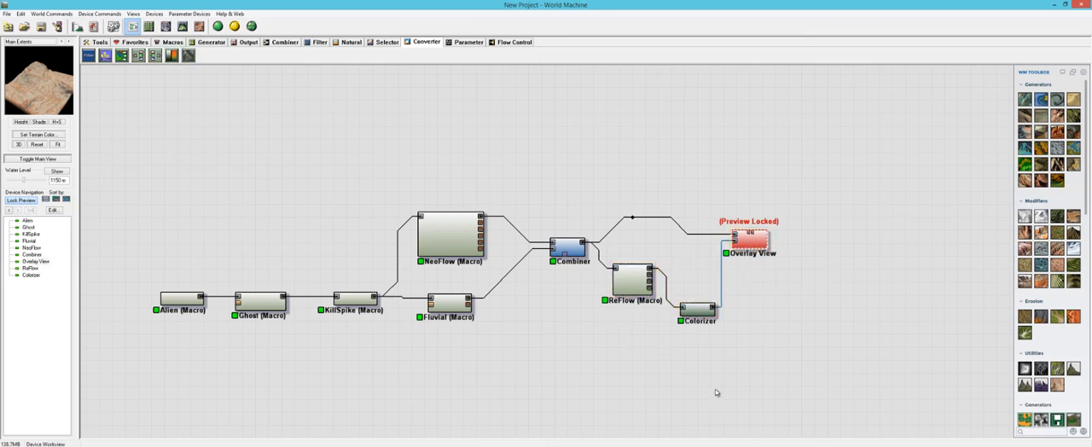
pyautogui.moveTo(497, 246)
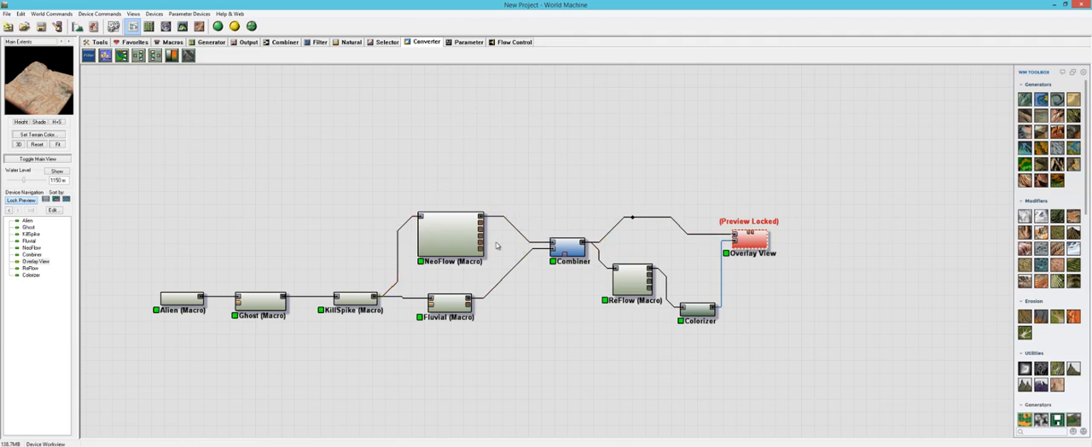
pyautogui.click(450, 237)
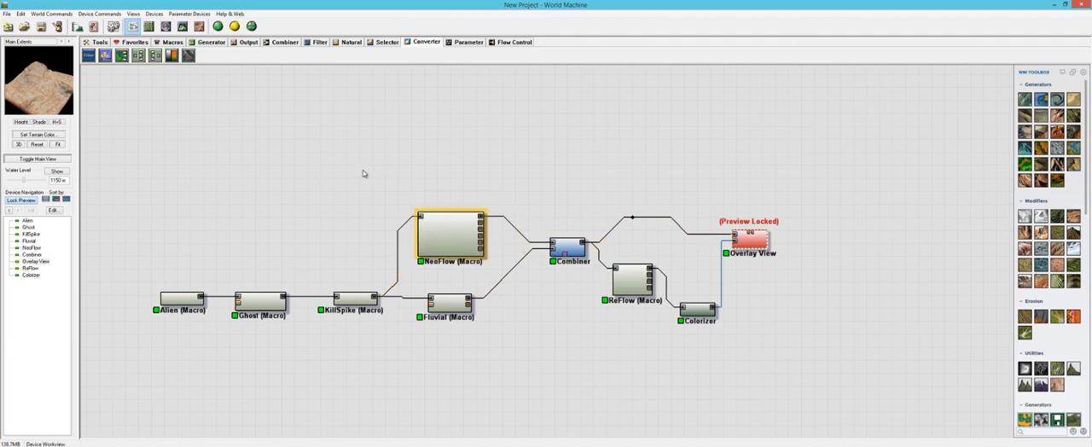
pyautogui.click(245, 42)
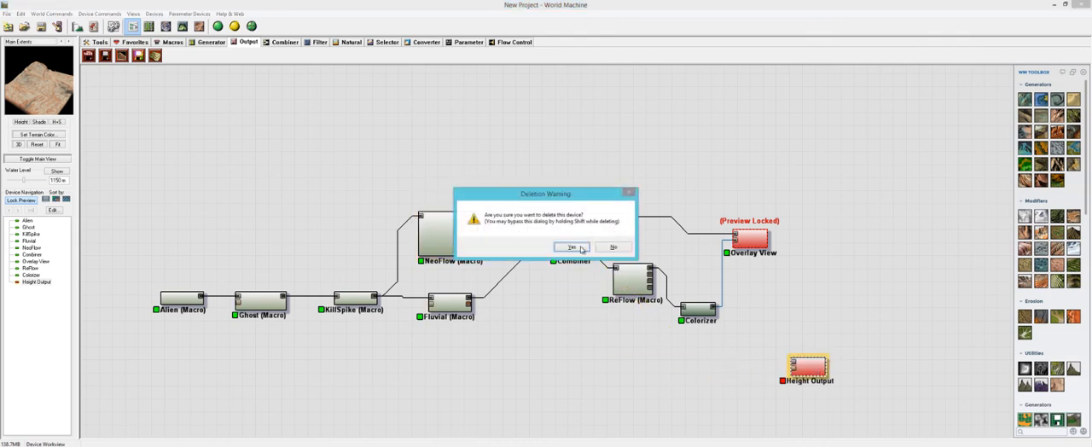
# Confirm deleting the Height Output device, then return to the device network
pyautogui.click(564, 246)
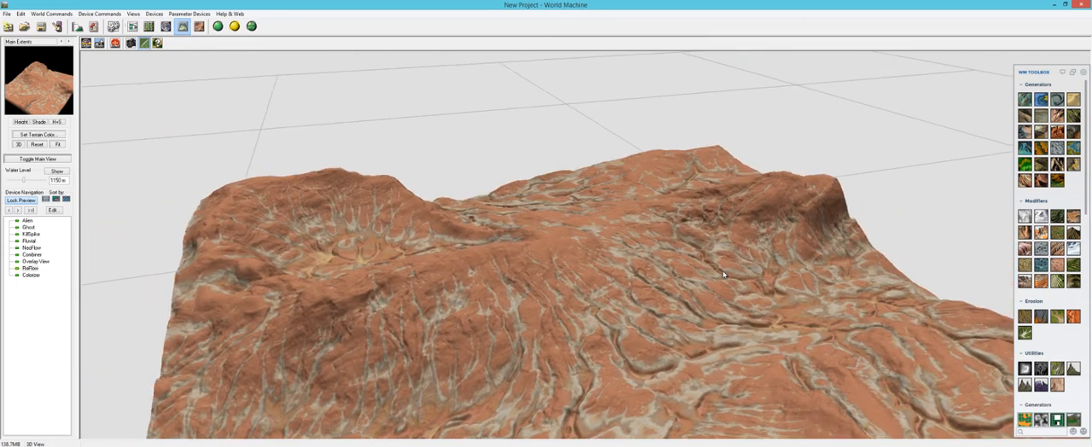
pyautogui.click(130, 42)
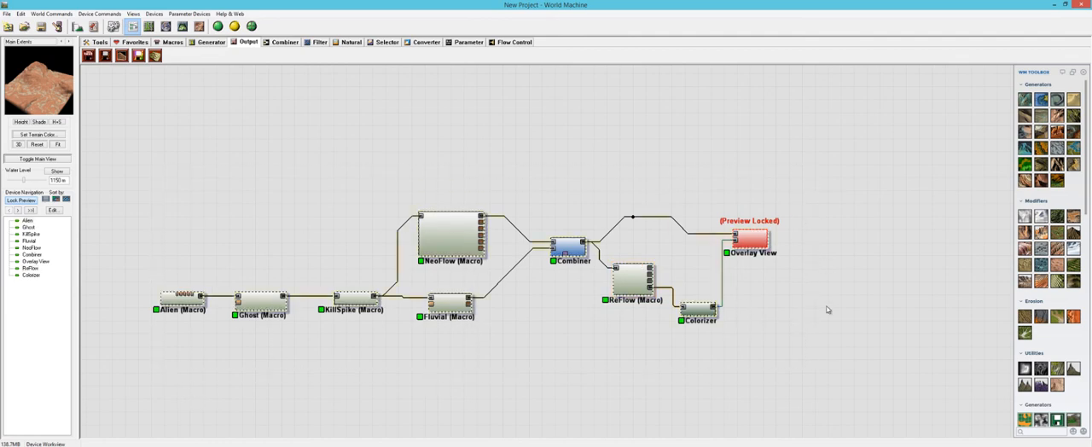
pyautogui.click(450, 234)
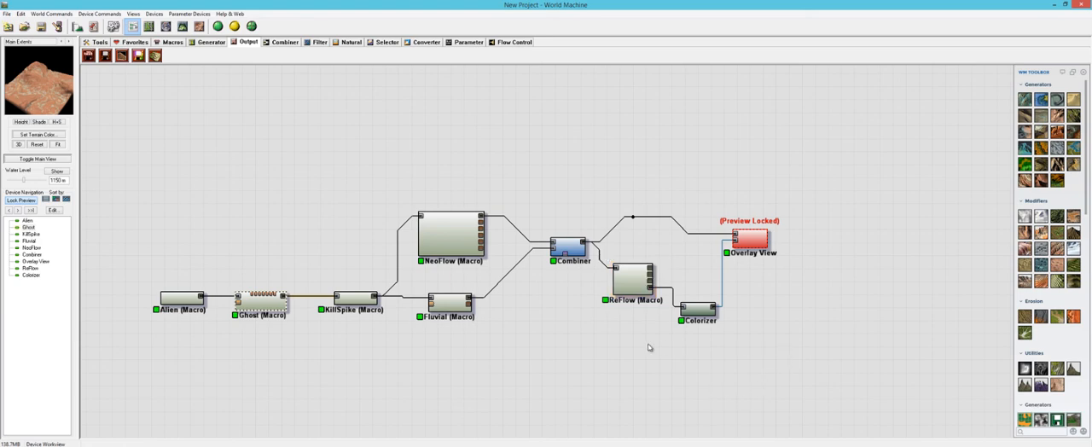
pyautogui.moveTo(155, 359)
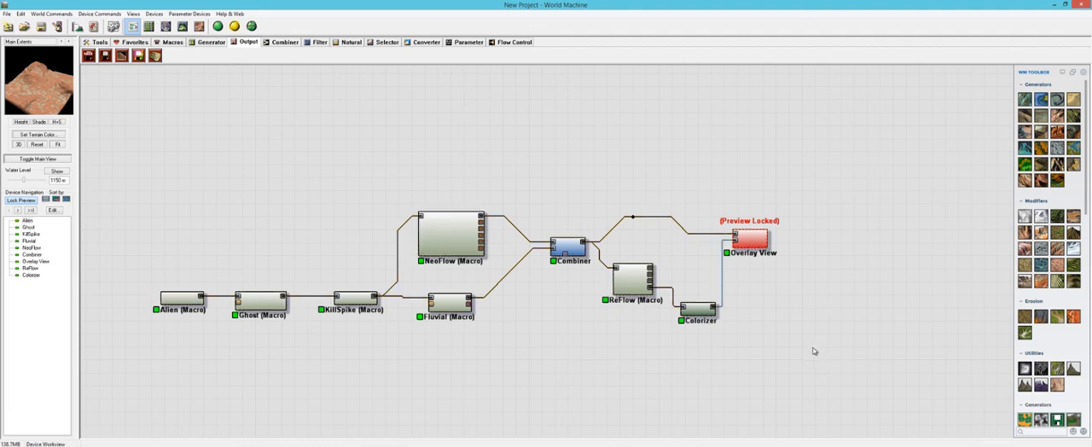
pyautogui.moveTo(814, 316)
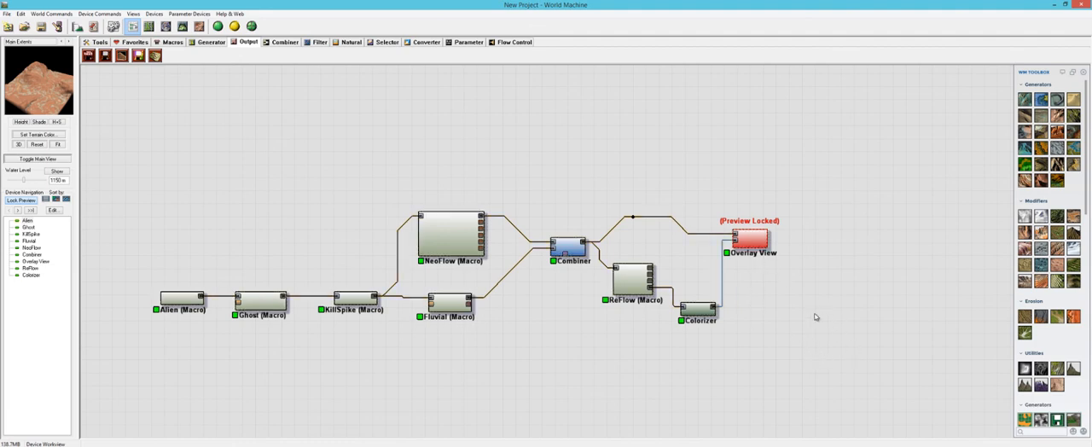
pyautogui.moveTo(136, 109)
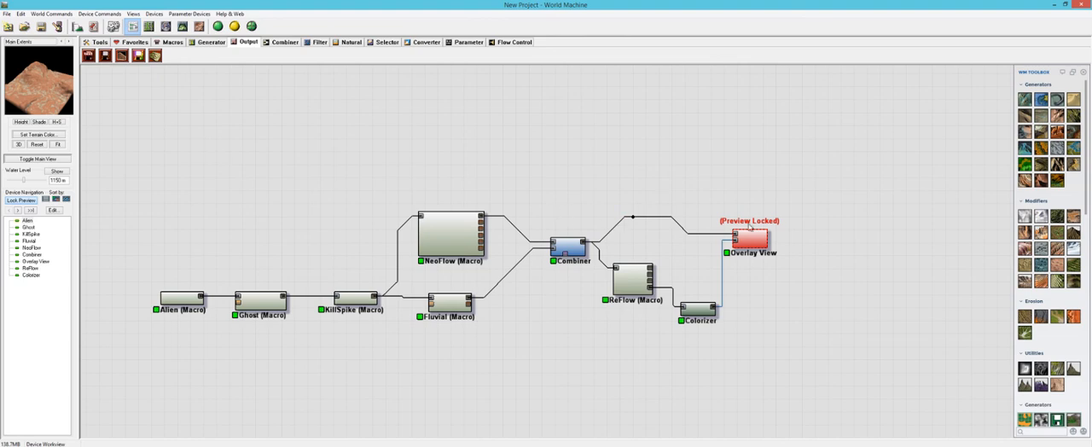
pyautogui.moveTo(749, 277)
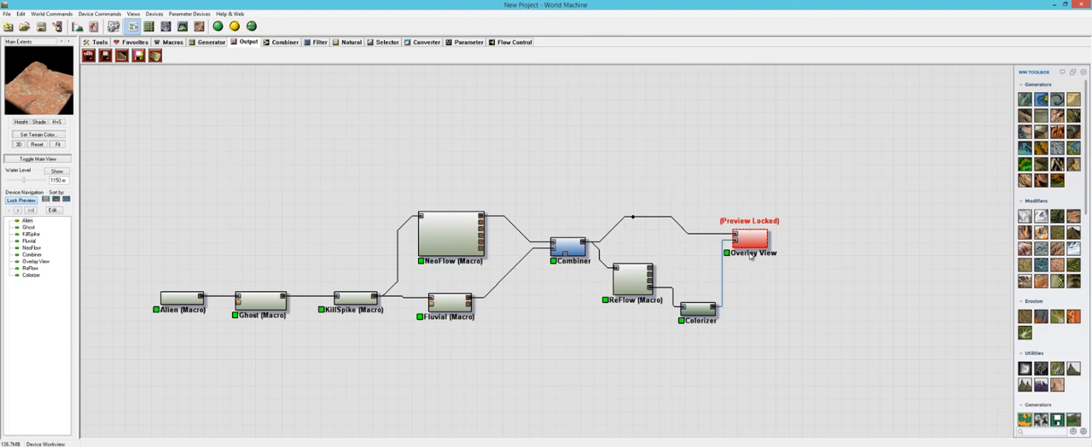
pyautogui.moveTo(124, 371)
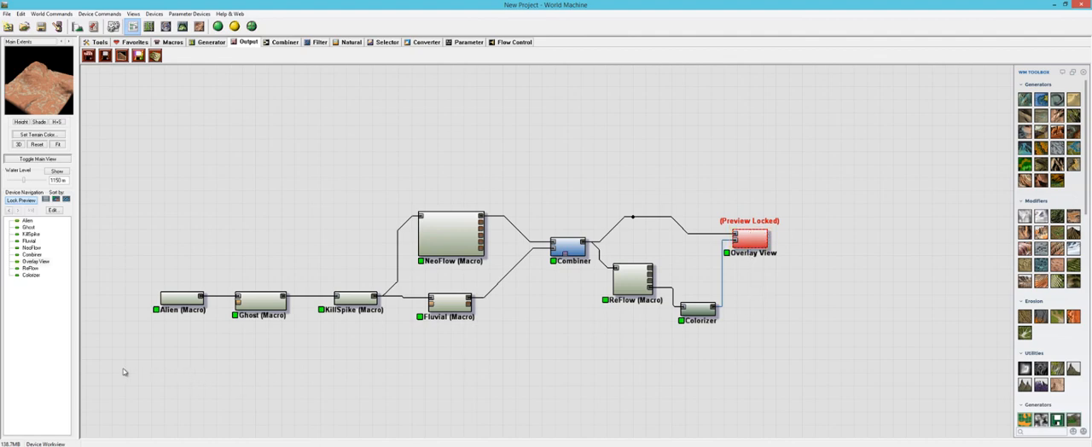
pyautogui.moveTo(839, 349)
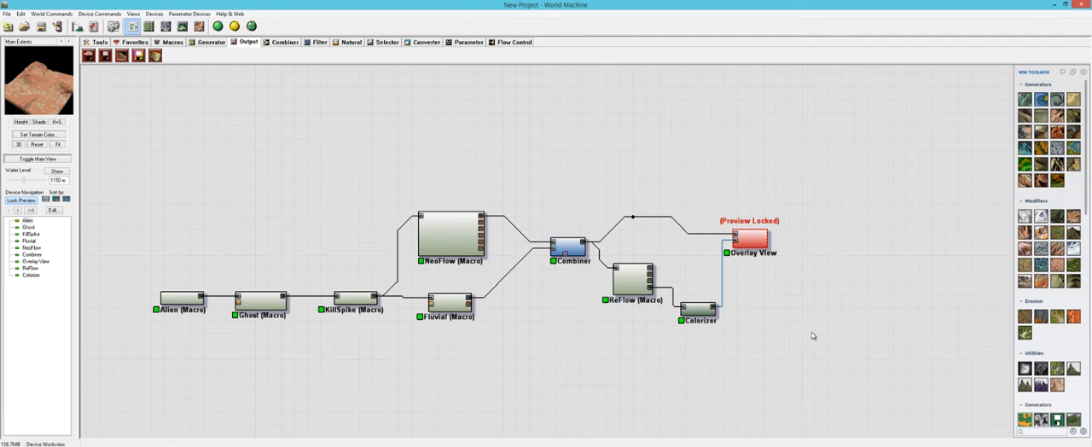
pyautogui.moveTo(768, 375)
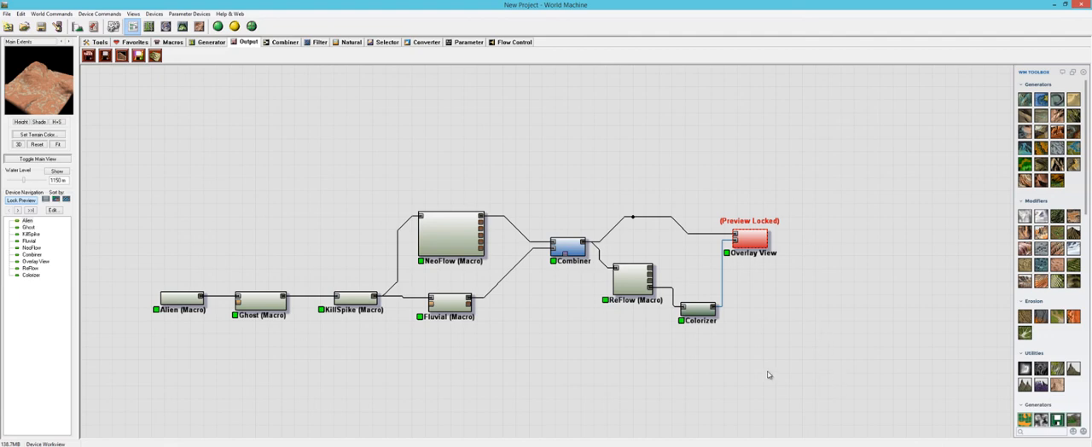
pyautogui.moveTo(787, 375)
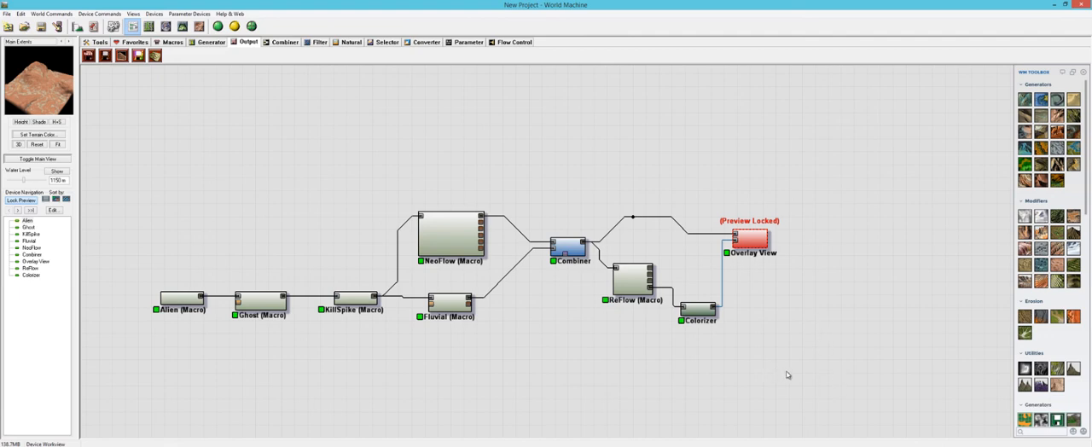
pyautogui.moveTo(153, 184); pyautogui.dragTo(623, 363)
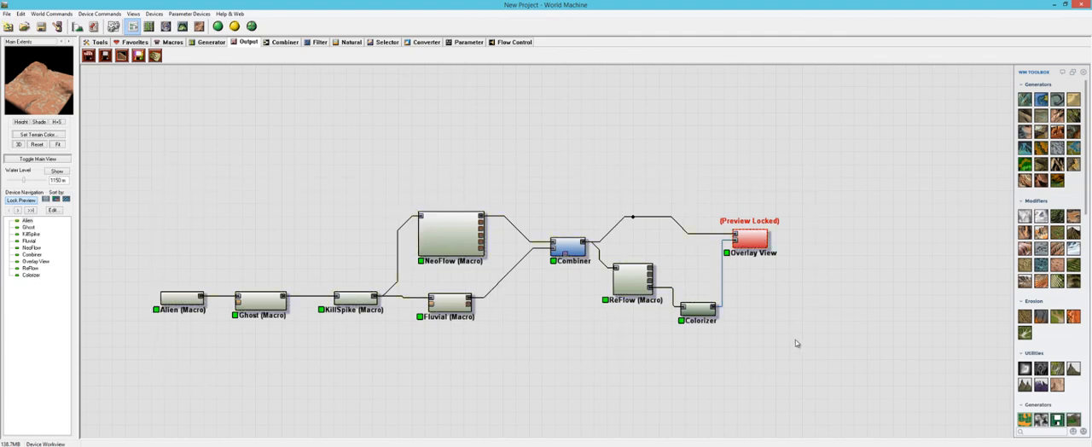
pyautogui.moveTo(784, 333)
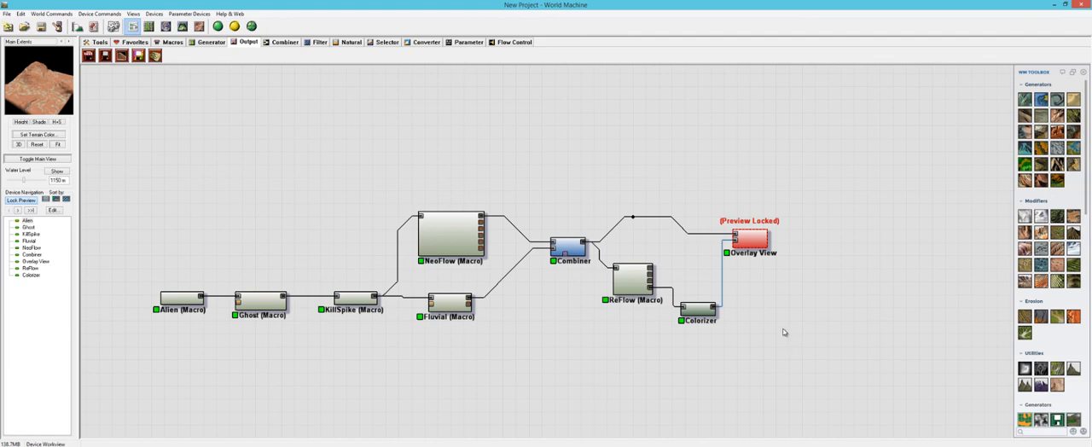
pyautogui.moveTo(373, 368)
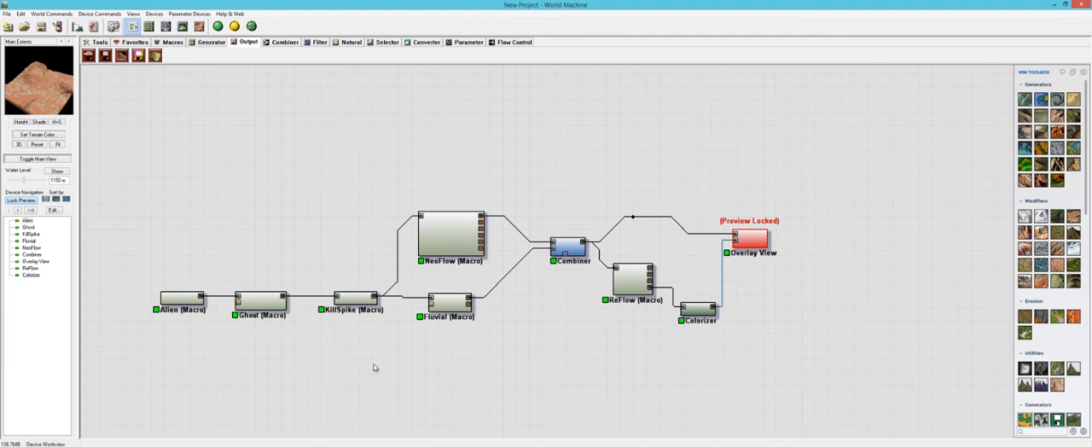
pyautogui.moveTo(553, 408)
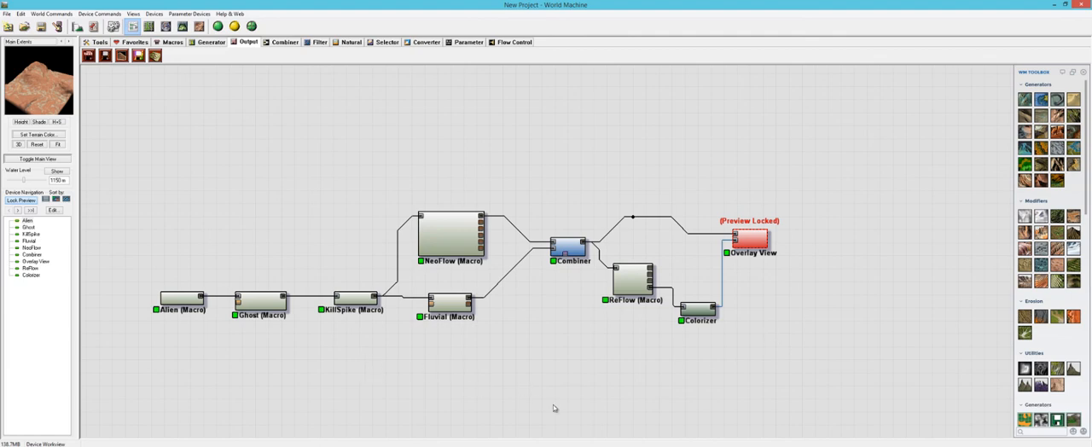